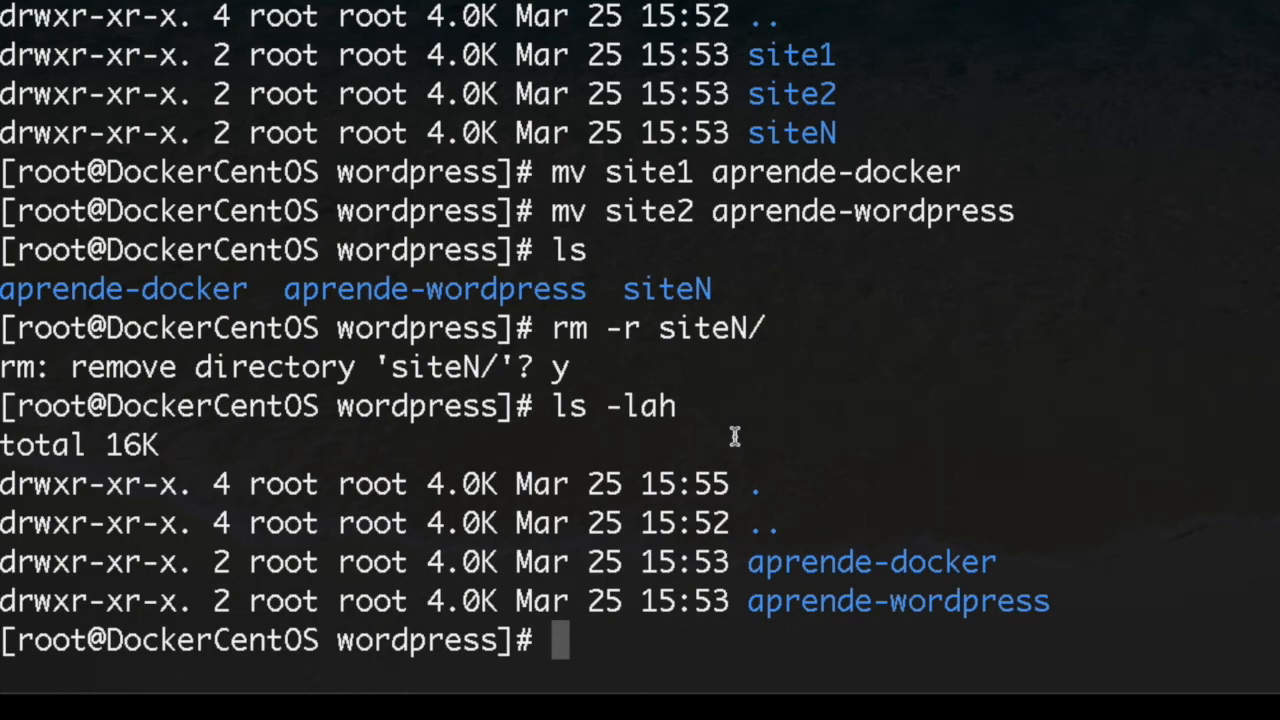
Step: Check for git with git --version and find it is not installed
{"action": "type", "text": "git"}
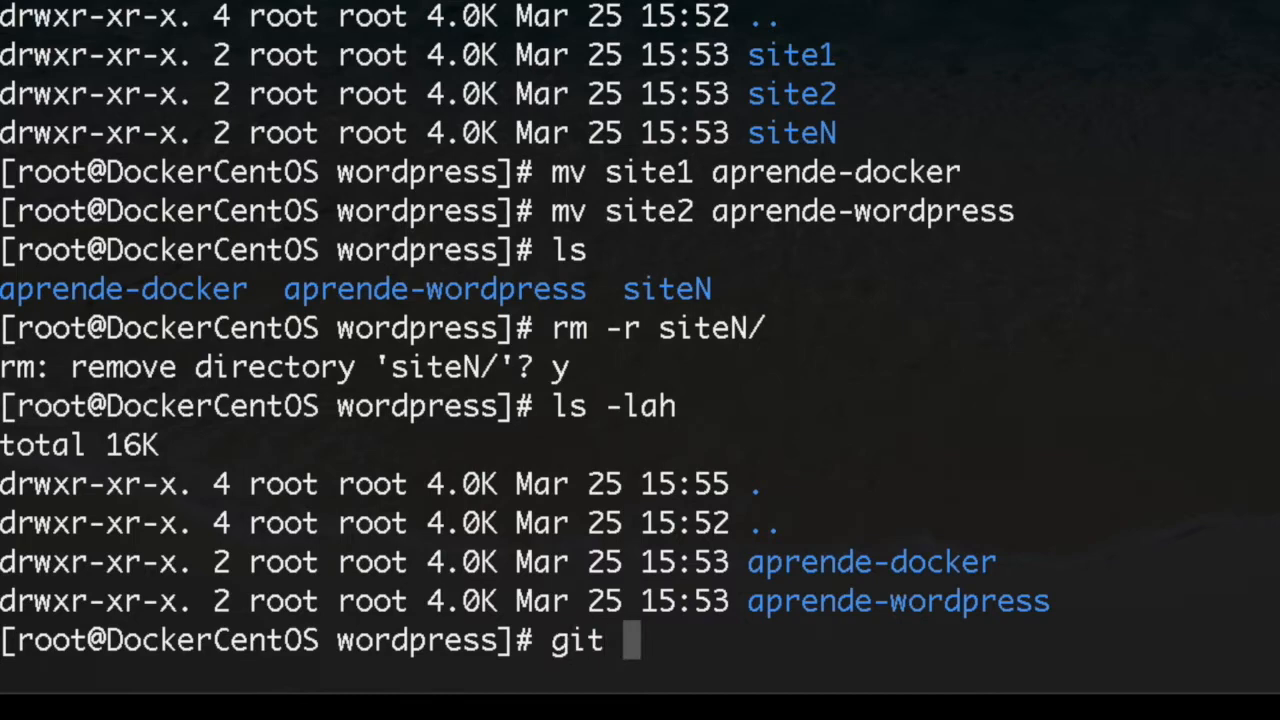
{"action": "type", "text": "--v"}
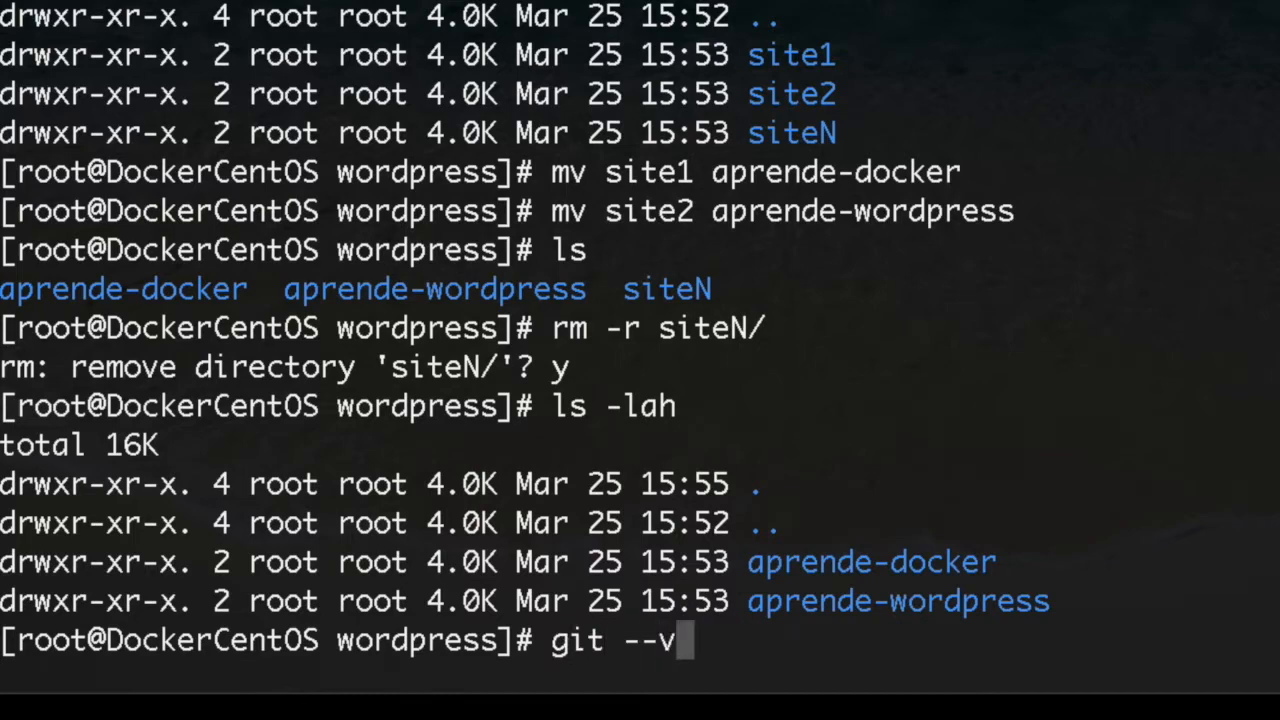
{"action": "type", "text": "ersio"}
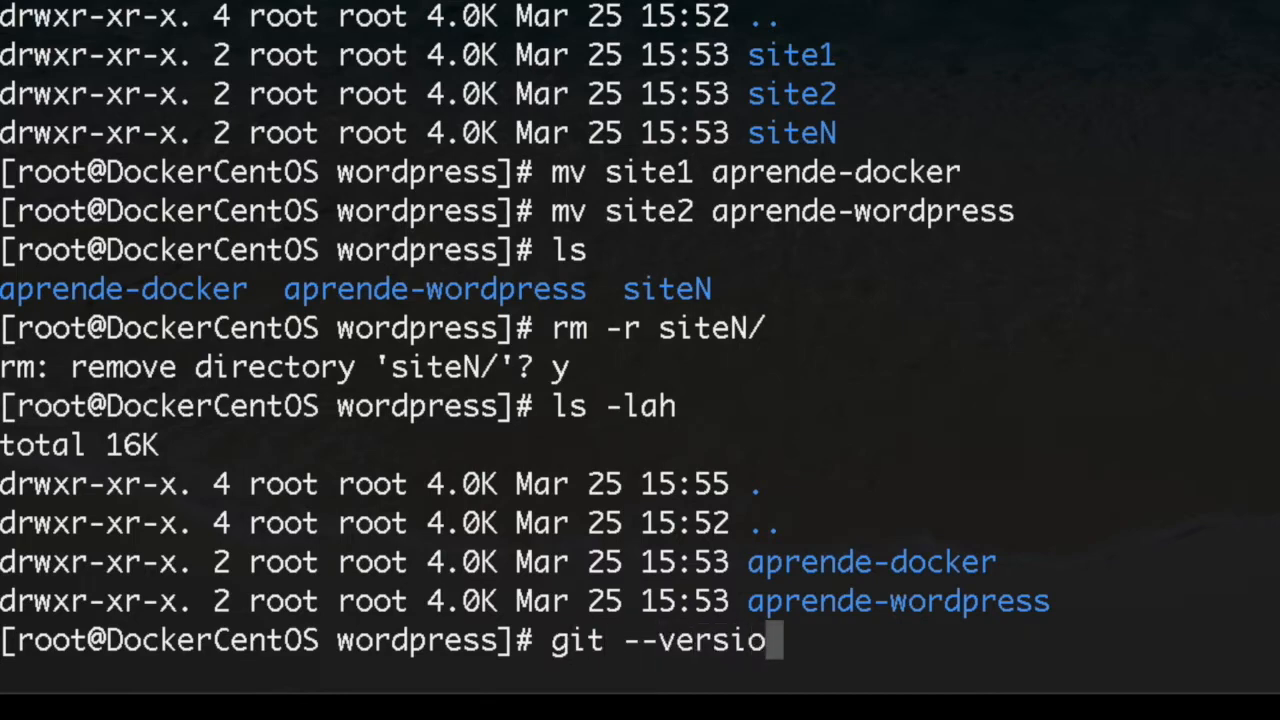
{"action": "key", "text": "Return"}
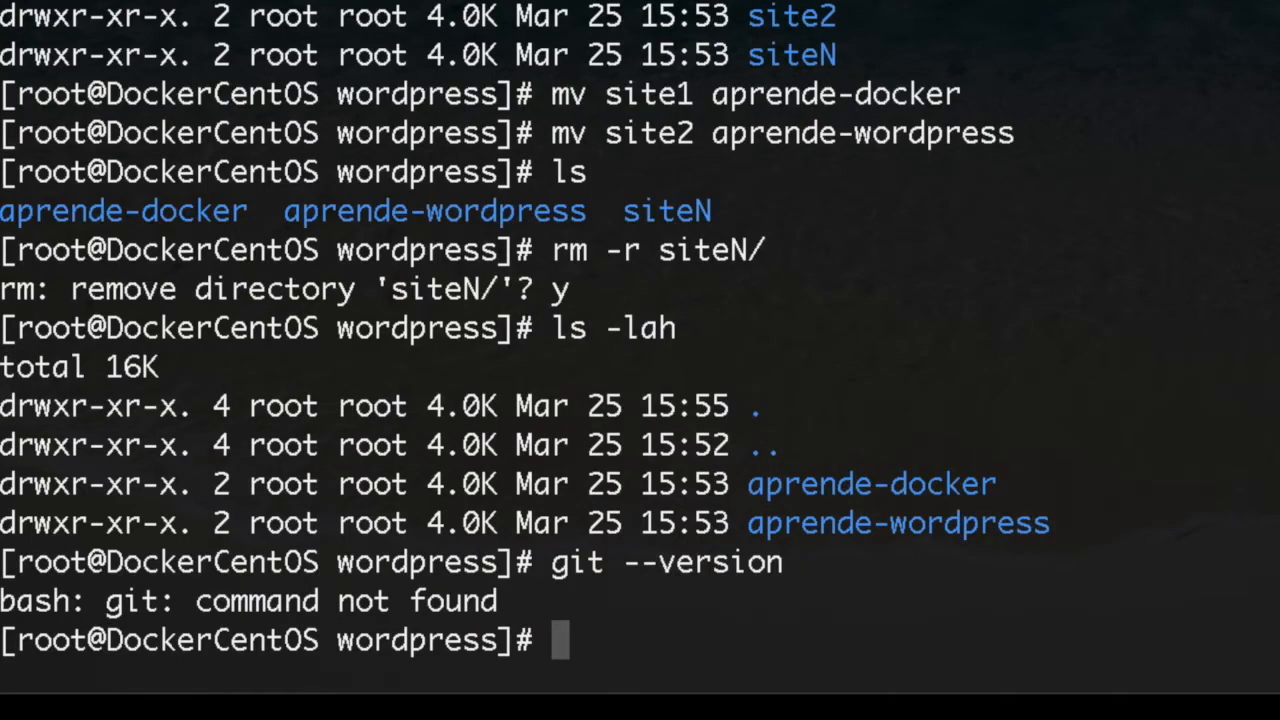
Step: Install git and its dependencies with dnf install git, answering y to confirm
{"action": "type", "text": "dn"}
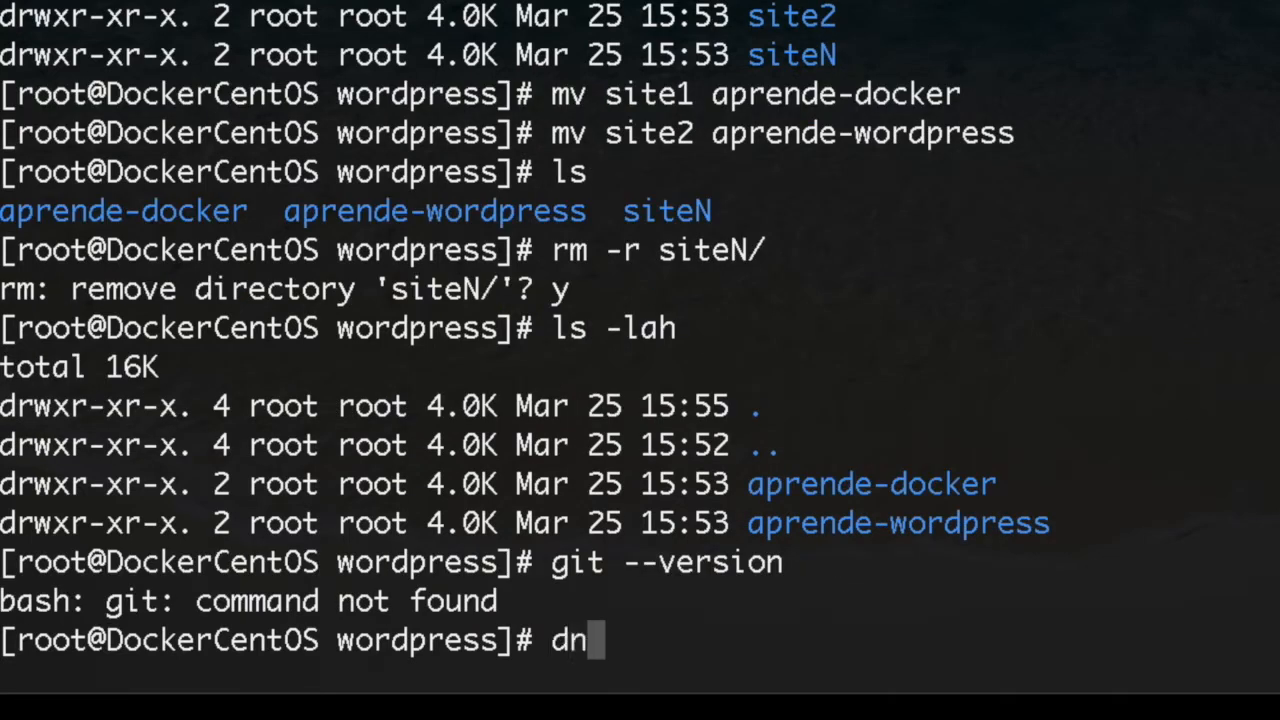
{"action": "type", "text": "f in"}
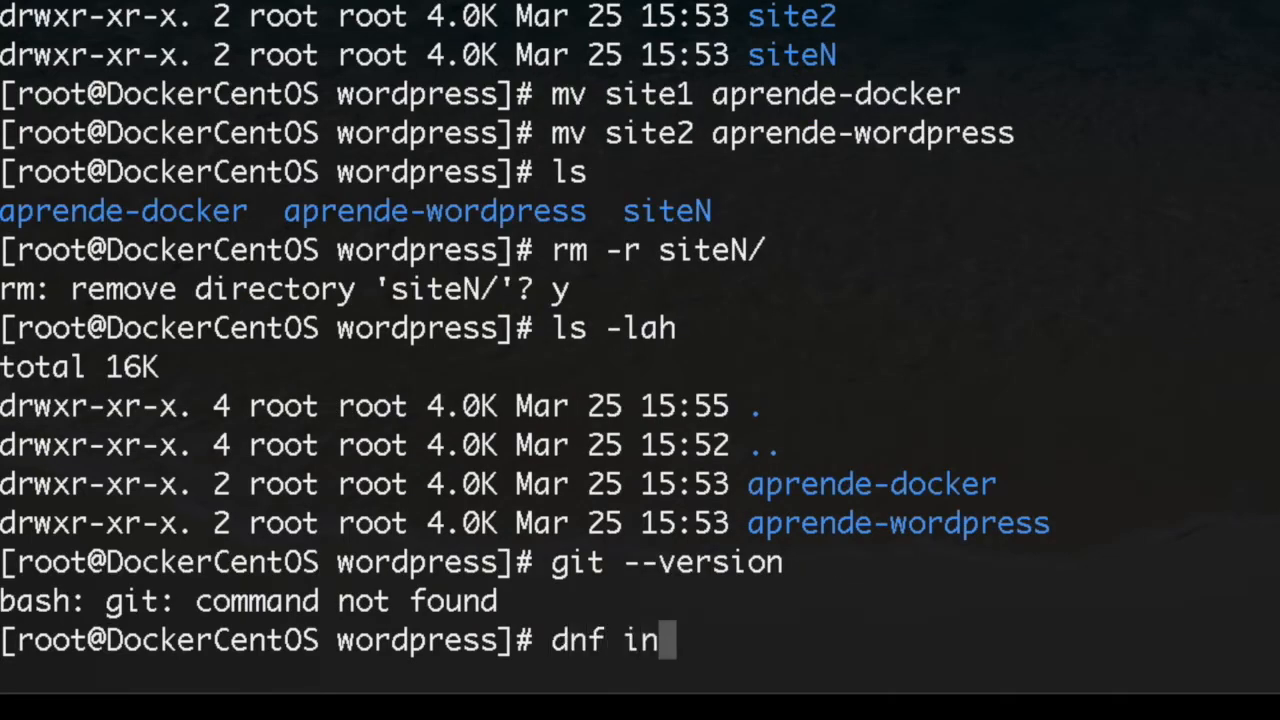
{"action": "type", "text": "sta"}
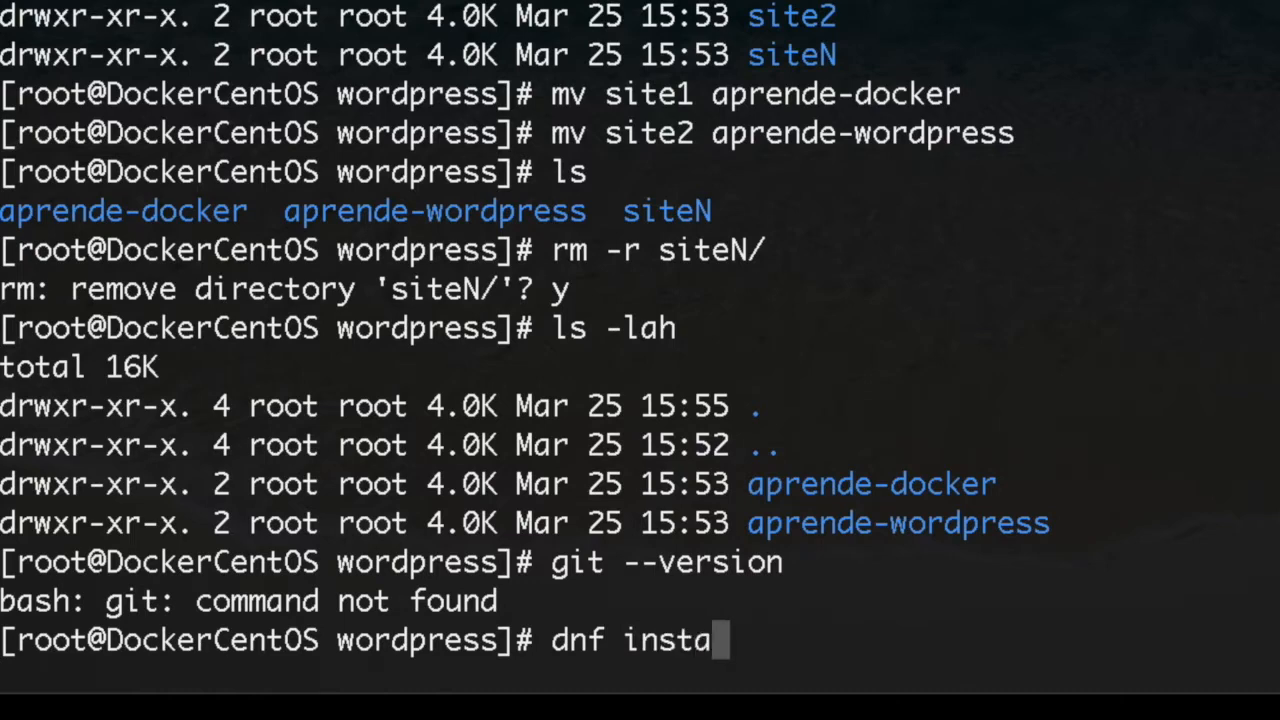
{"action": "type", "text": "ll"}
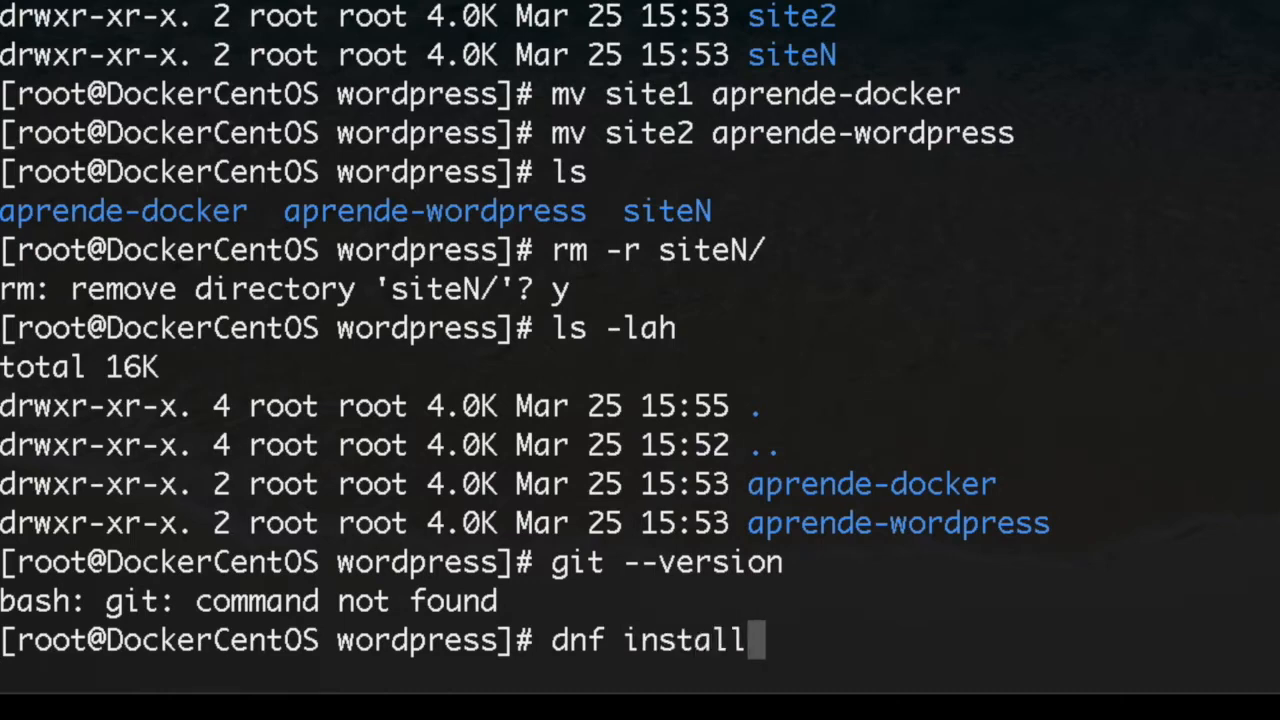
{"action": "type", "text": "git"}
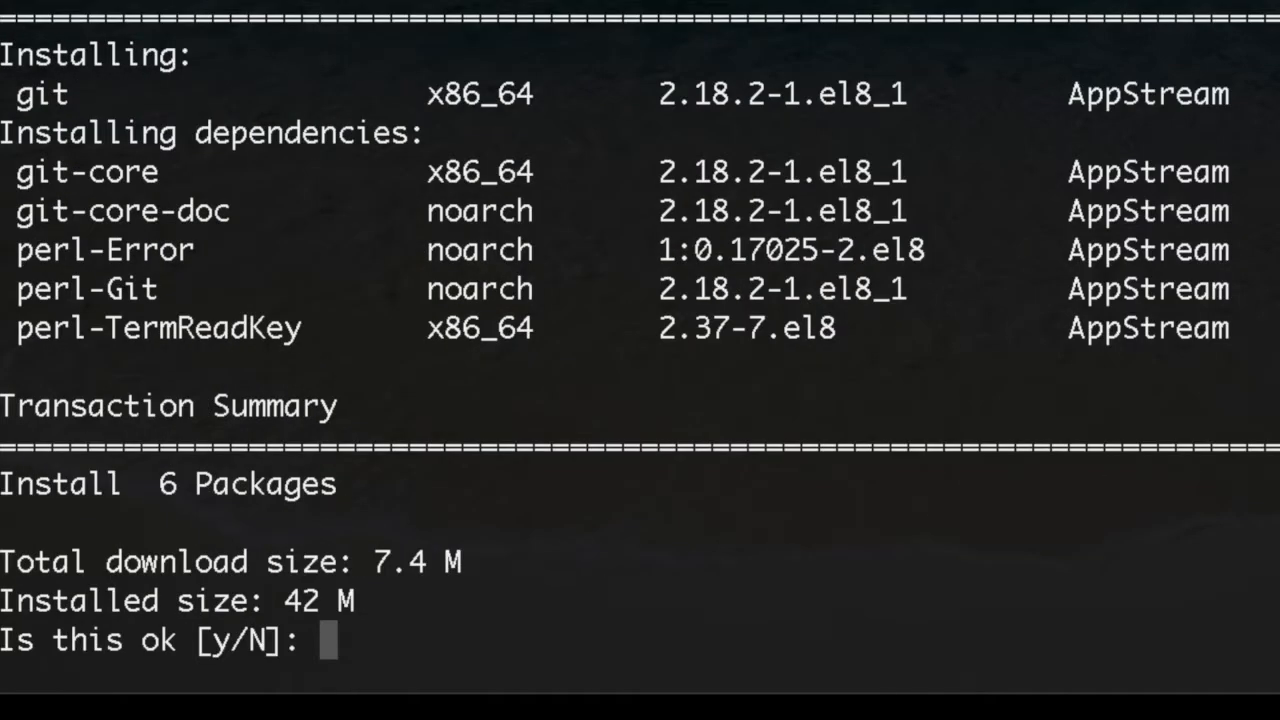
{"action": "type", "text": "y"}
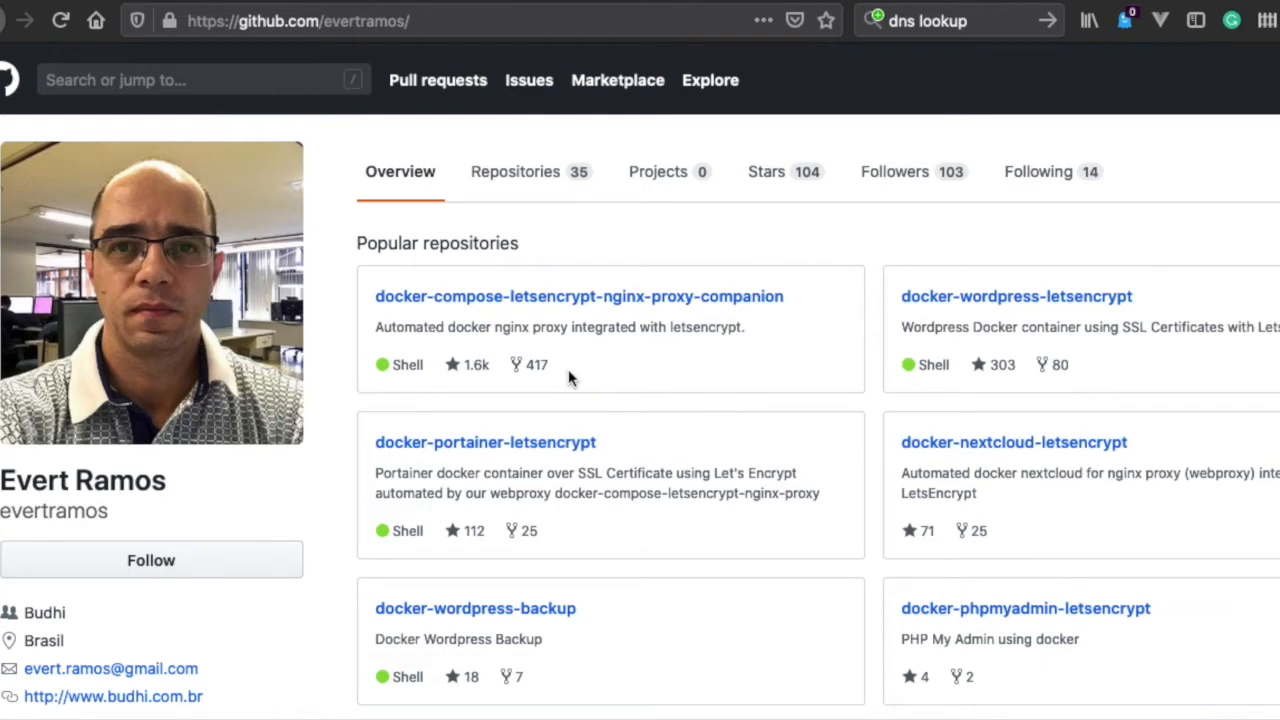
{"action": "mouse_move", "coordinate": [718, 336]}
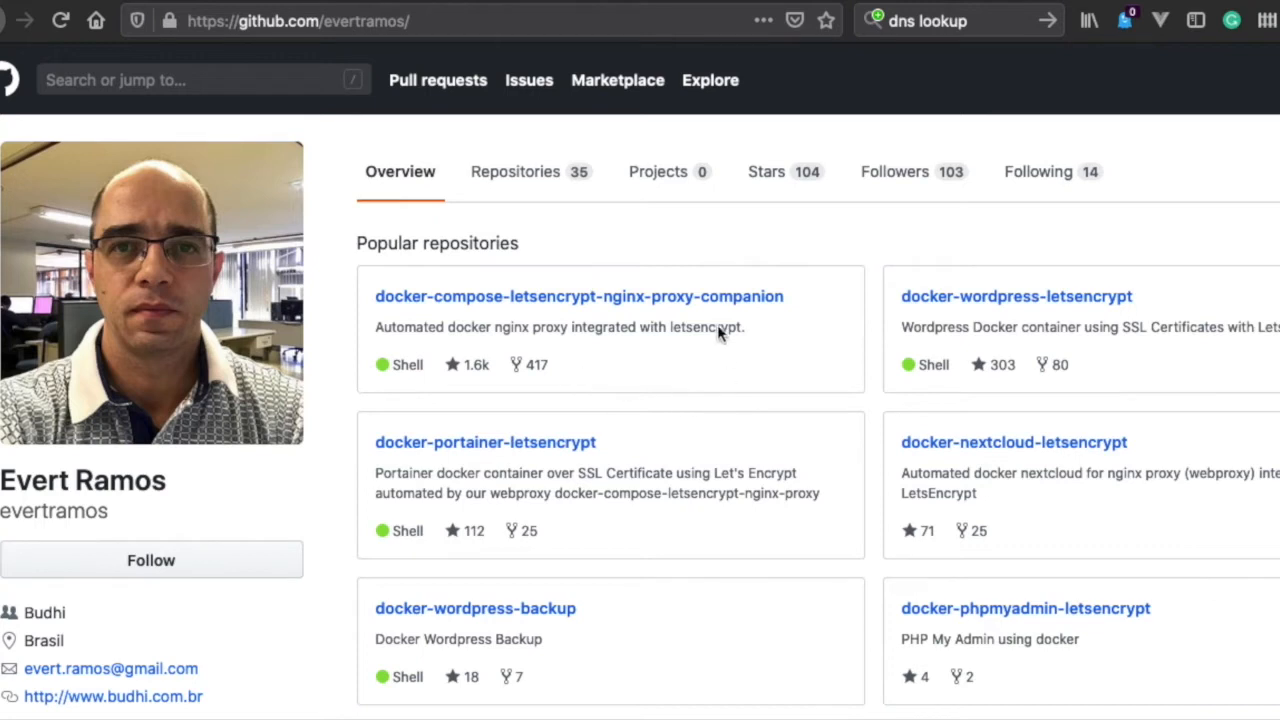
{"action": "mouse_move", "coordinate": [756, 304]}
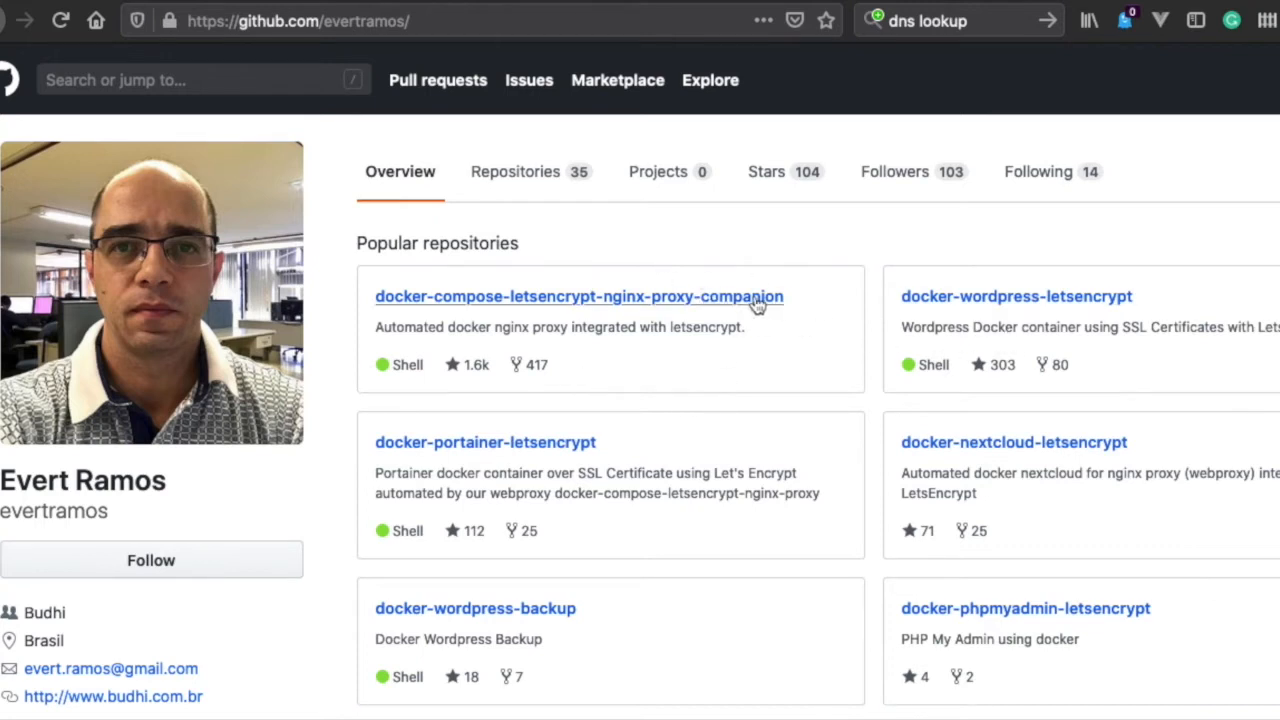
{"action": "mouse_move", "coordinate": [668, 324]}
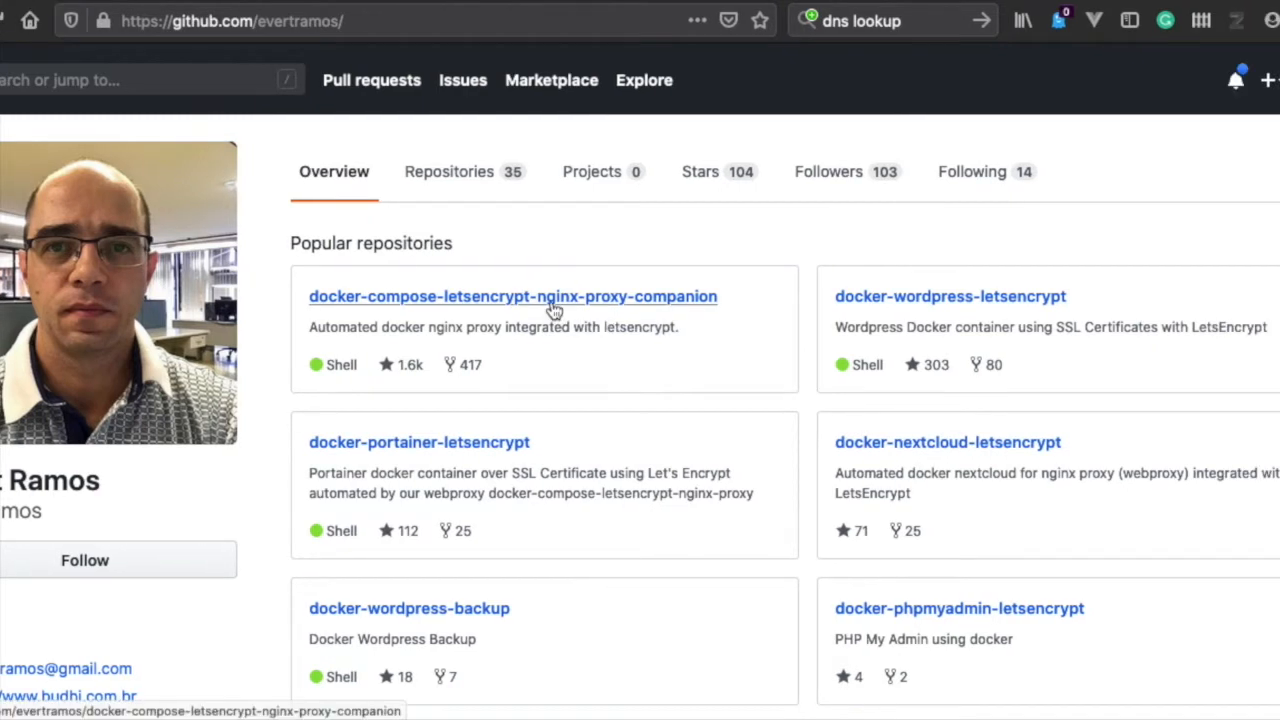
{"action": "mouse_move", "coordinate": [896, 320]}
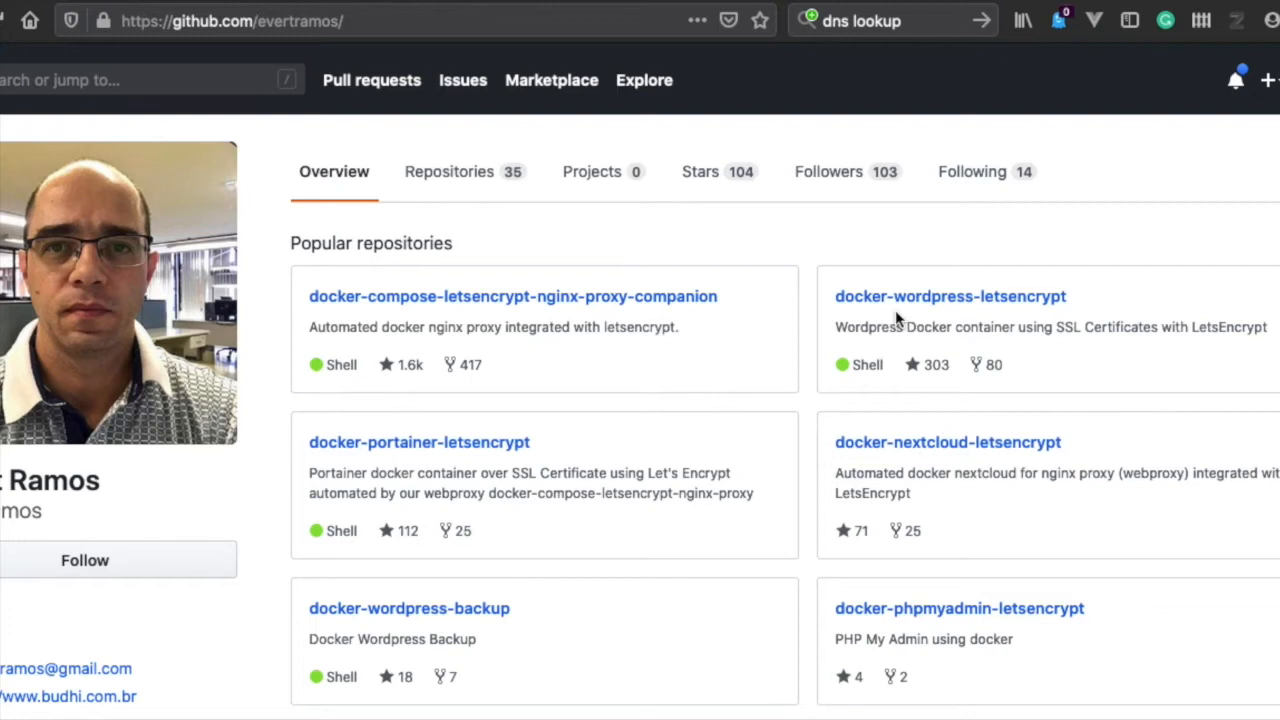
{"action": "mouse_move", "coordinate": [600, 322]}
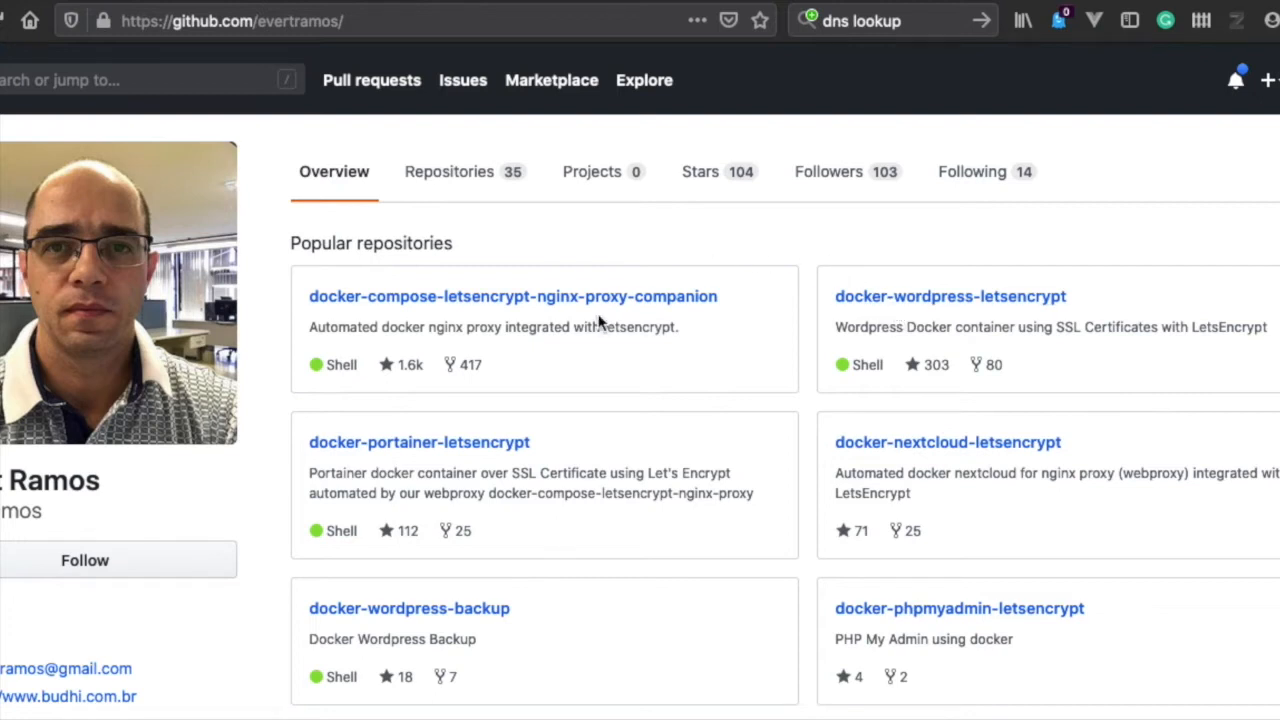
{"action": "mouse_move", "coordinate": [576, 308]}
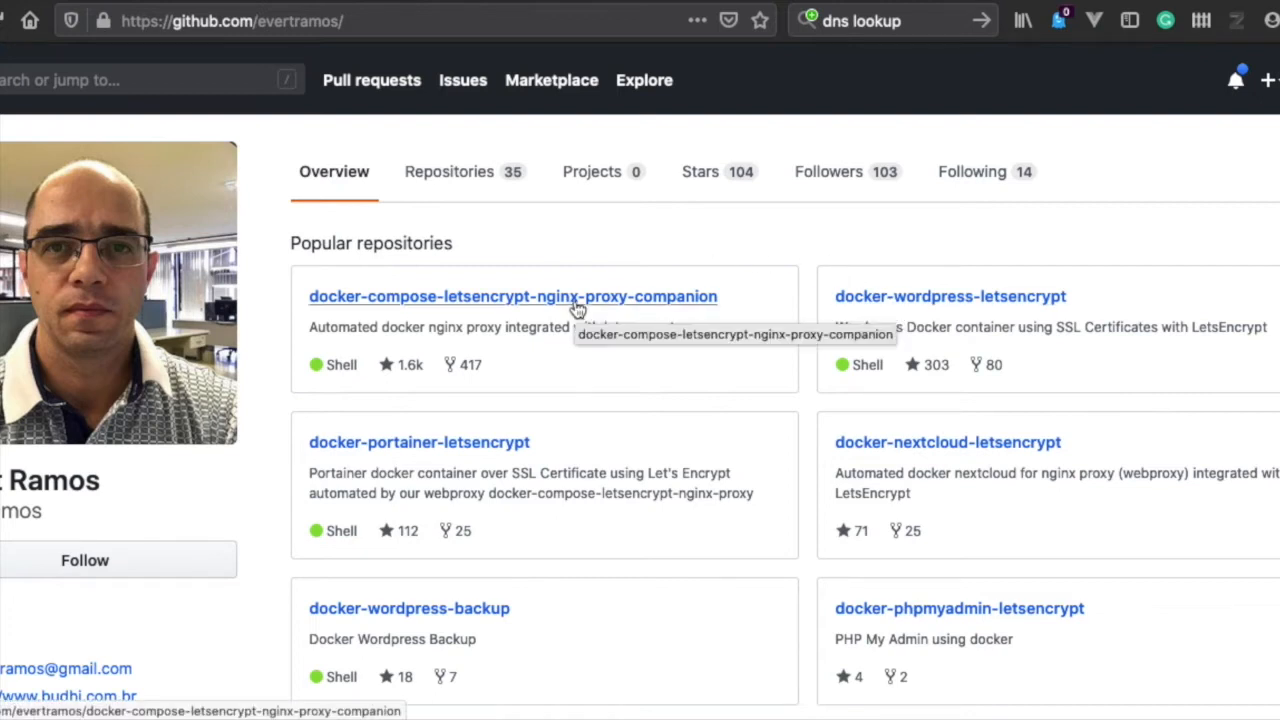
{"action": "mouse_move", "coordinate": [576, 308]}
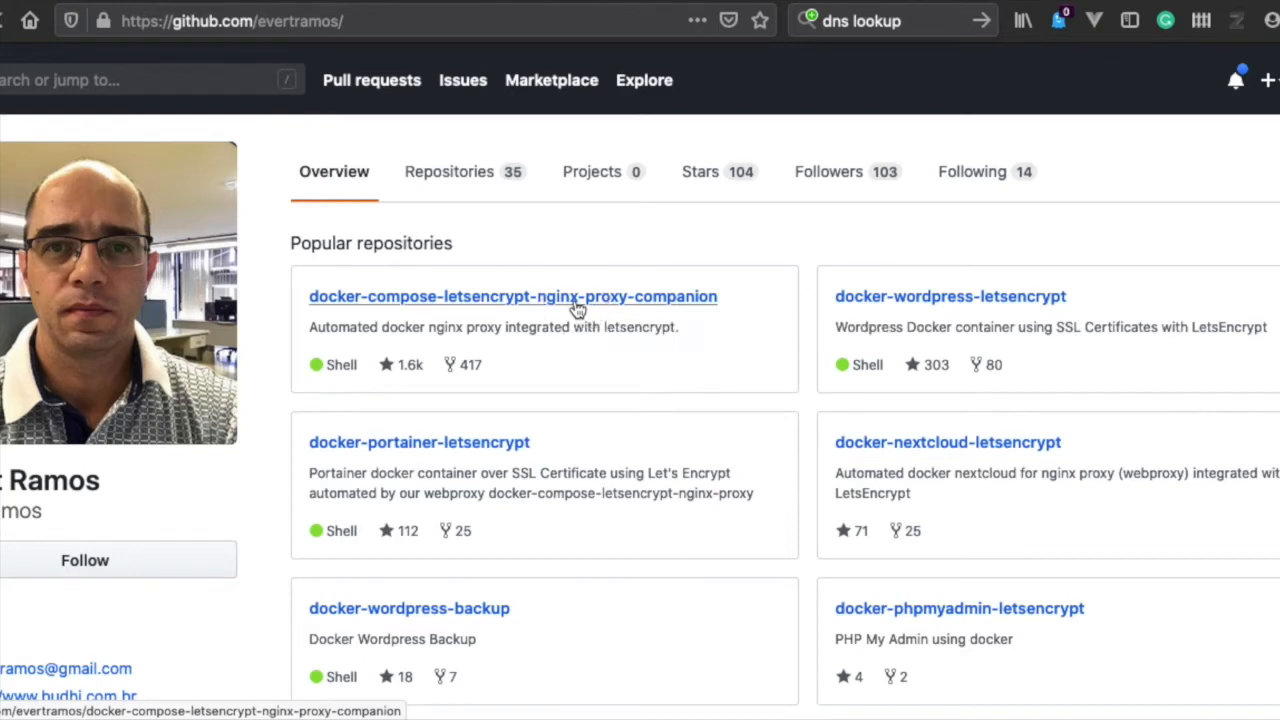
Step: Browse the nginx-proxy-companion repository's files and README and show its clone address
{"action": "left_click", "coordinate": [512, 296]}
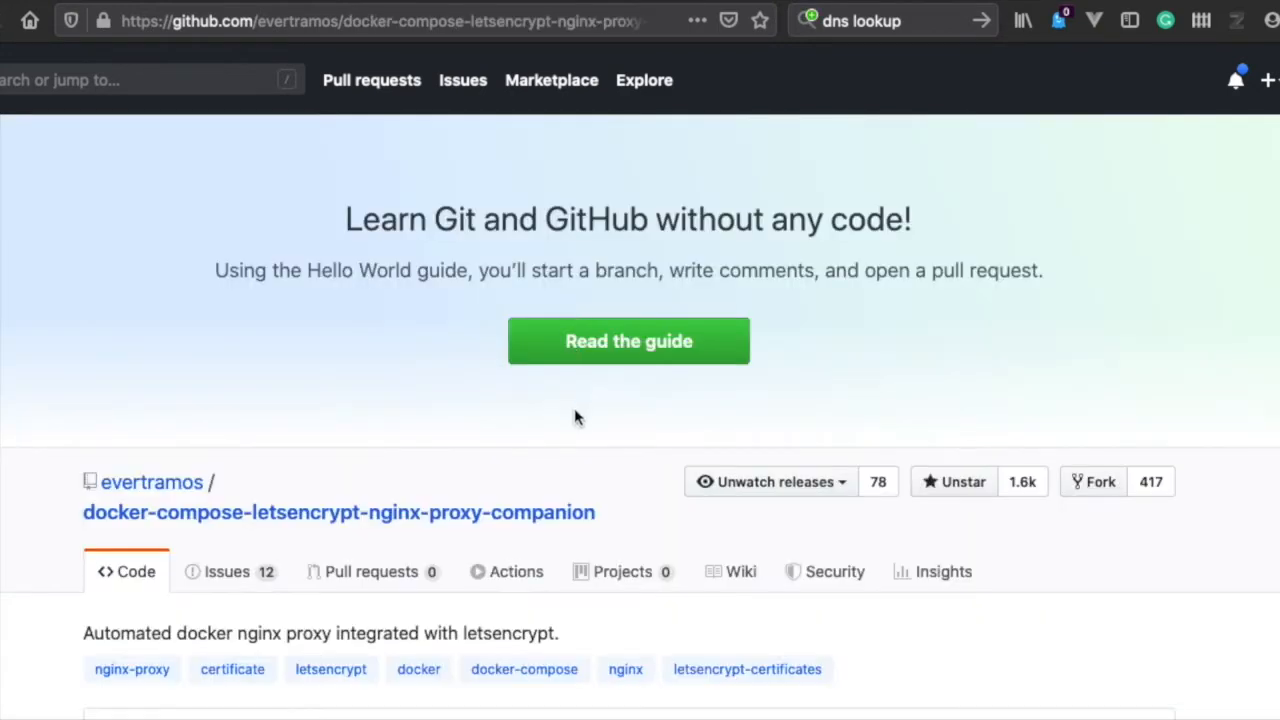
{"action": "scroll", "scroll_direction": "down", "scroll_amount": 3}
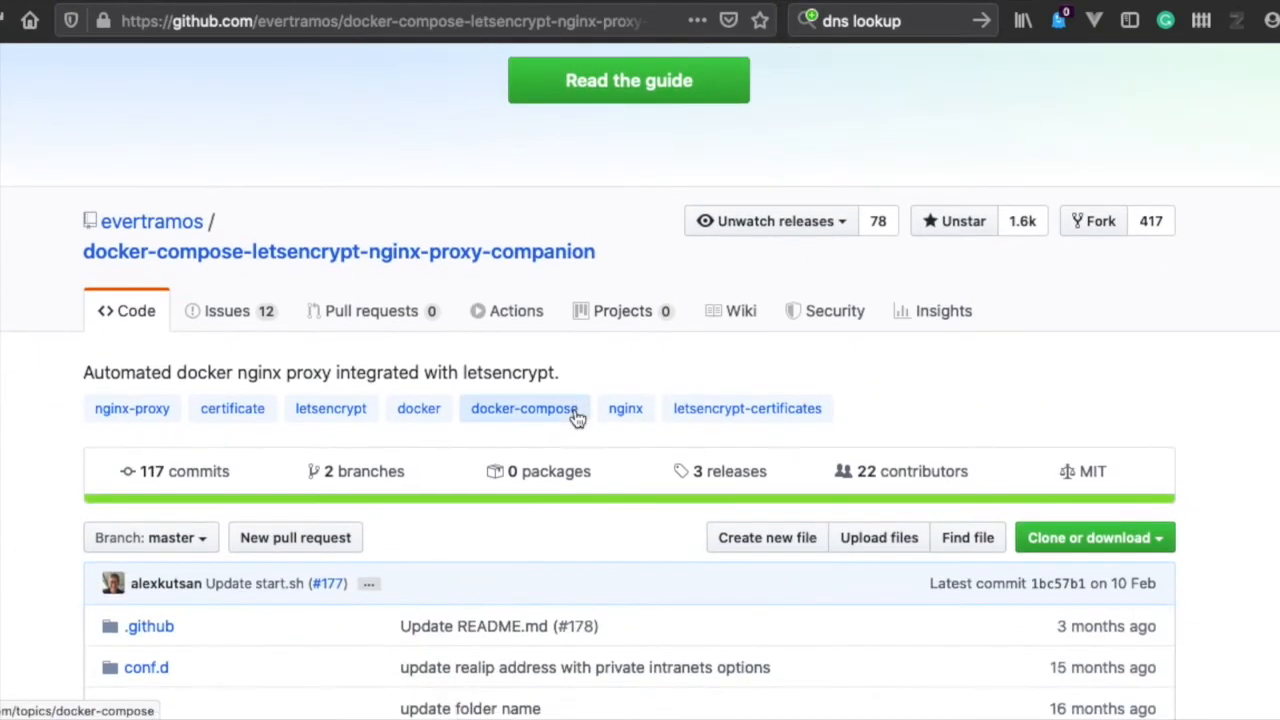
{"action": "scroll", "scroll_direction": "down", "scroll_amount": 3}
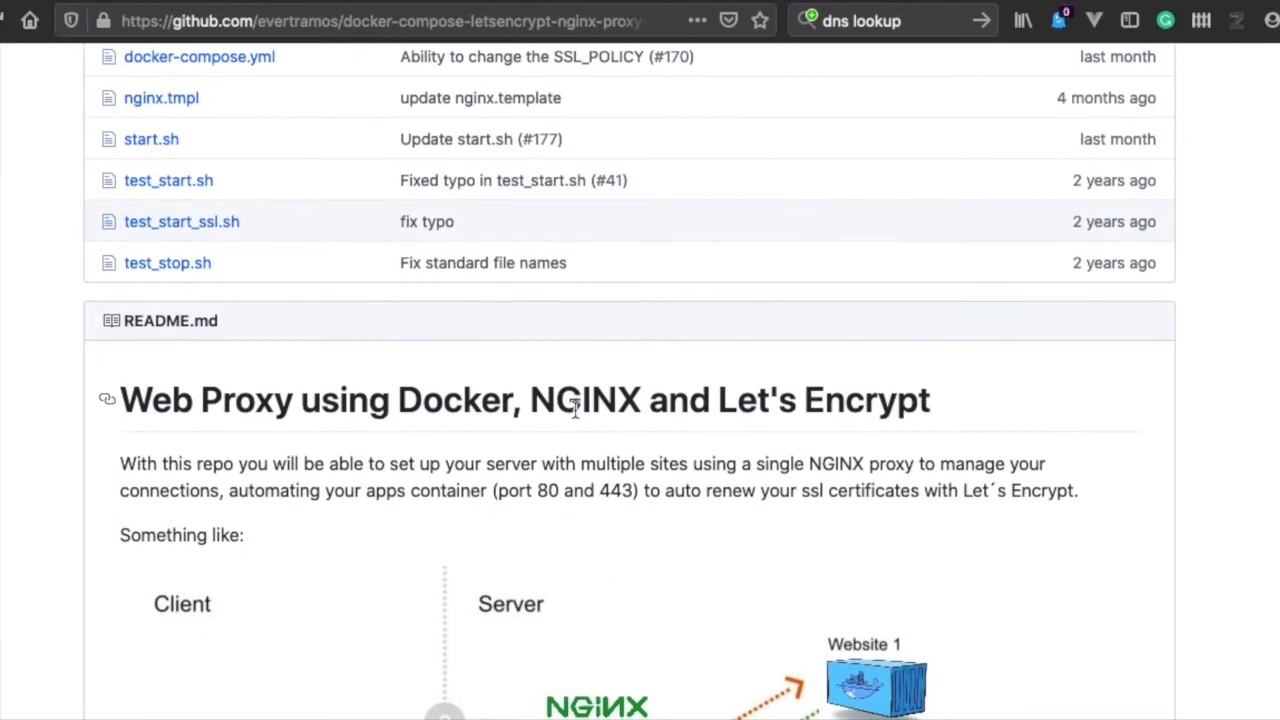
{"action": "scroll", "scroll_direction": "down", "scroll_amount": 3}
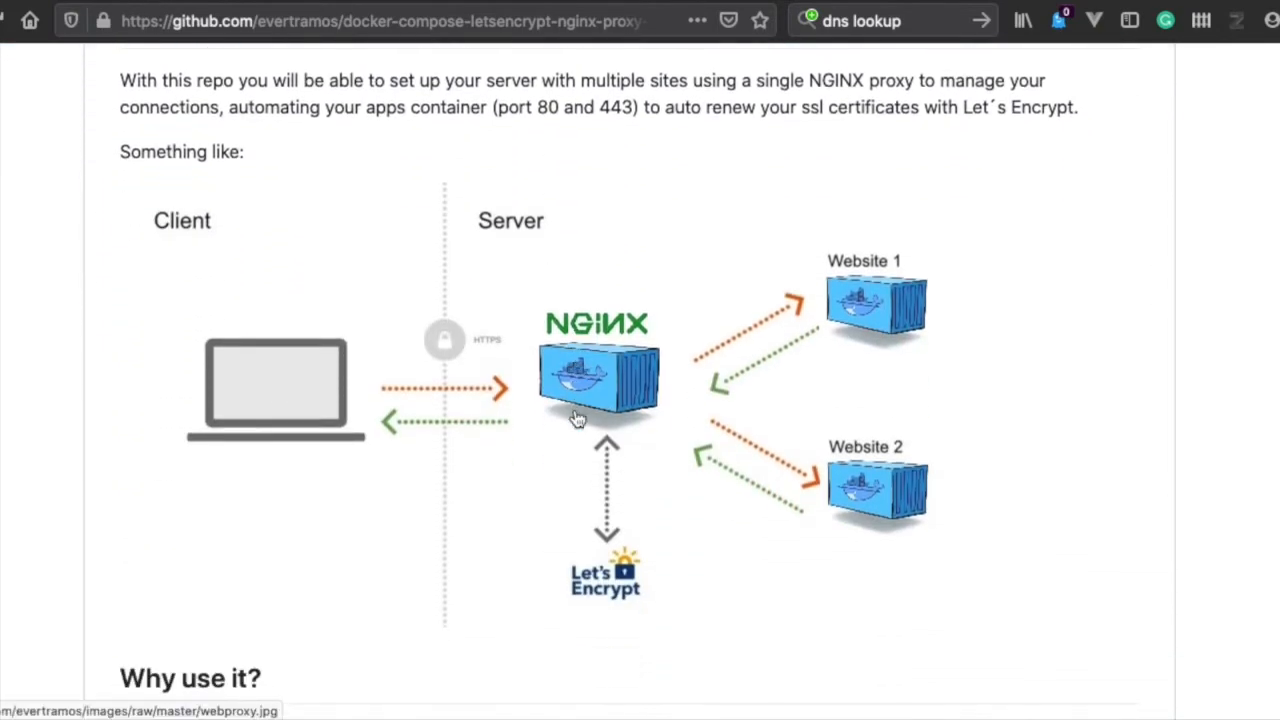
{"action": "scroll", "scroll_direction": "up", "scroll_amount": 3}
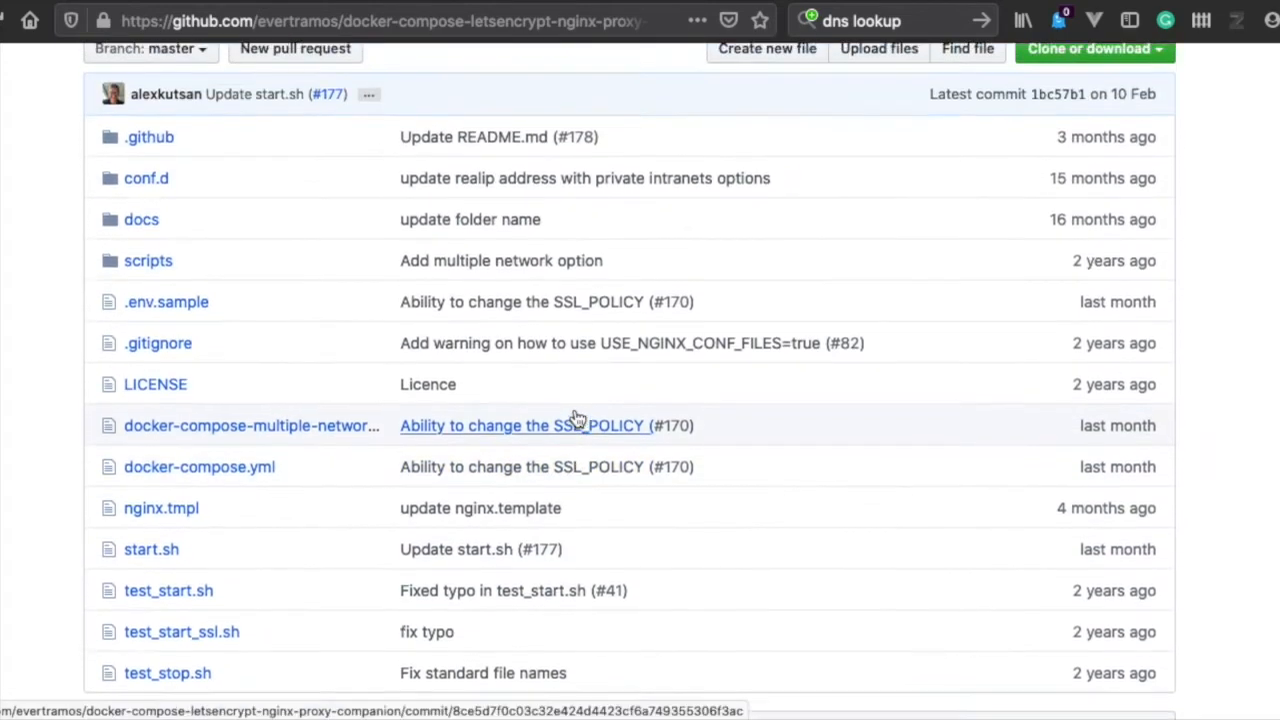
{"action": "scroll", "scroll_direction": "up", "scroll_amount": 3}
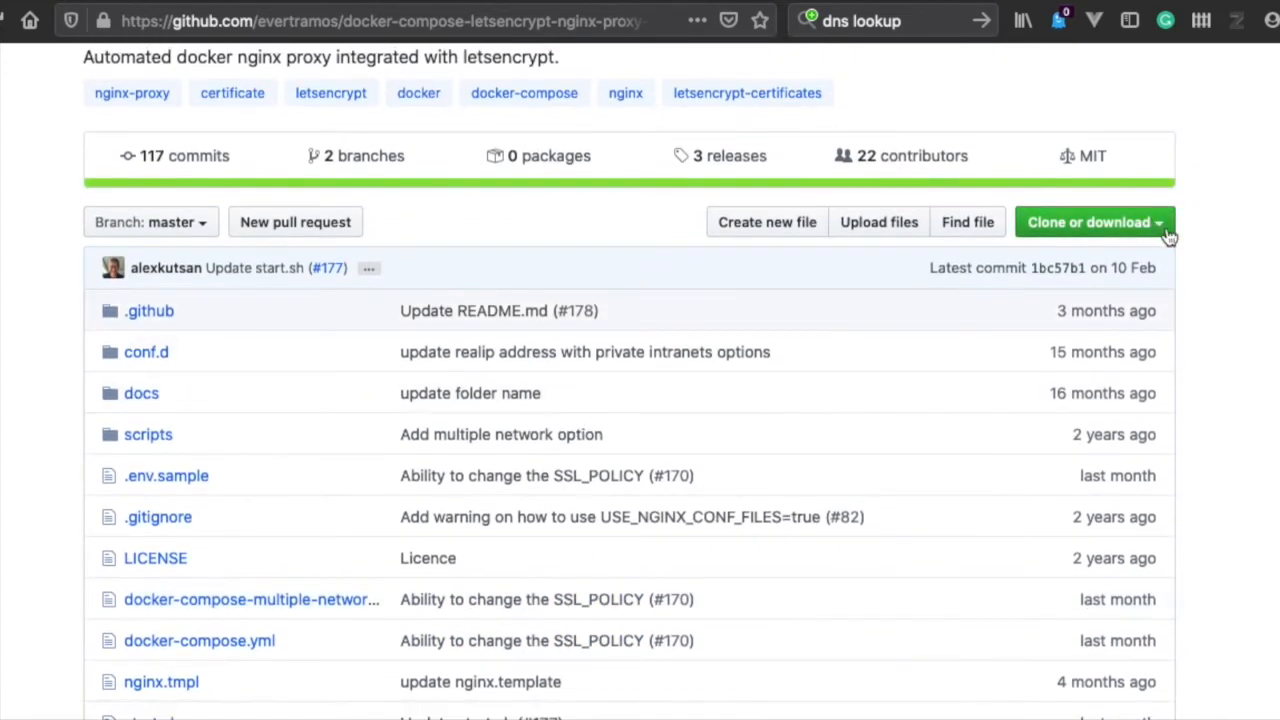
{"action": "left_click", "coordinate": [1088, 222]}
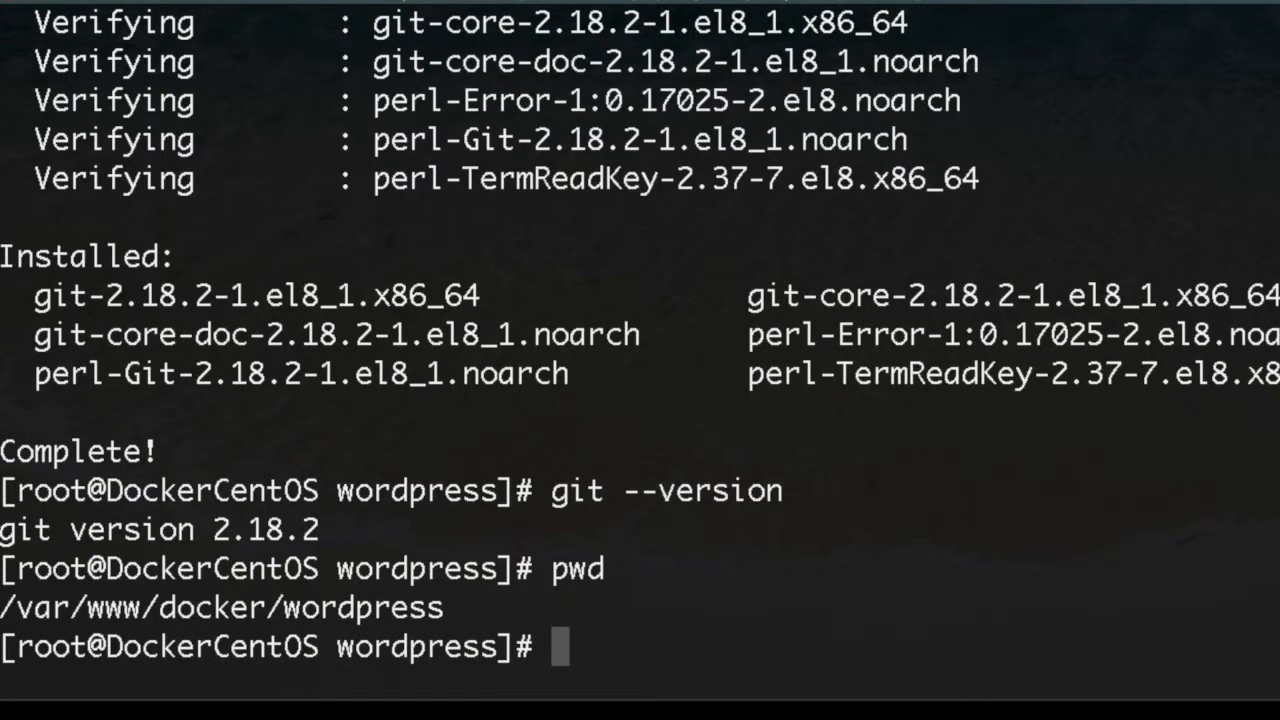
Step: Move into /var/www/docker/nginx, print the path and list it with ls -lah to confirm it is empty
{"action": "type", "text": "cd .."}
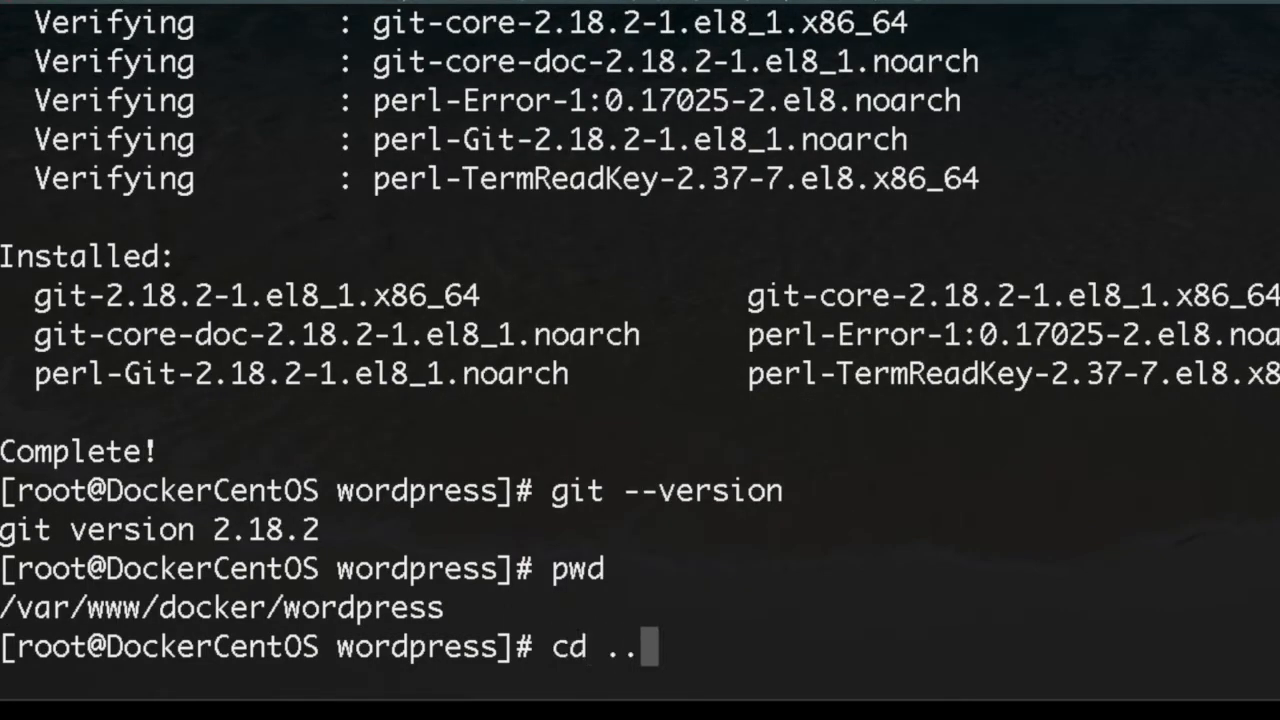
{"action": "type", "text": "/ng"}
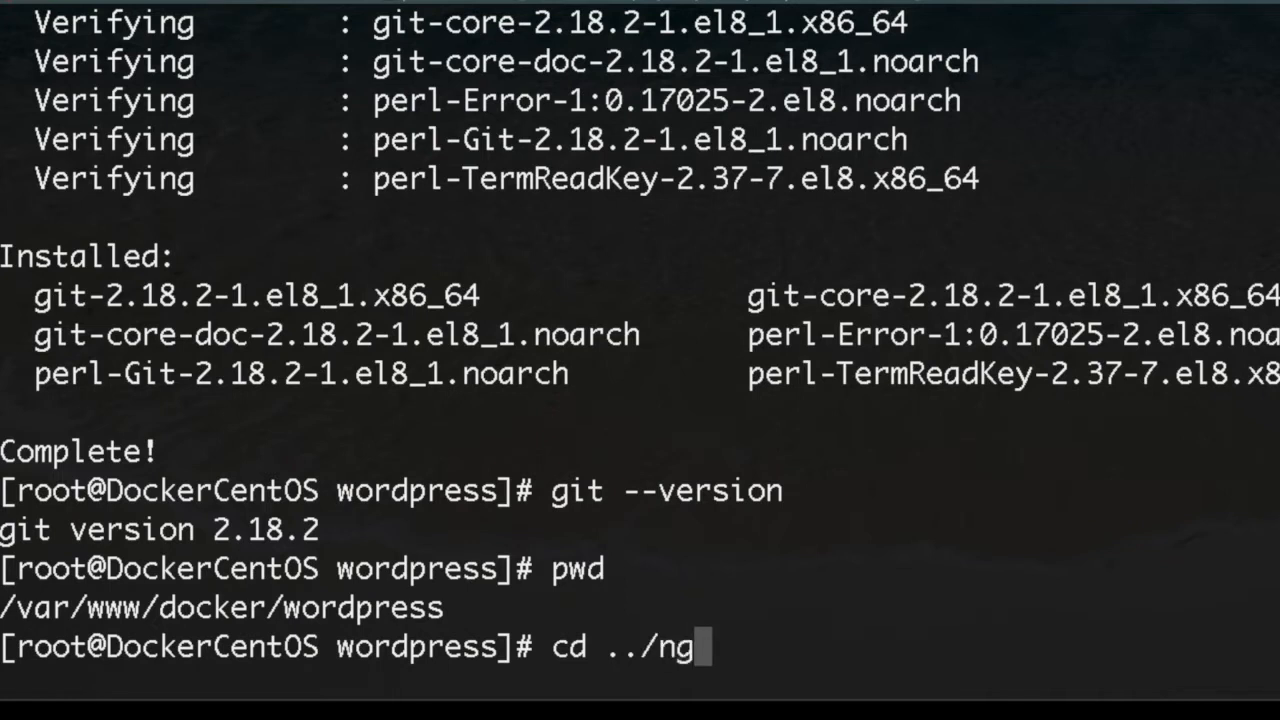
{"action": "type", "text": "inx/"}
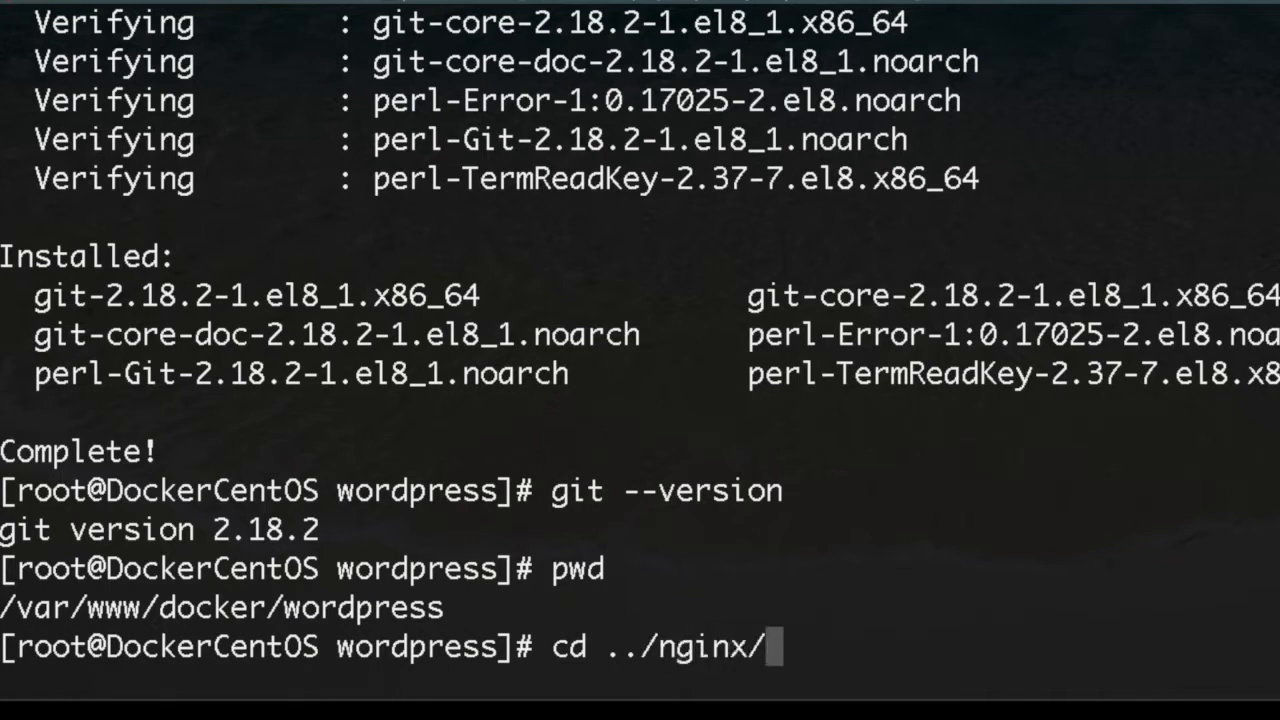
{"action": "key", "text": "Return"}
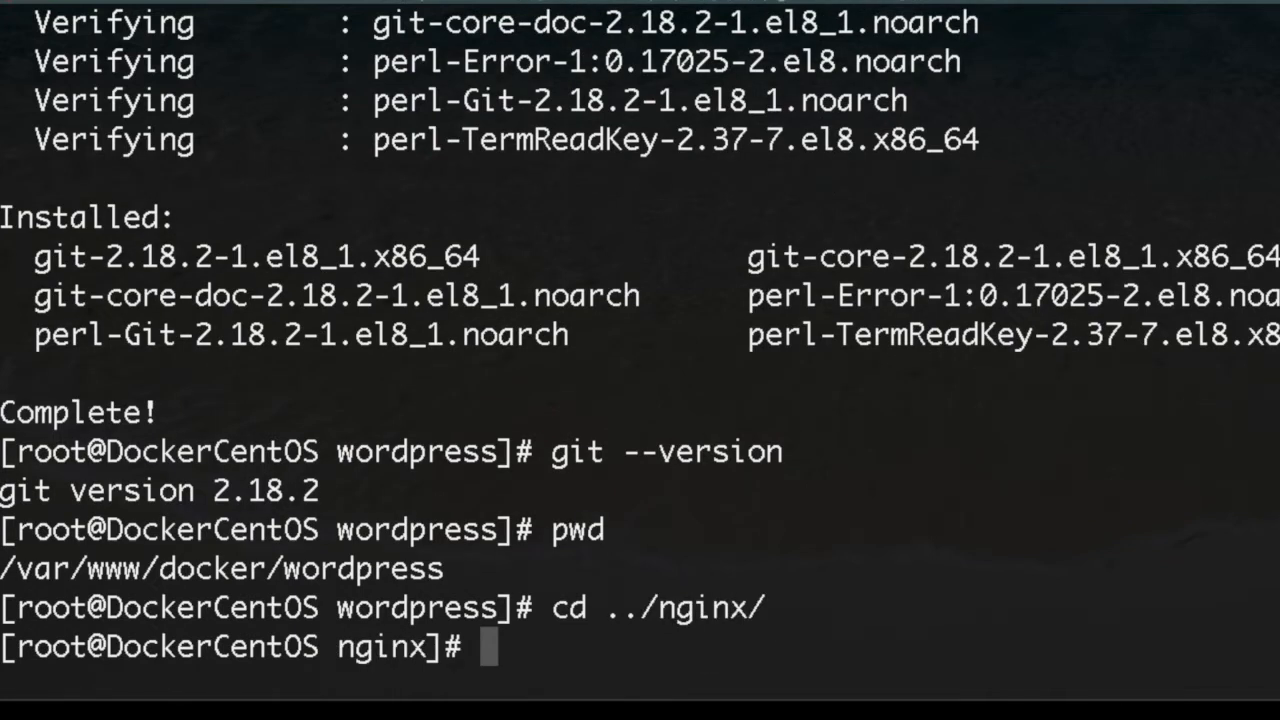
{"action": "type", "text": "pwd"}
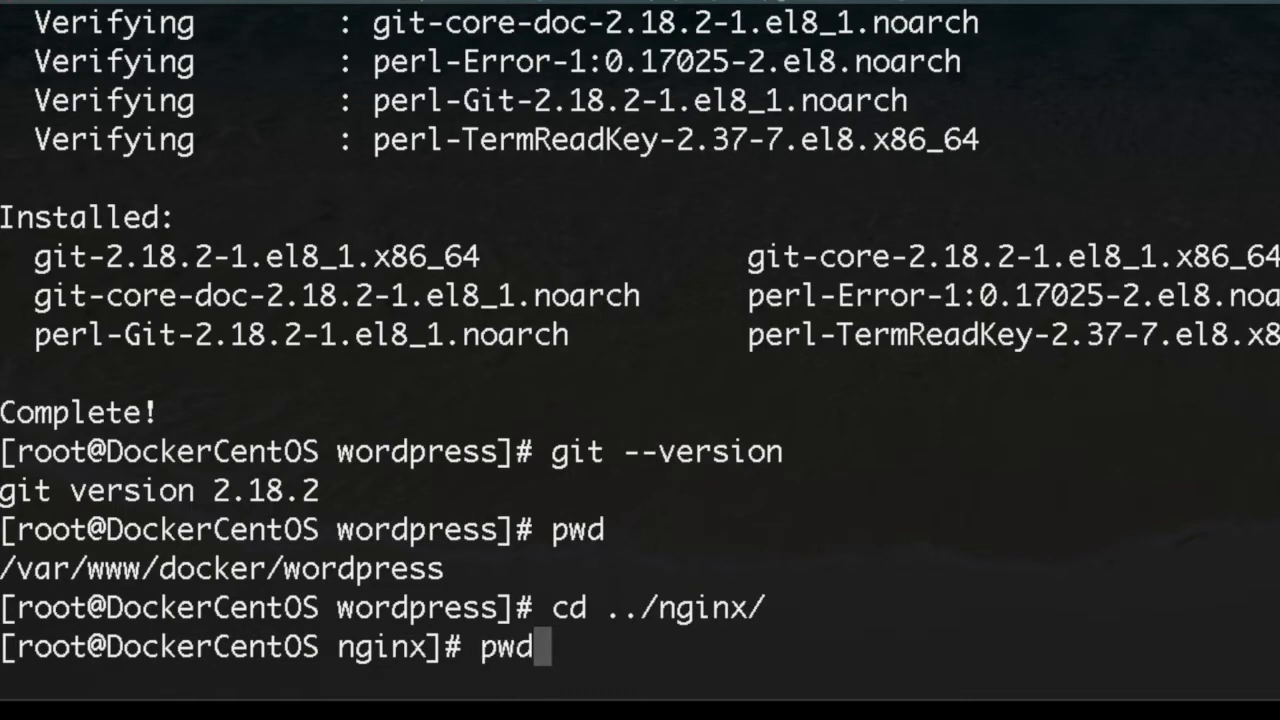
{"action": "key", "text": "Return"}
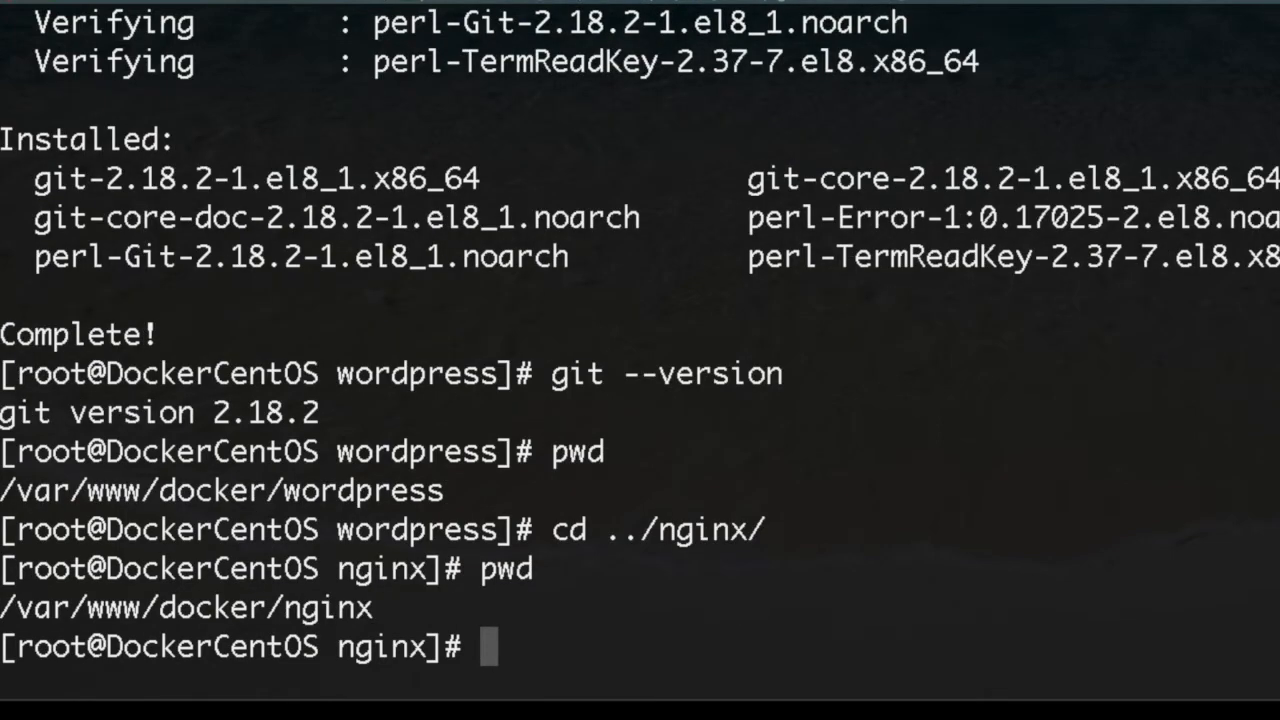
{"action": "type", "text": "ls -lah"}
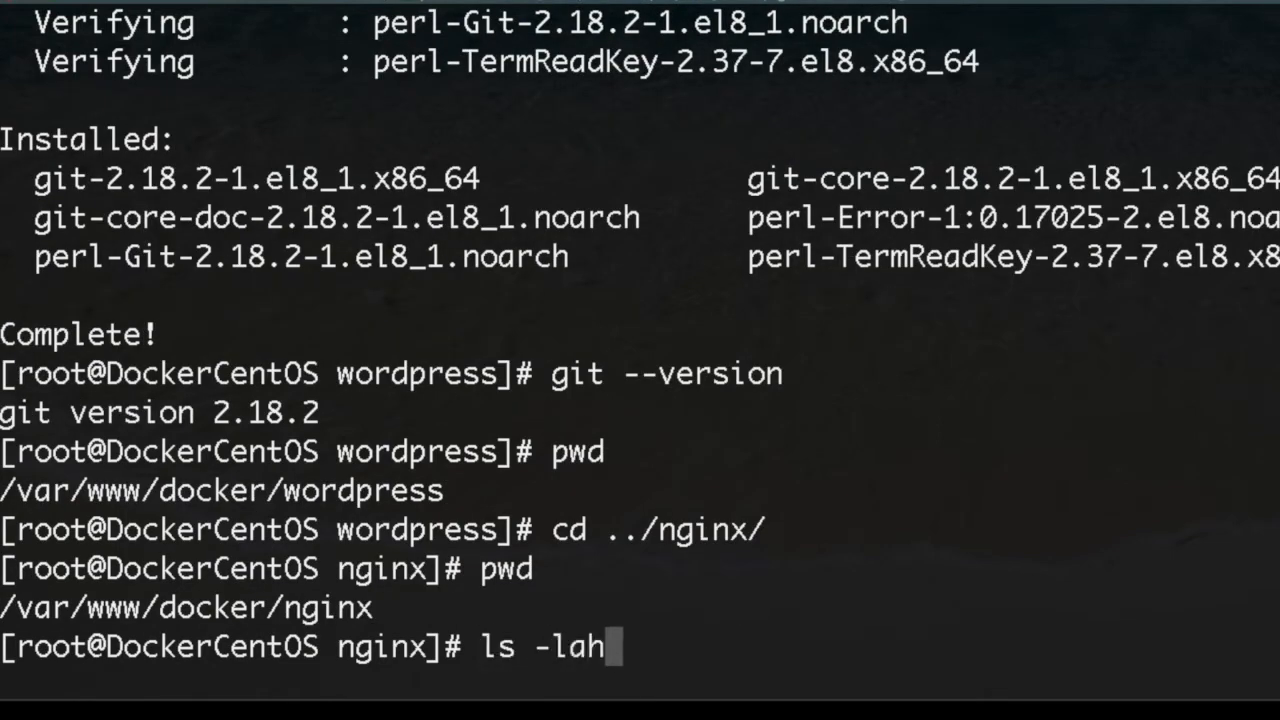
{"action": "key", "text": "Return"}
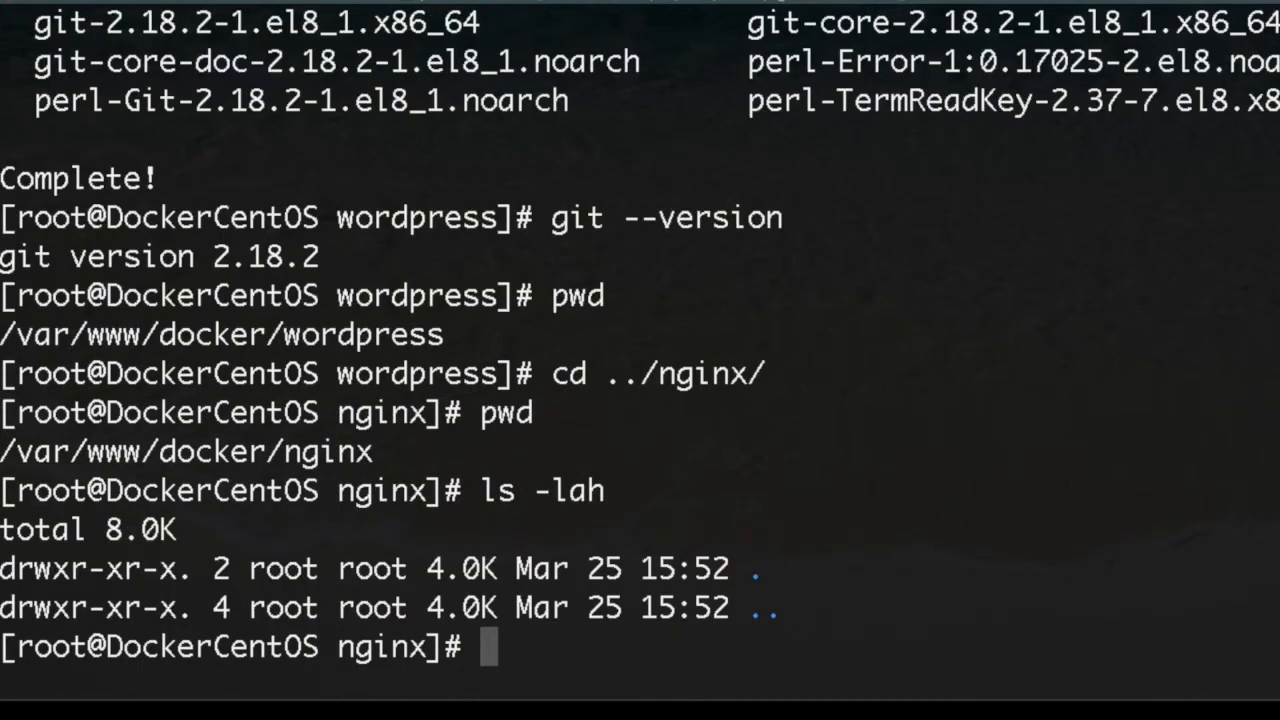
Step: Clone evertramos/docker-compose-letsencrypt-nginx-proxy-companion.git into the current nginx folder
{"action": "type", "text": "git"}
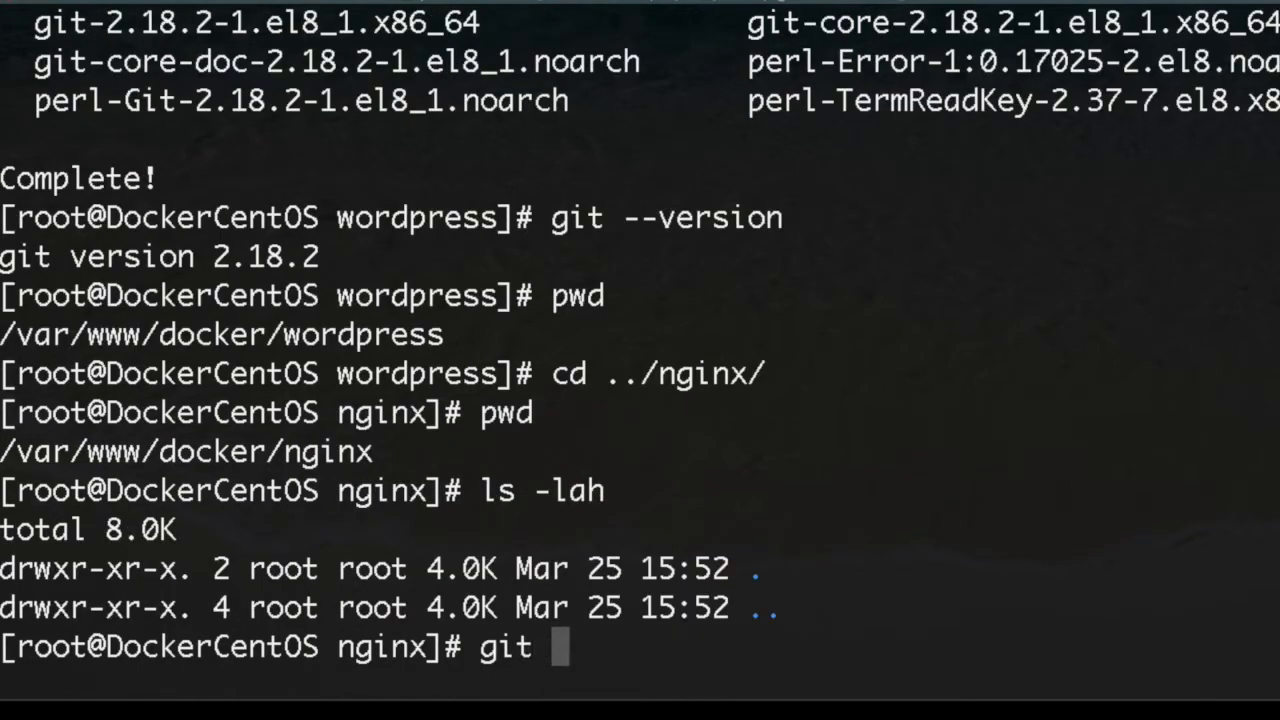
{"action": "type", "text": "clo"}
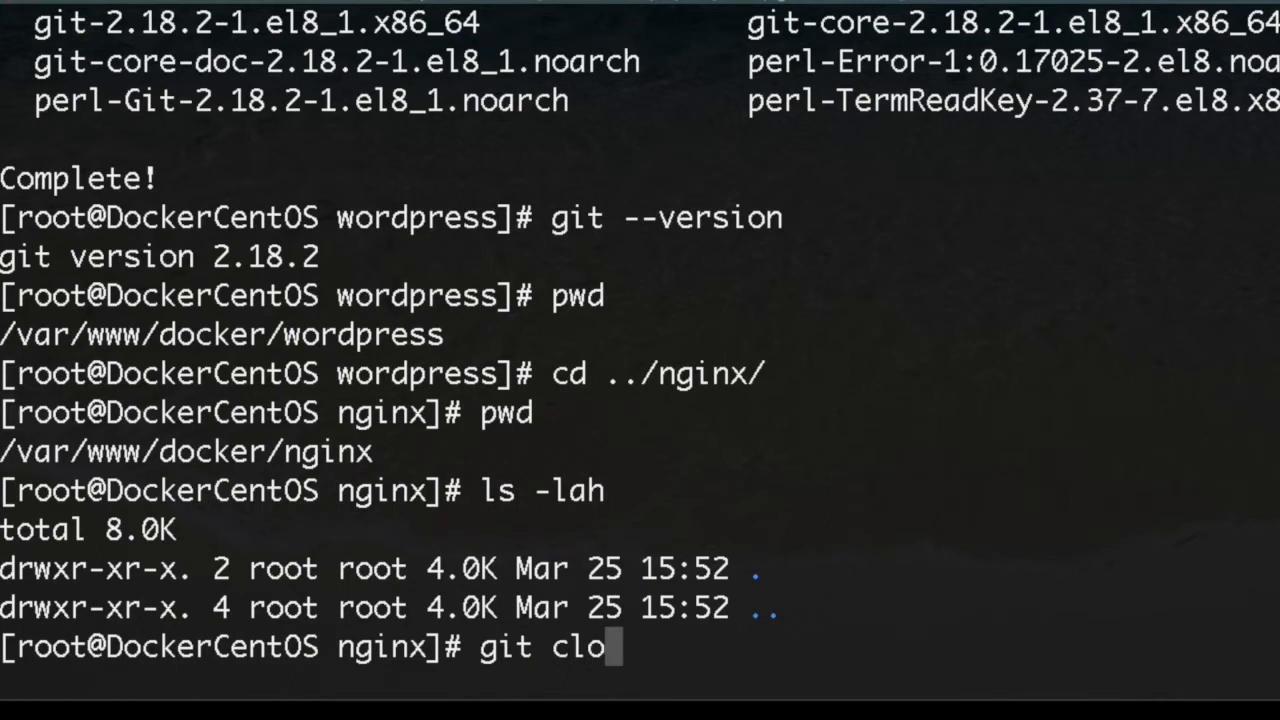
{"action": "type", "text": "ne"}
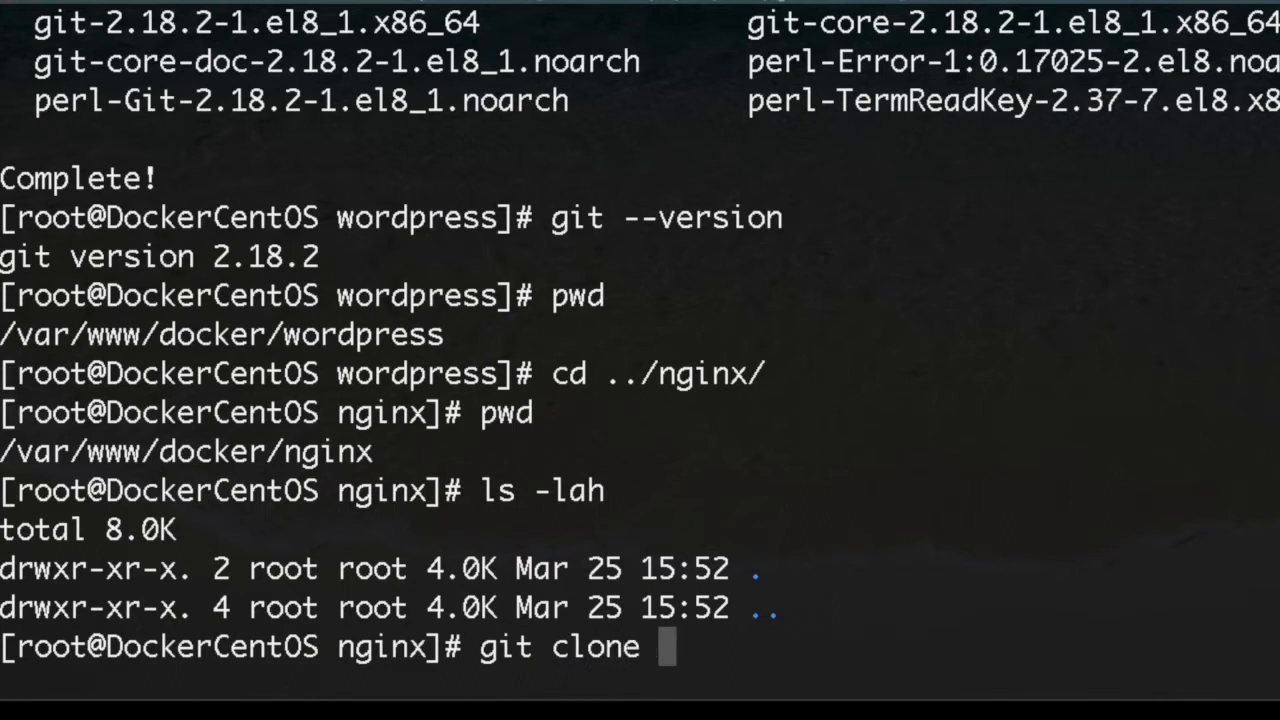
{"action": "type", "text": "https://github.com/evertramos/docker-letsencrypt-nginx-proxy-companion.git"}
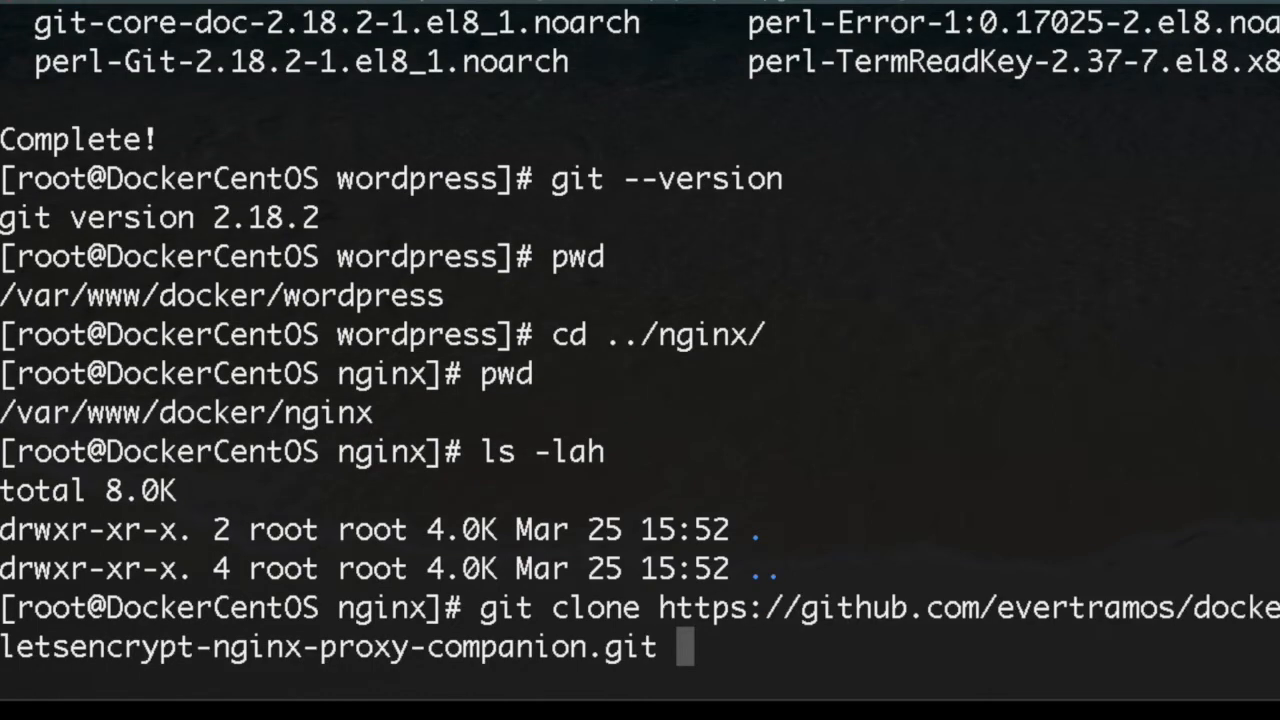
{"action": "type", "text": "."}
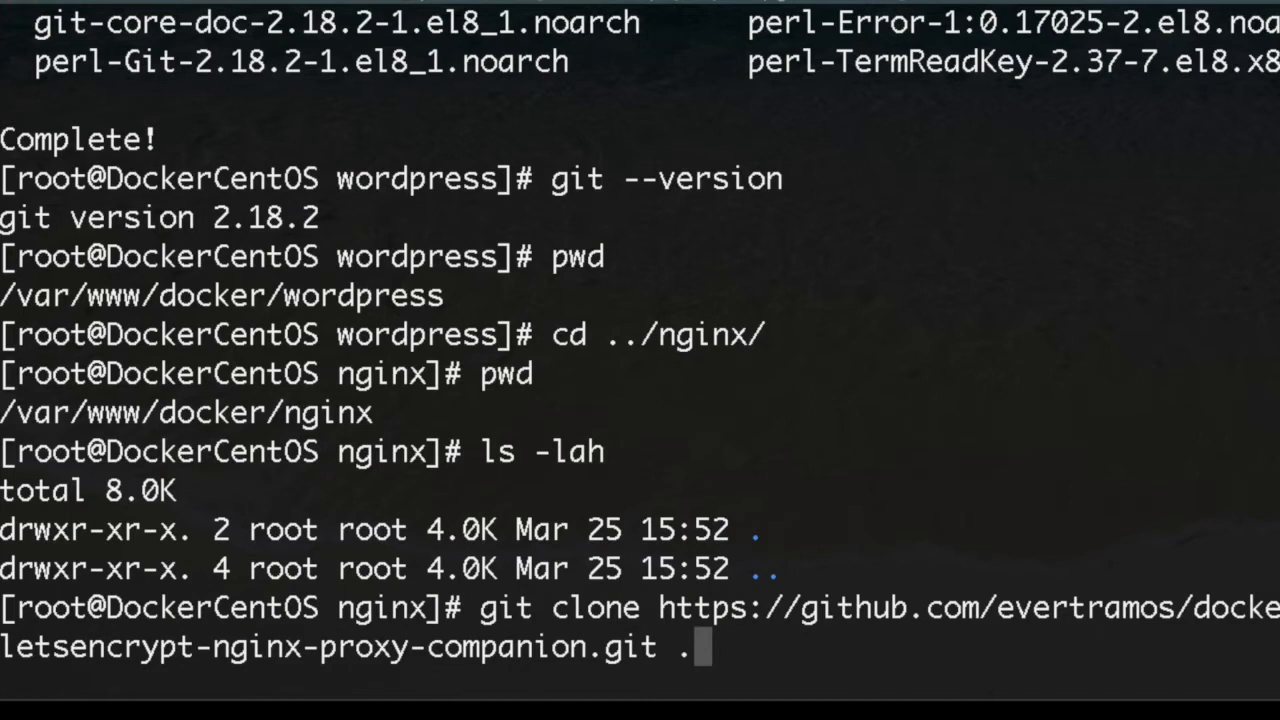
{"action": "key", "text": "Return"}
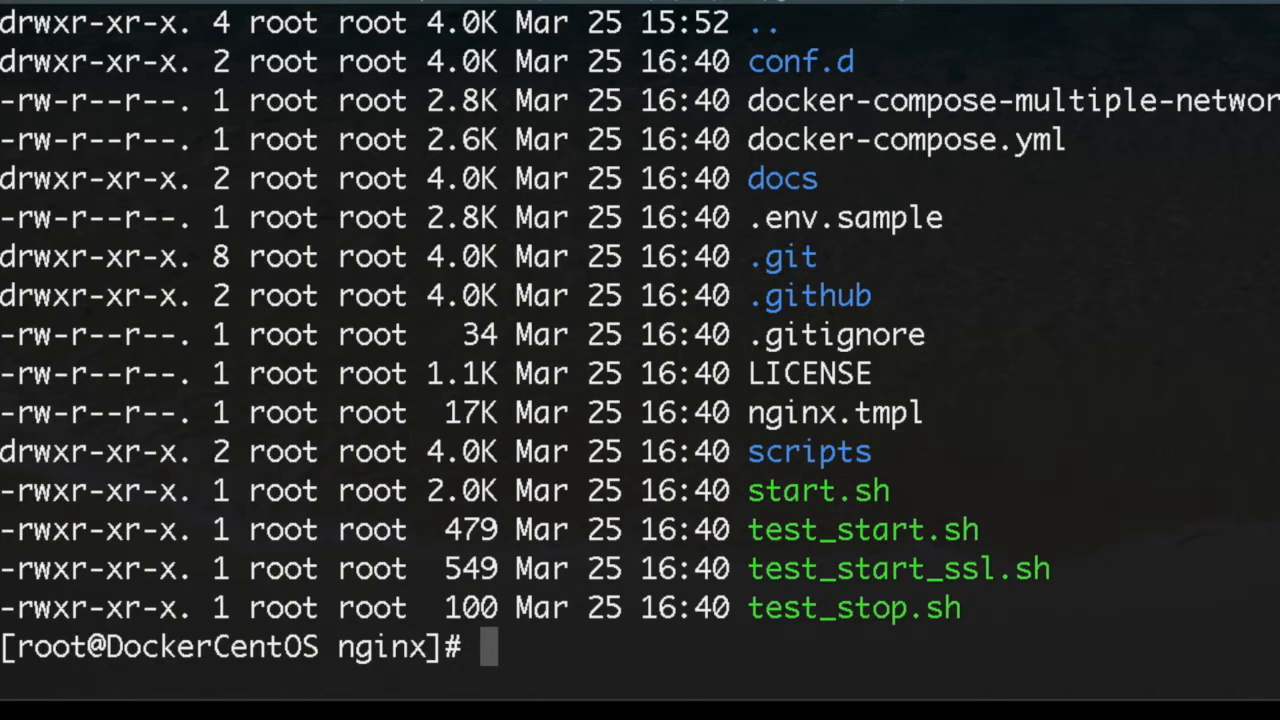
Step: Create .env as a copy of .env.sample
{"action": "type", "text": "cp"}
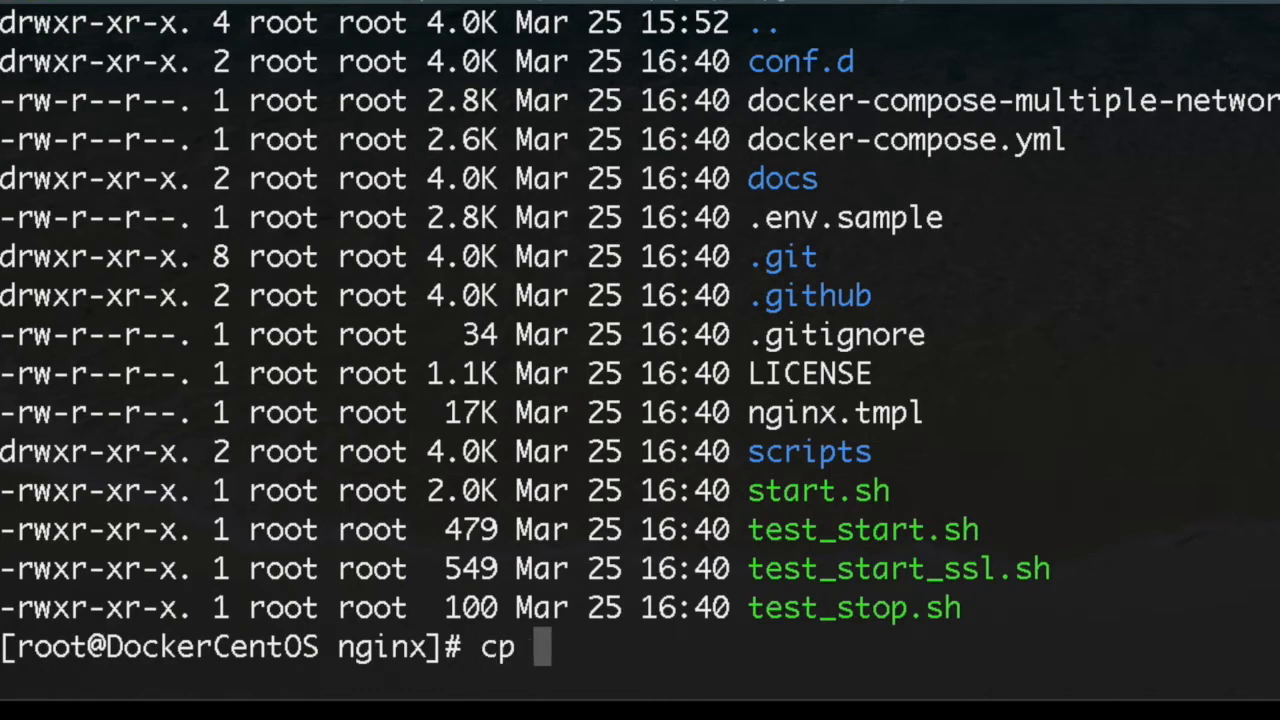
{"action": "type", "text": ".e"}
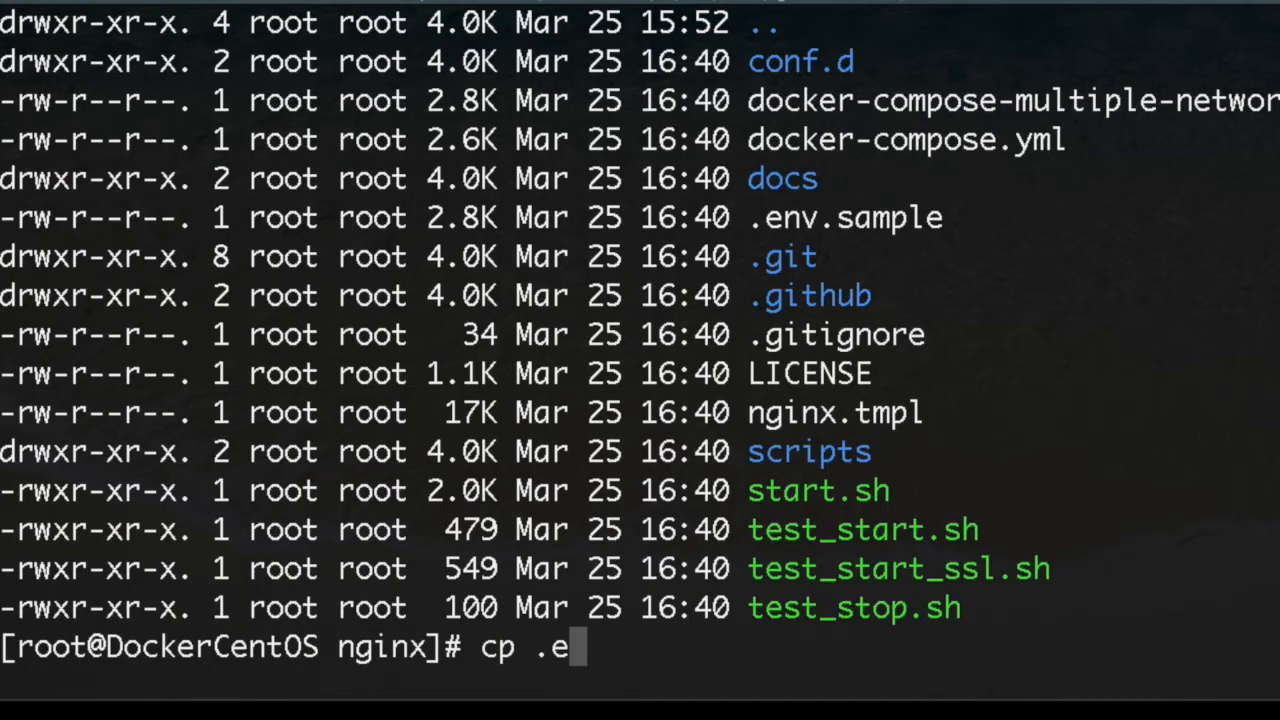
{"action": "type", "text": "nv.sample"}
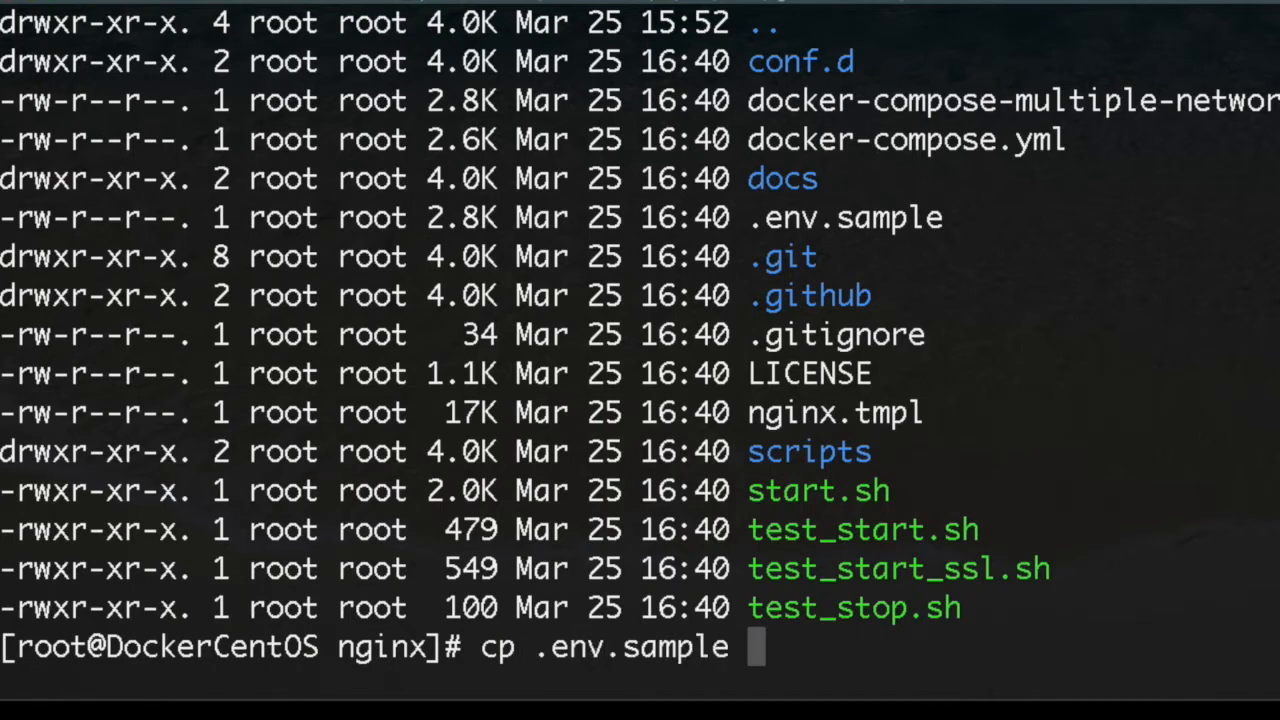
{"action": "type", "text": ".env"}
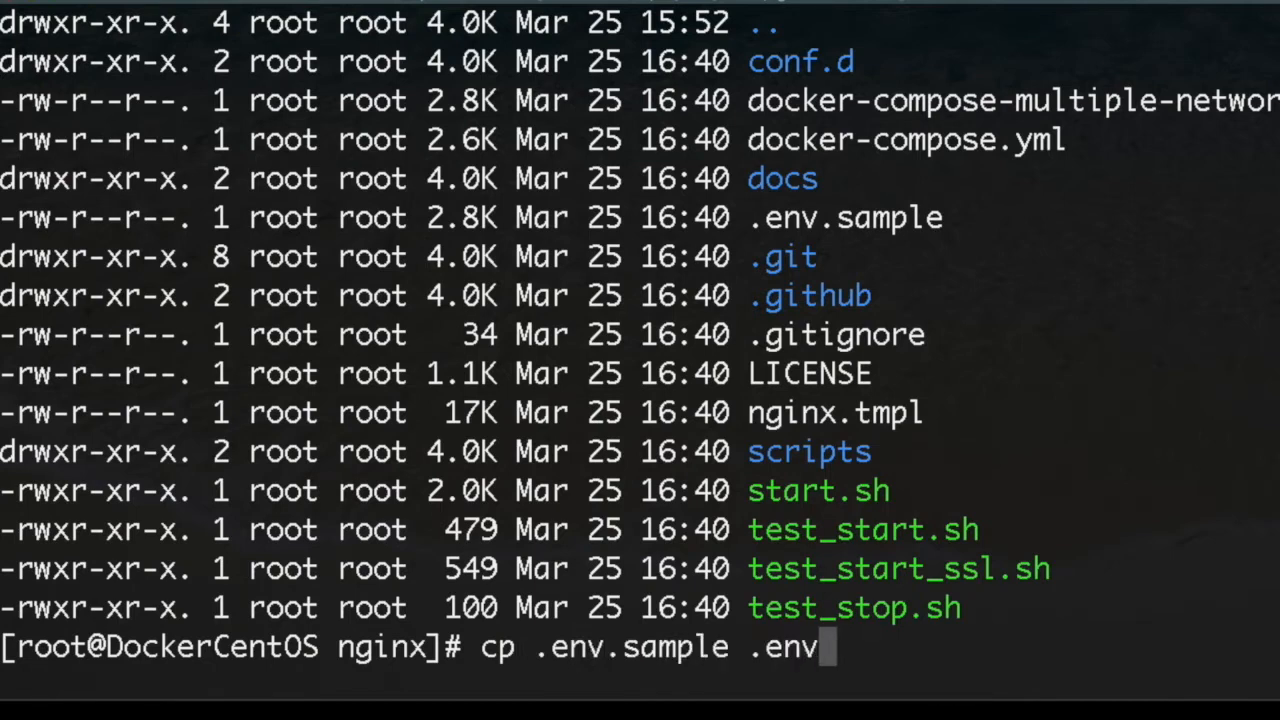
{"action": "key", "text": "Return"}
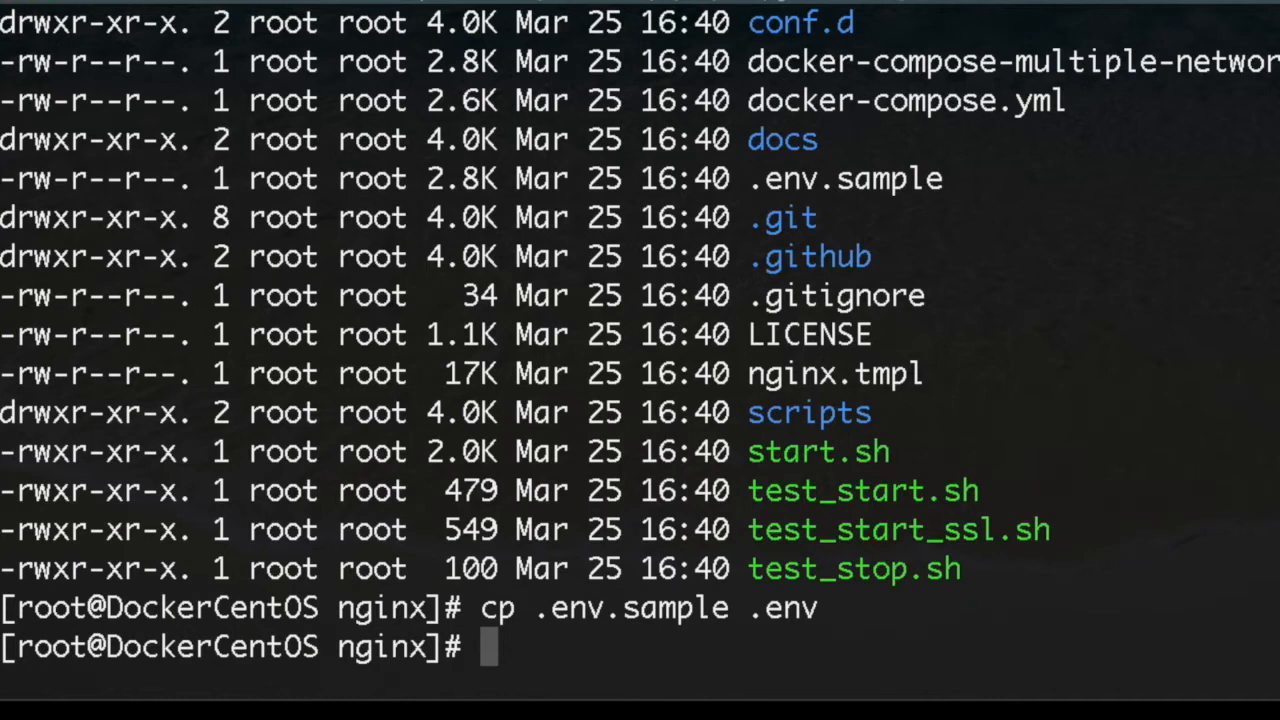
Step: Load the new .env file into nano for editing
{"action": "type", "text": "nan"}
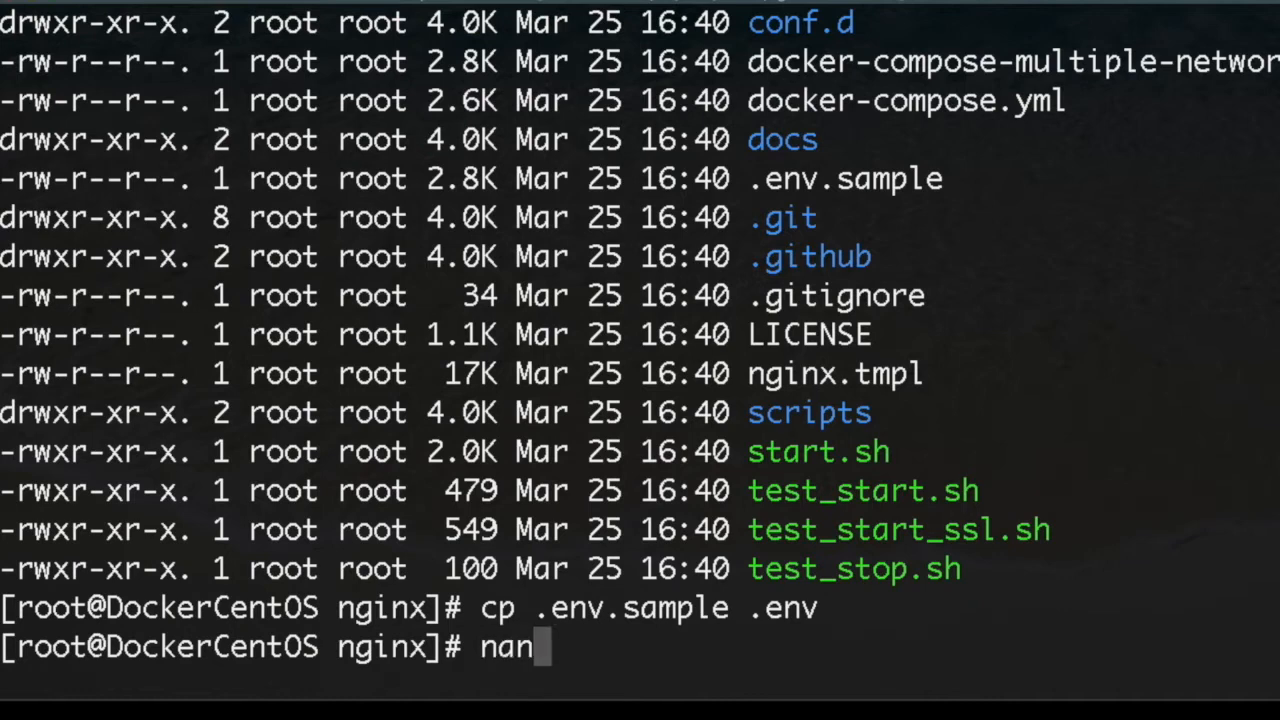
{"action": "type", "text": "o .e"}
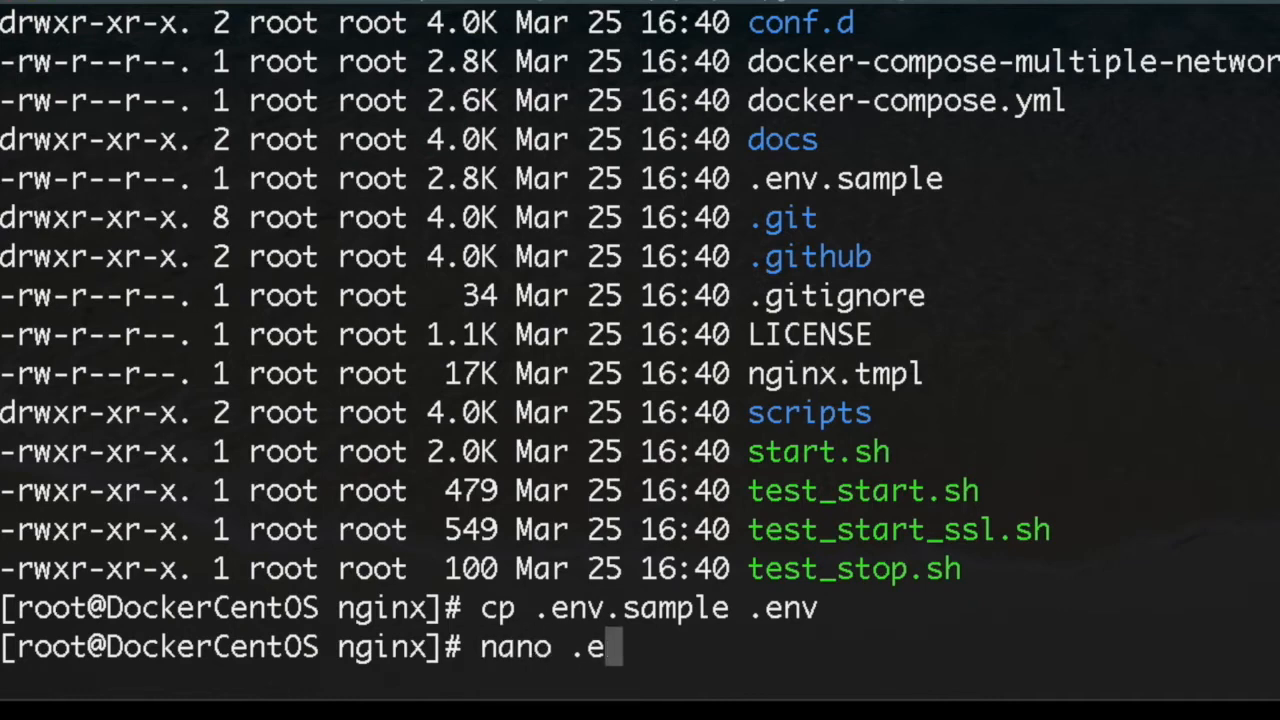
{"action": "key", "text": "Return"}
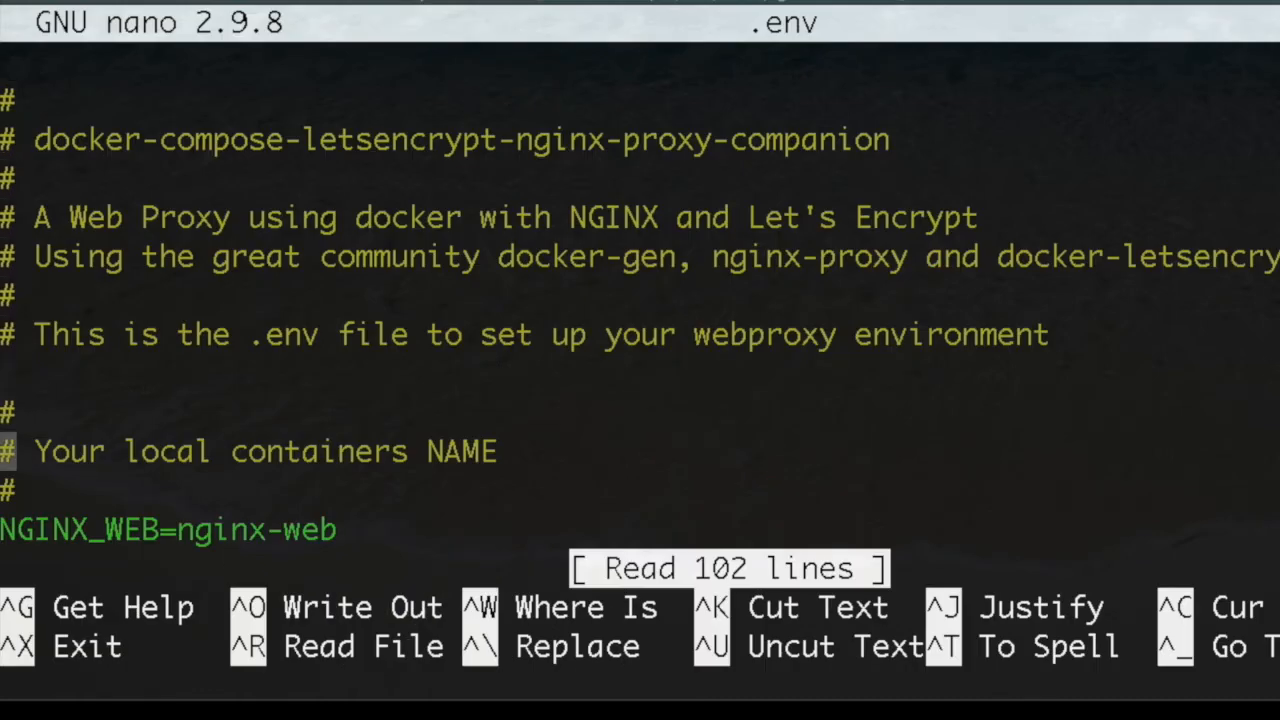
Step: Replace the IP placeholder with 149.28.254.135 from the Vultr DNS page and write the file
{"action": "scroll", "scroll_direction": "down", "scroll_amount": 3}
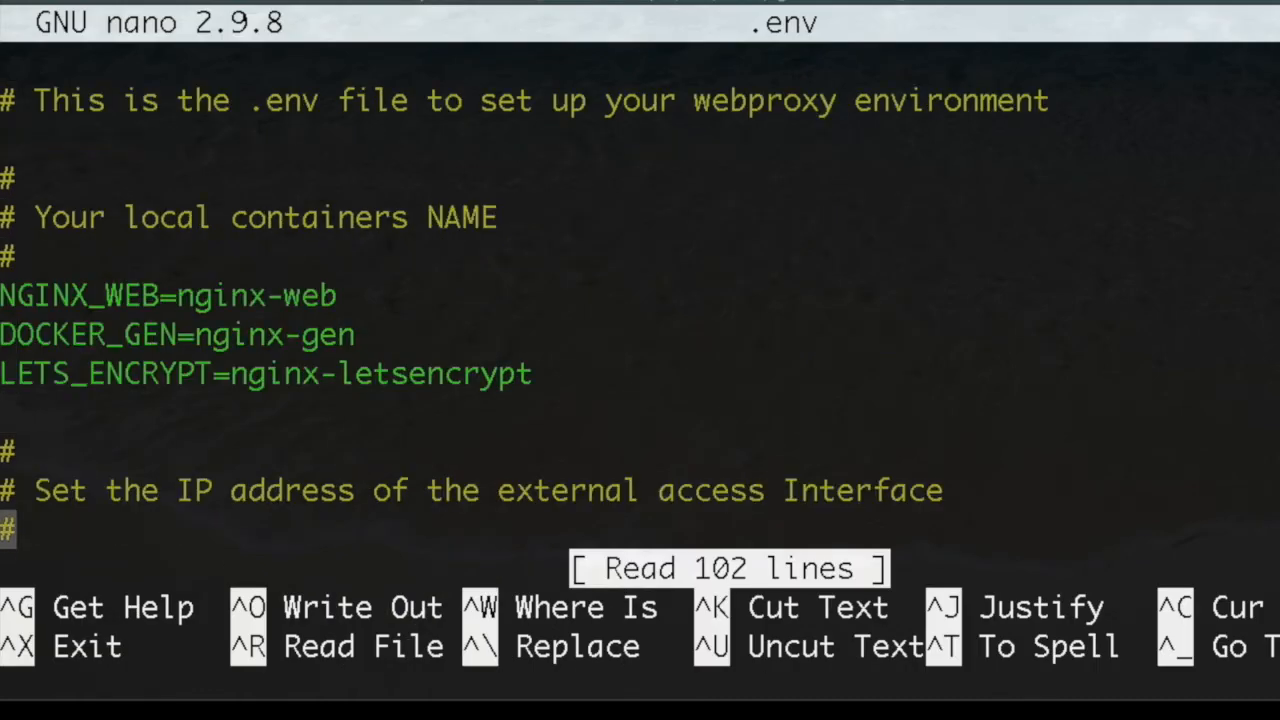
{"action": "scroll", "scroll_direction": "down", "scroll_amount": 3}
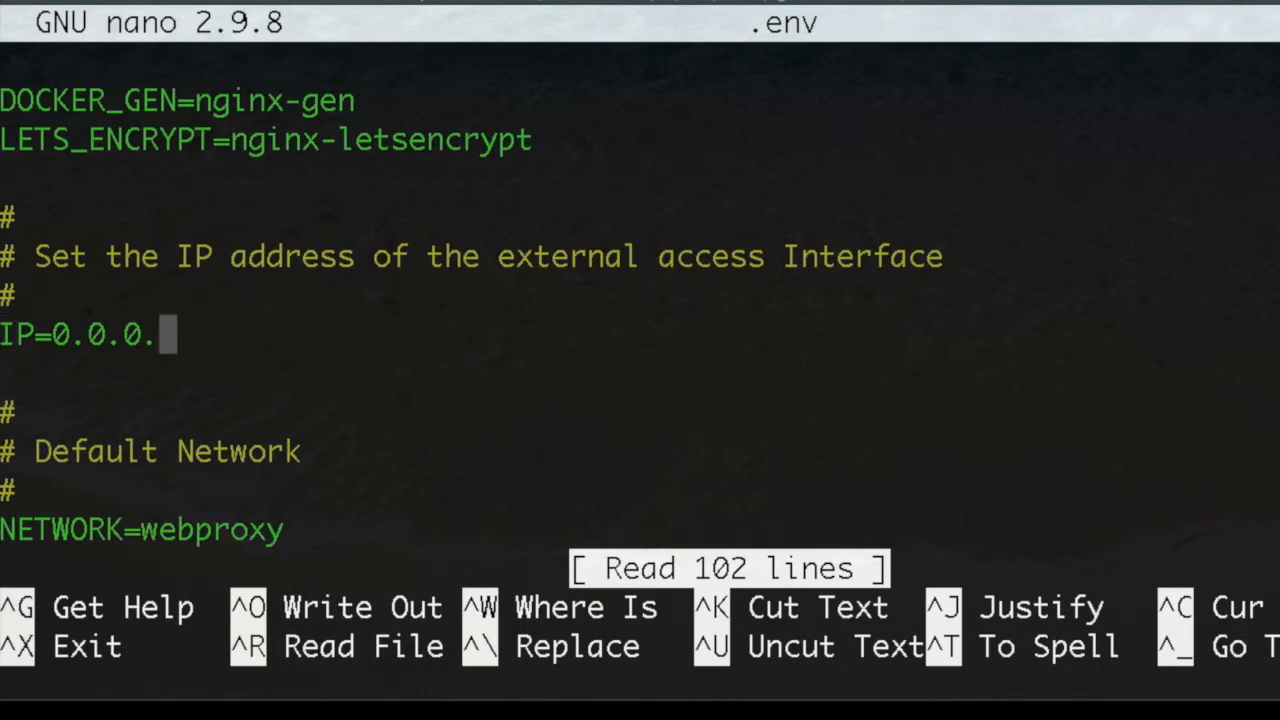
{"action": "key", "text": "BackSpace"}
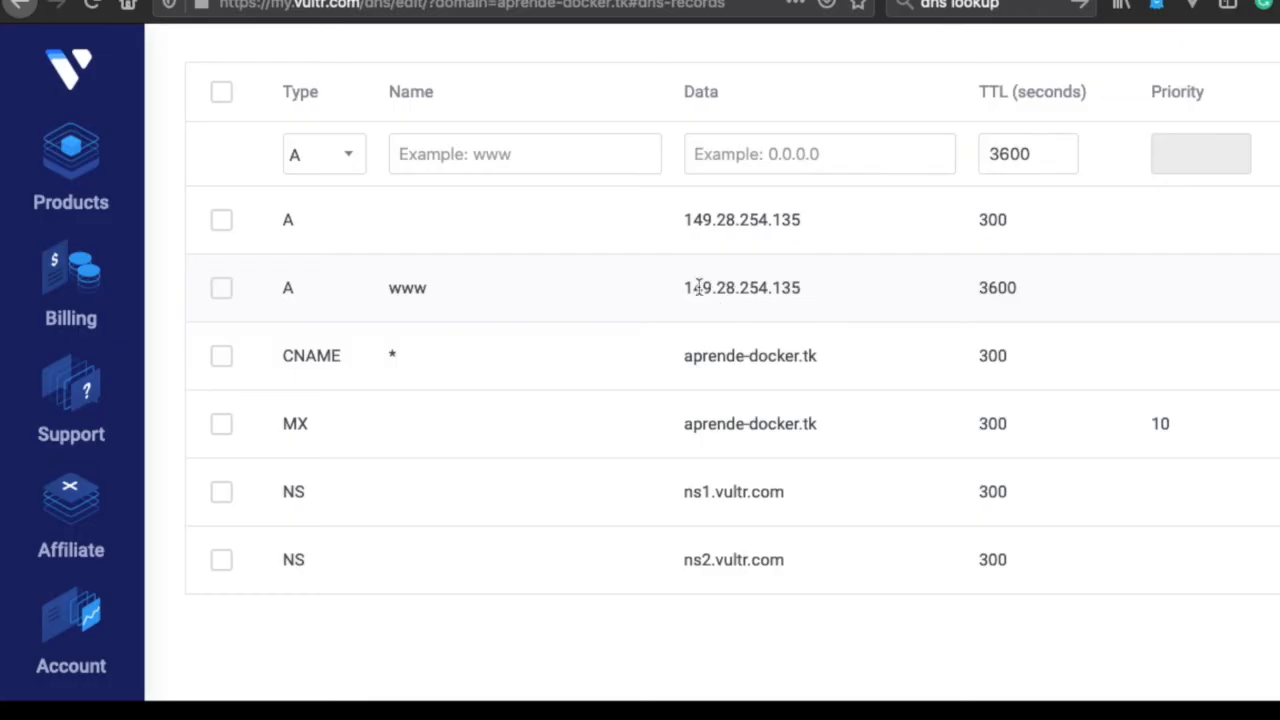
{"action": "double_click", "coordinate": [742, 288]}
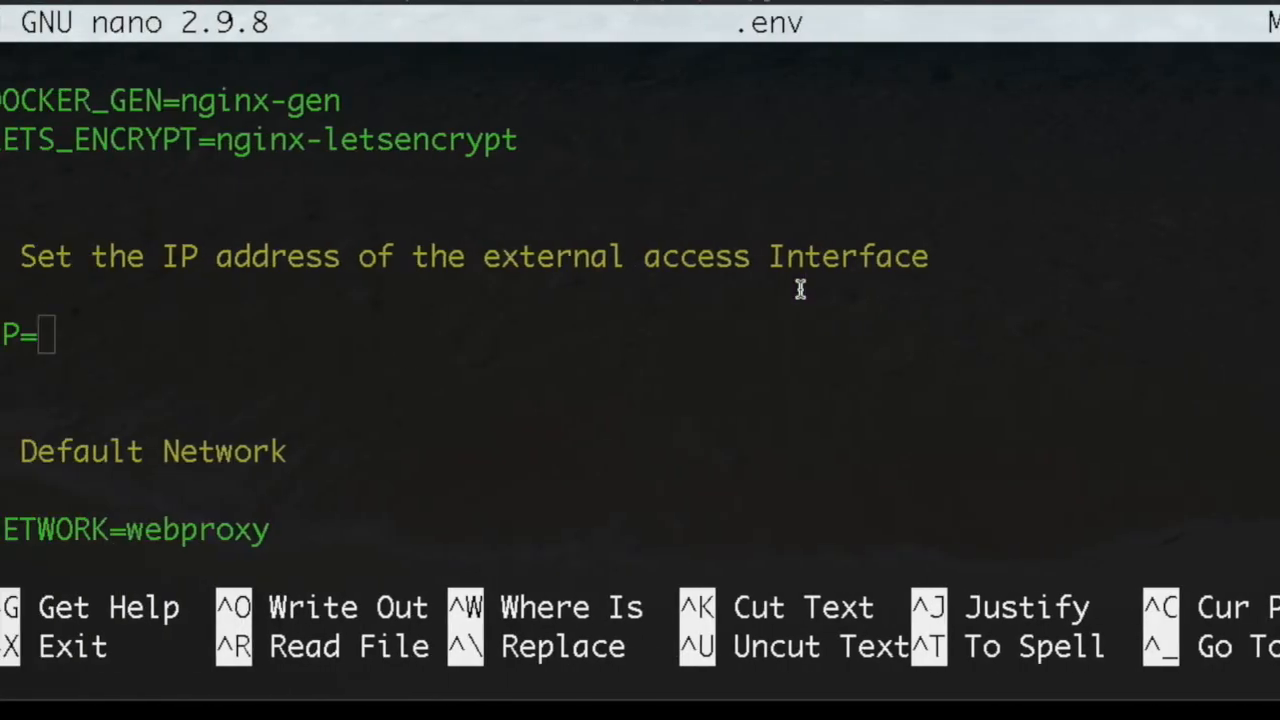
{"action": "type", "text": "149.28.254.135"}
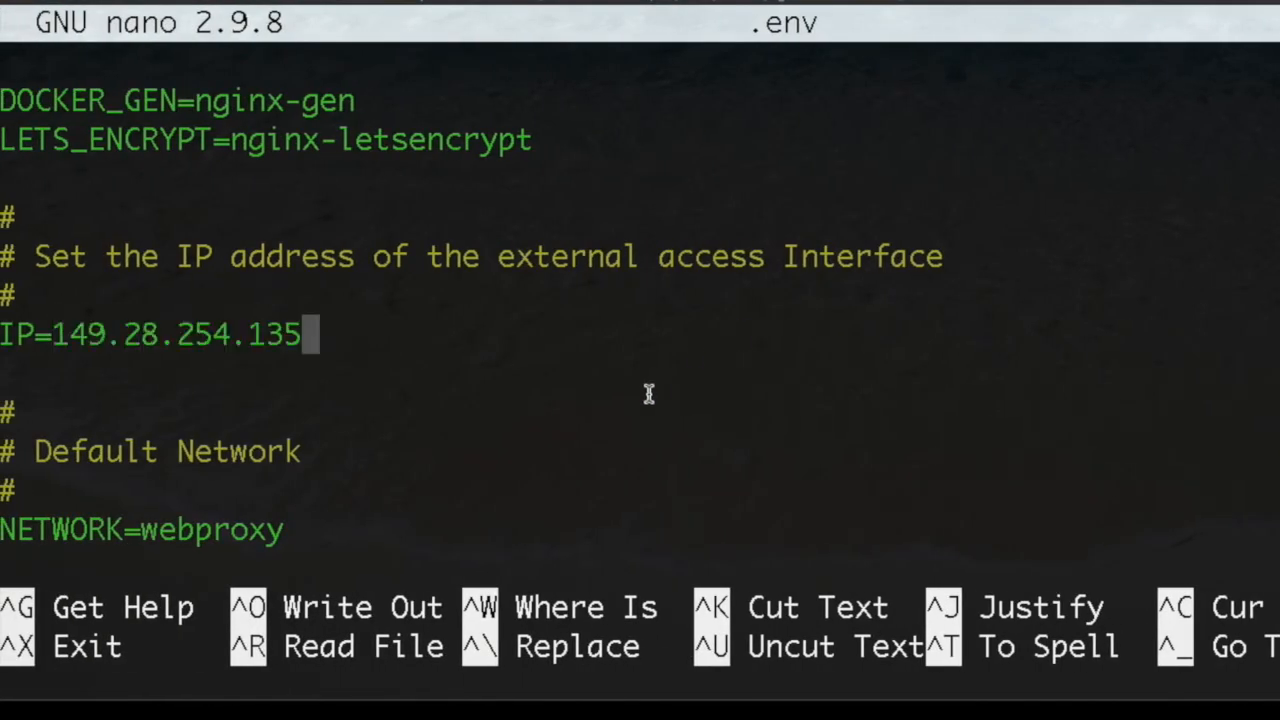
{"action": "key", "text": "ctrl+o"}
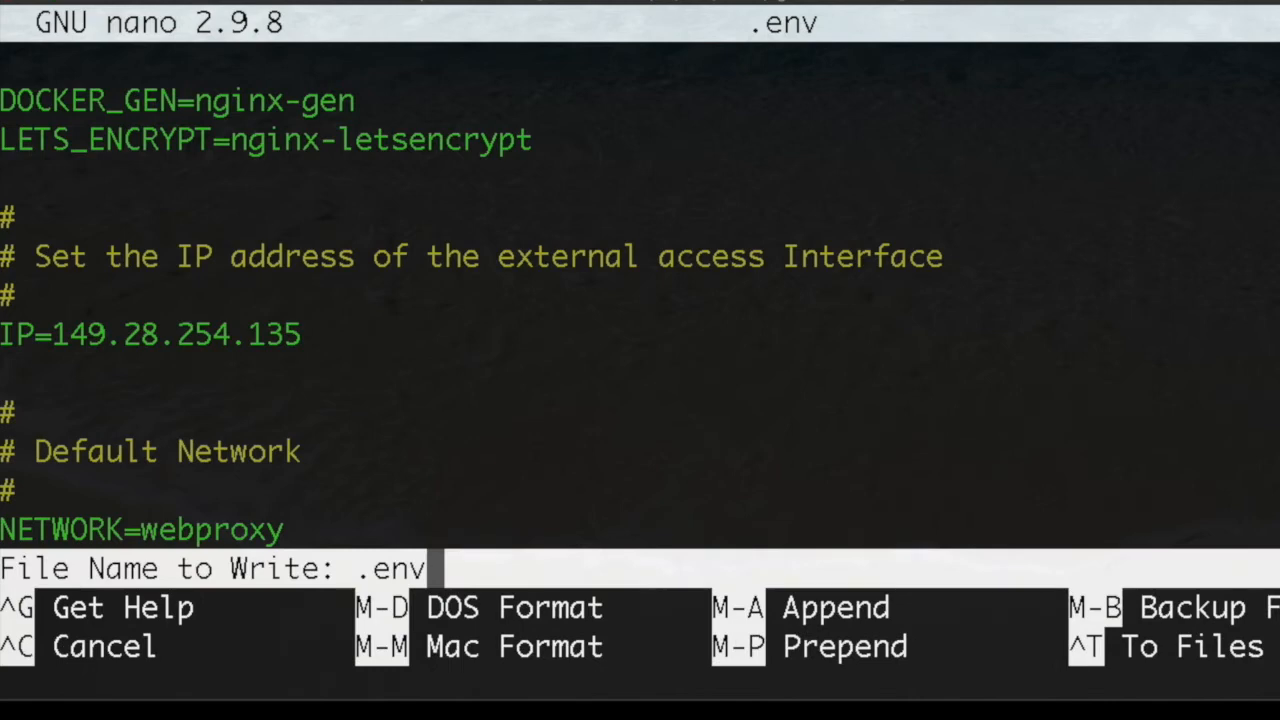
{"action": "key", "text": "Return"}
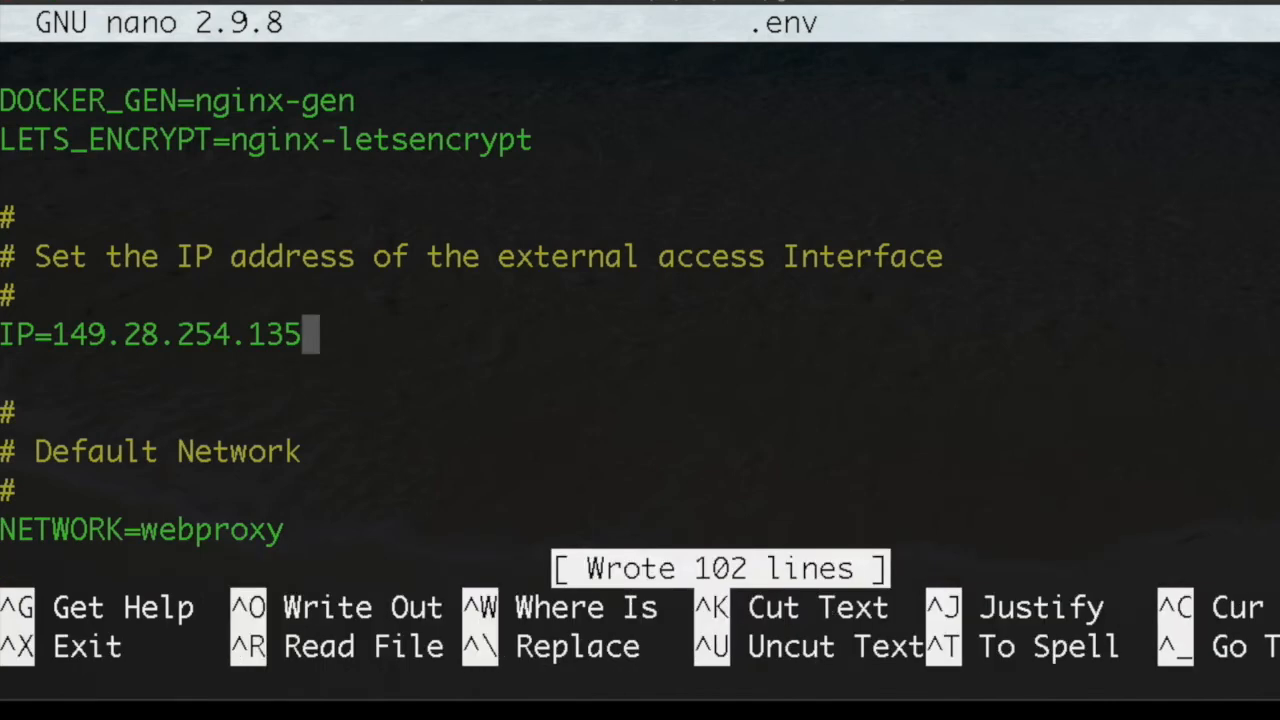
Step: Scroll through the remaining .env settings, then exit nano back to the shell prompt
{"action": "scroll", "scroll_direction": "down", "scroll_amount": 3}
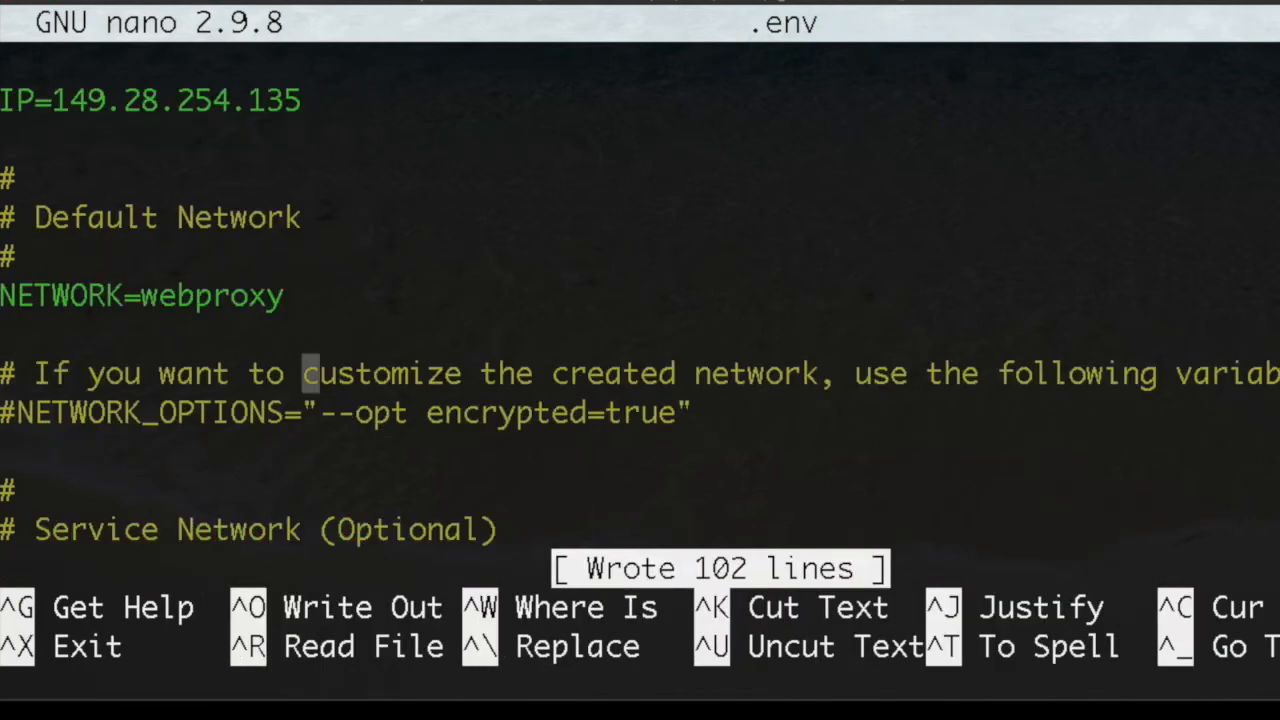
{"action": "scroll", "scroll_direction": "down", "scroll_amount": 3}
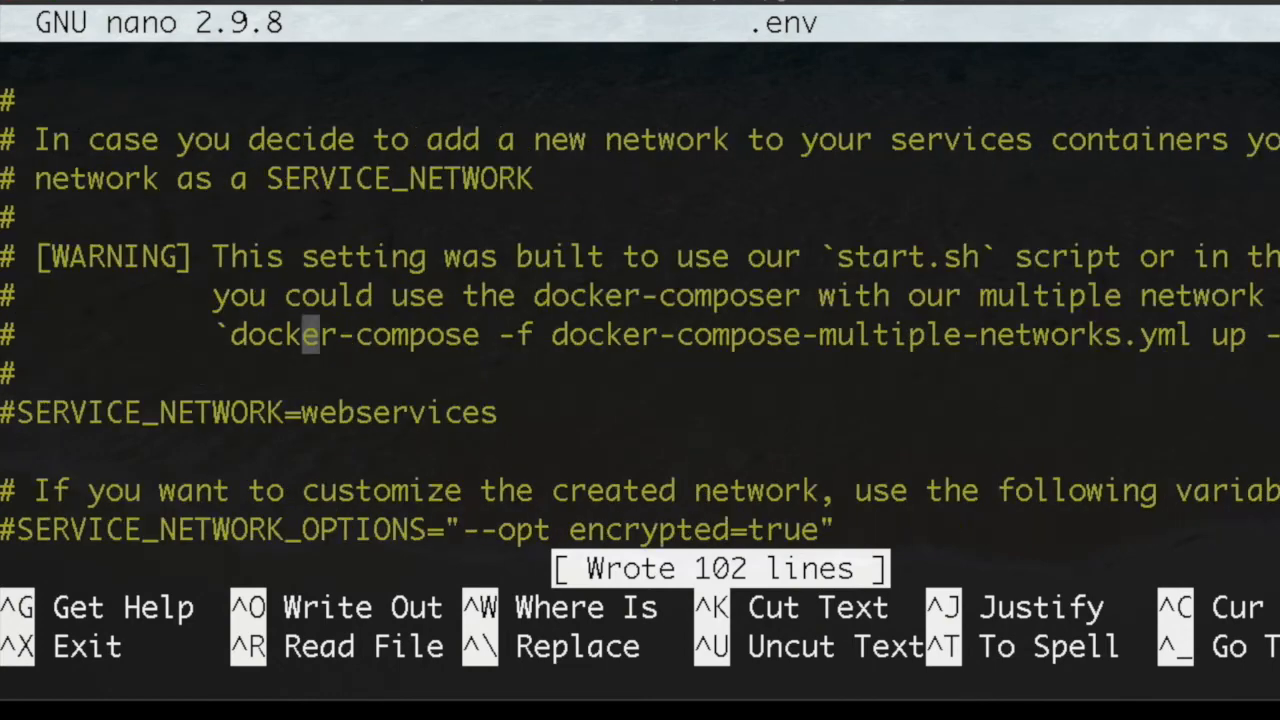
{"action": "scroll", "scroll_direction": "down", "scroll_amount": 3}
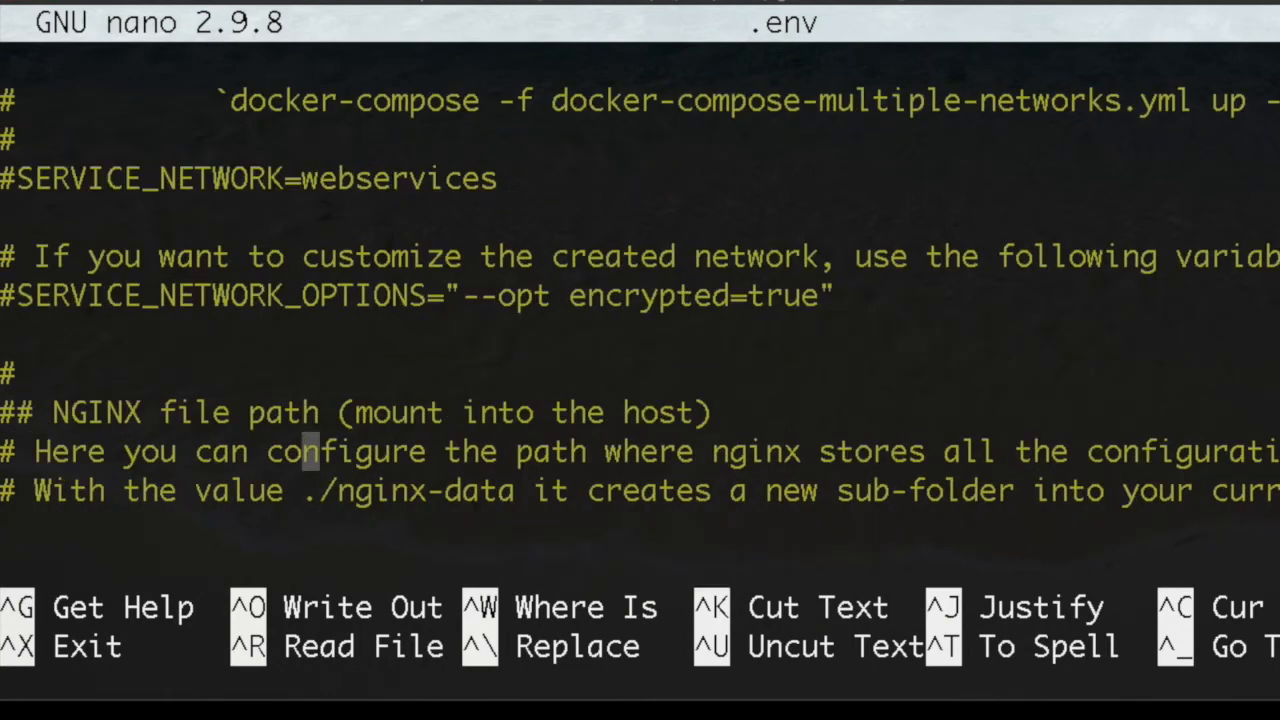
{"action": "scroll", "scroll_direction": "down", "scroll_amount": 3}
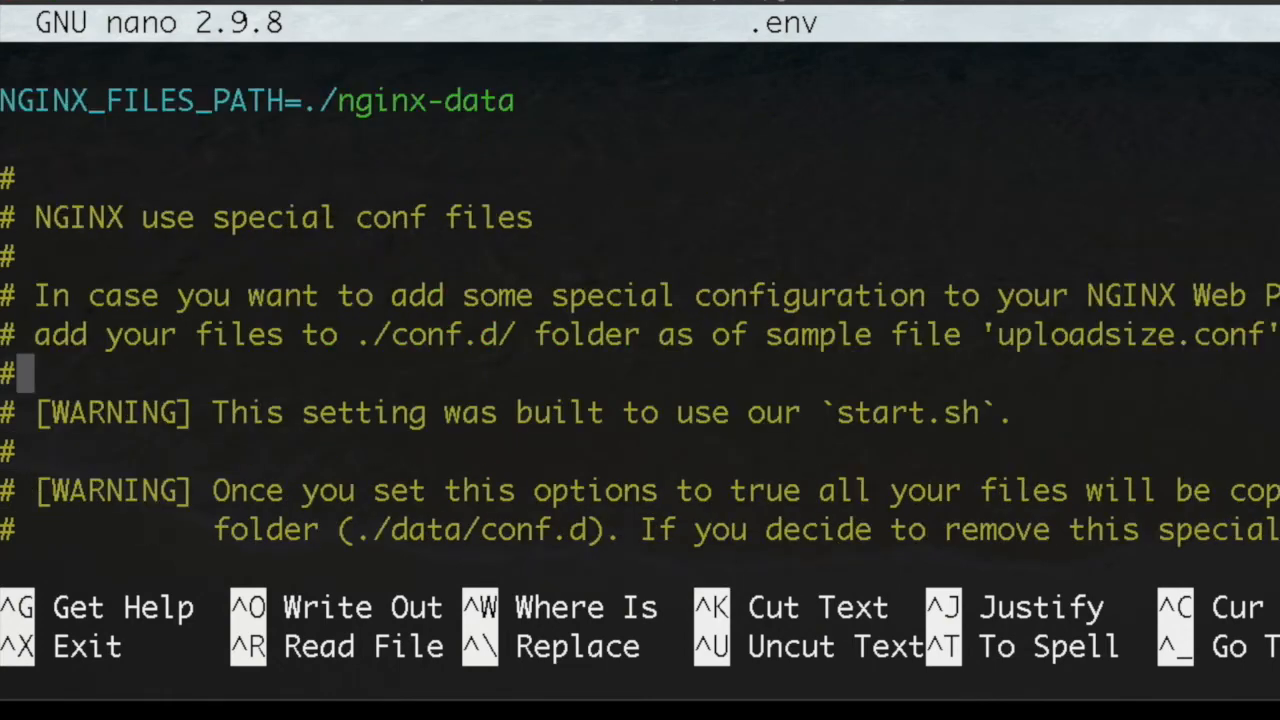
{"action": "scroll", "scroll_direction": "down", "scroll_amount": 3}
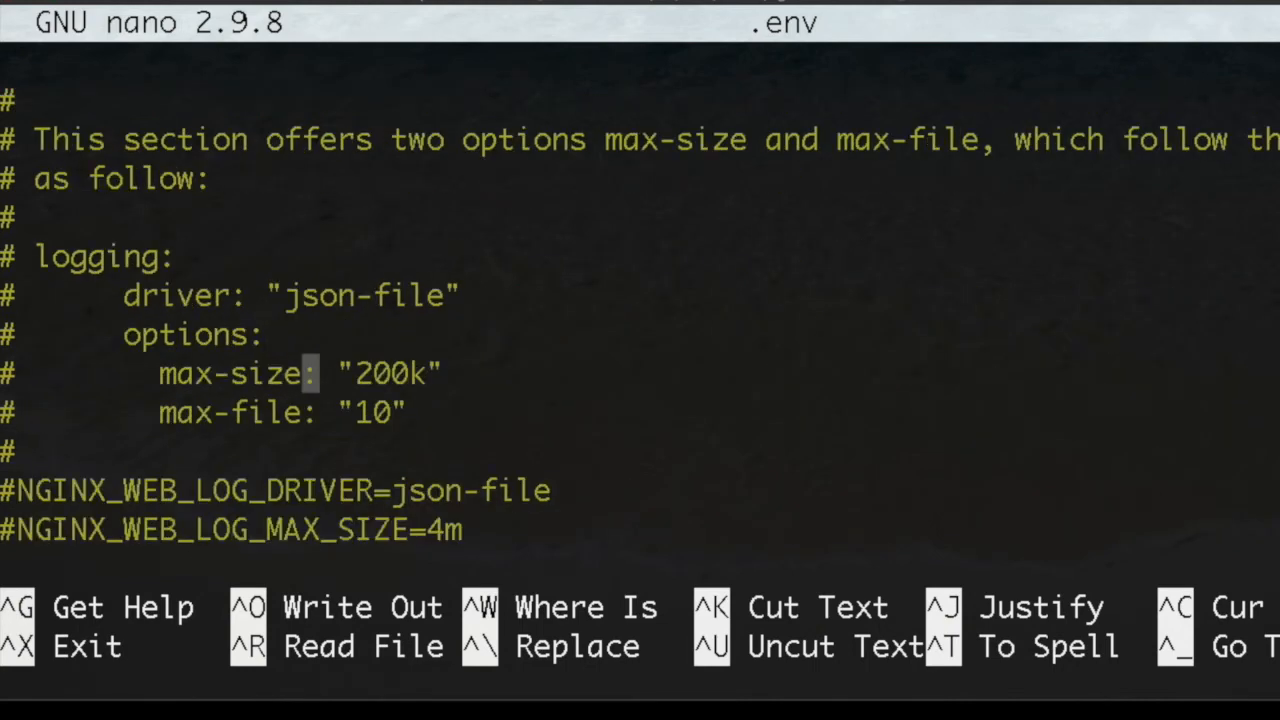
{"action": "scroll", "scroll_direction": "down", "scroll_amount": 3}
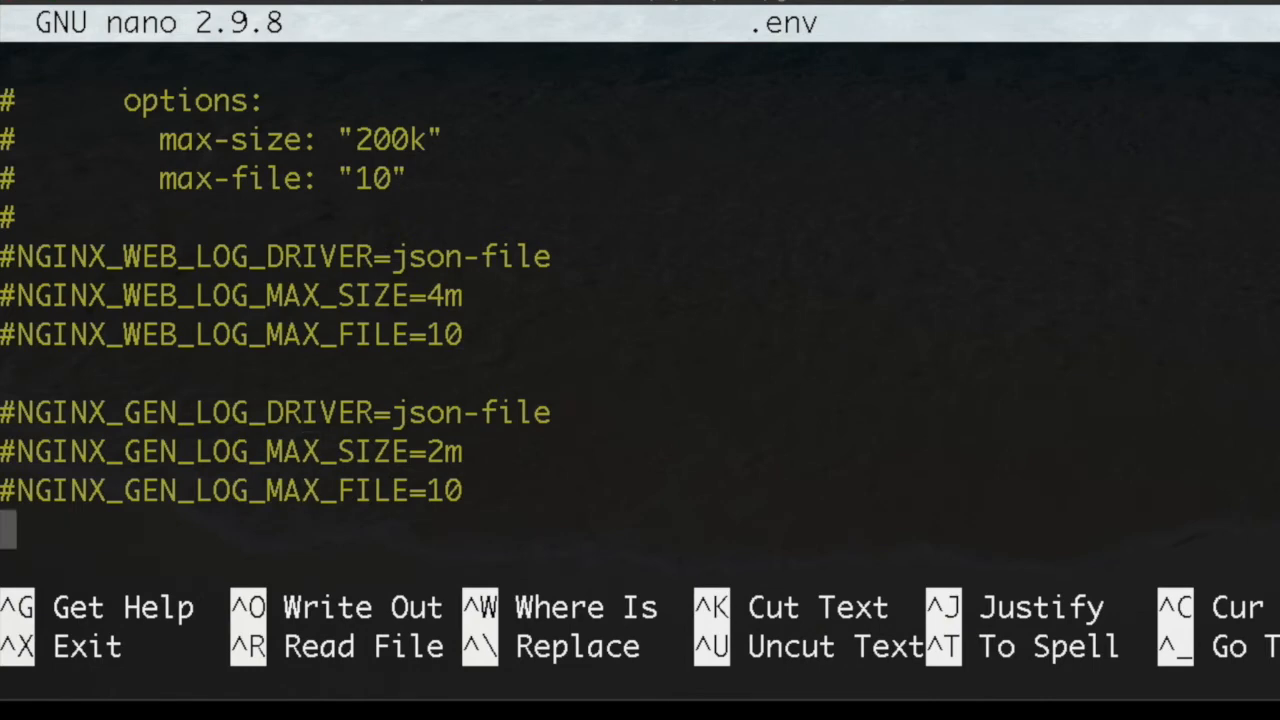
{"action": "scroll", "scroll_direction": "down", "scroll_amount": 3}
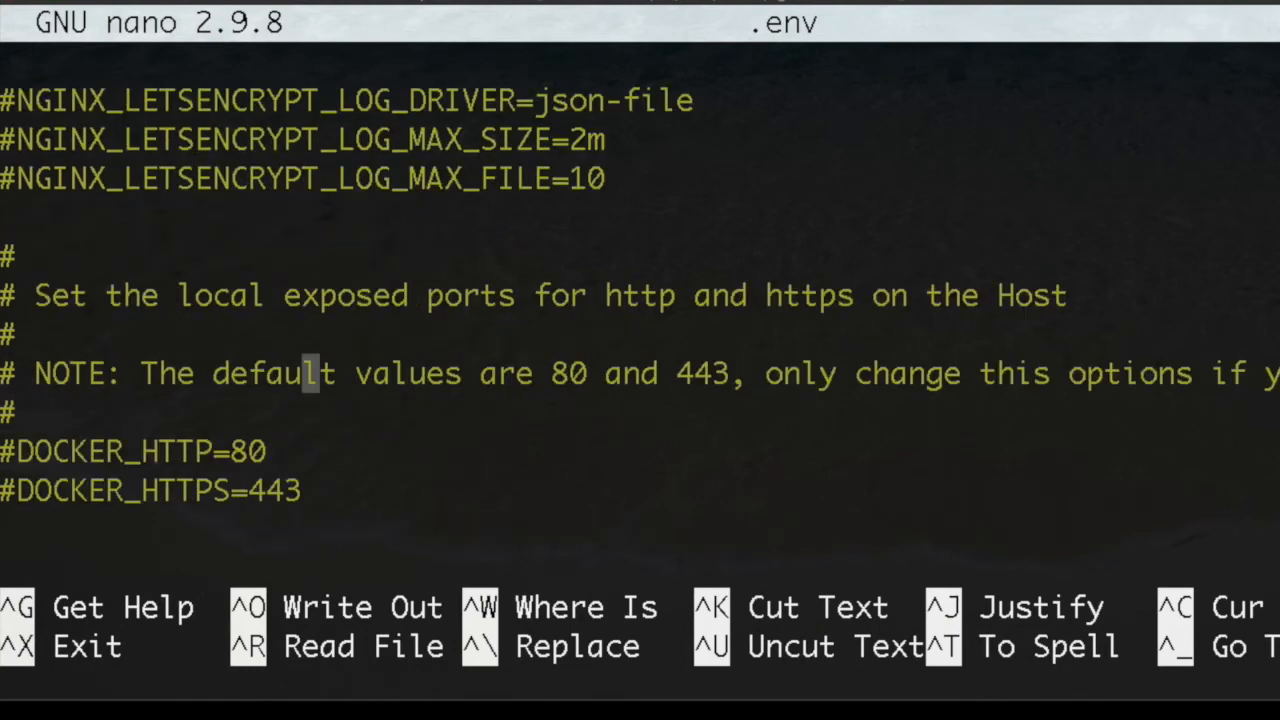
{"action": "scroll", "scroll_direction": "down", "scroll_amount": 3}
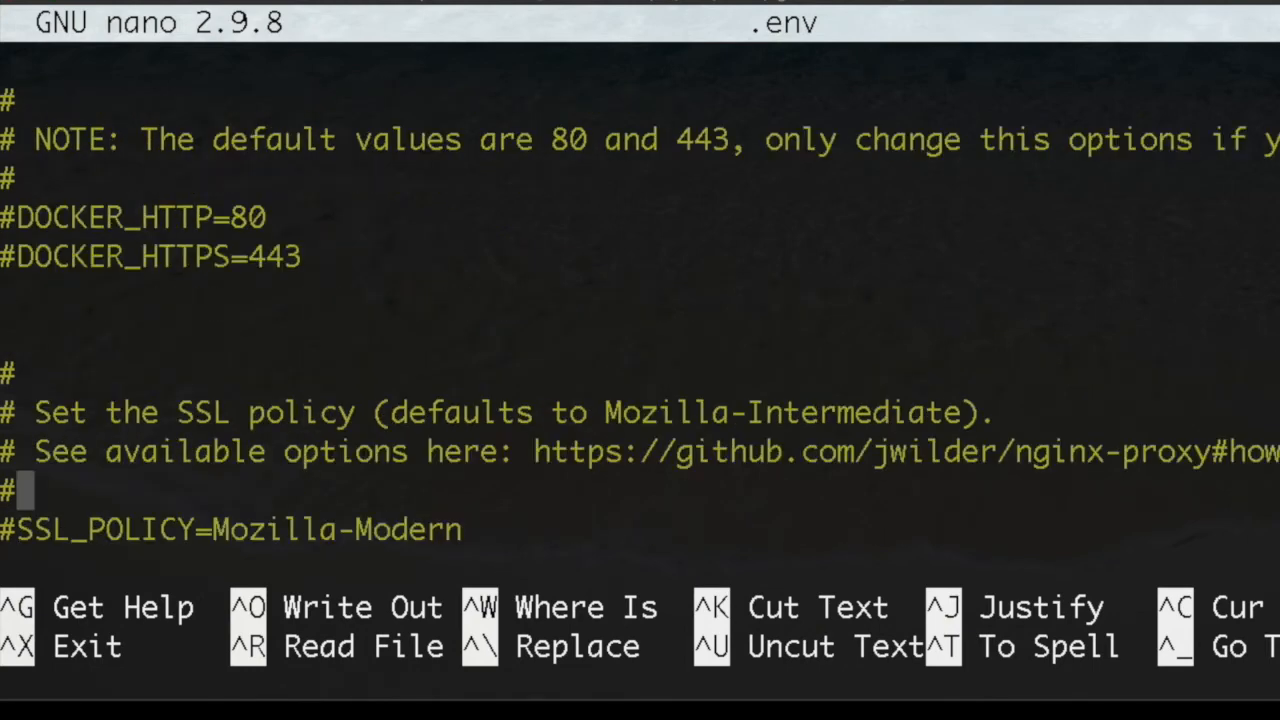
{"action": "key", "text": "ctrl+x"}
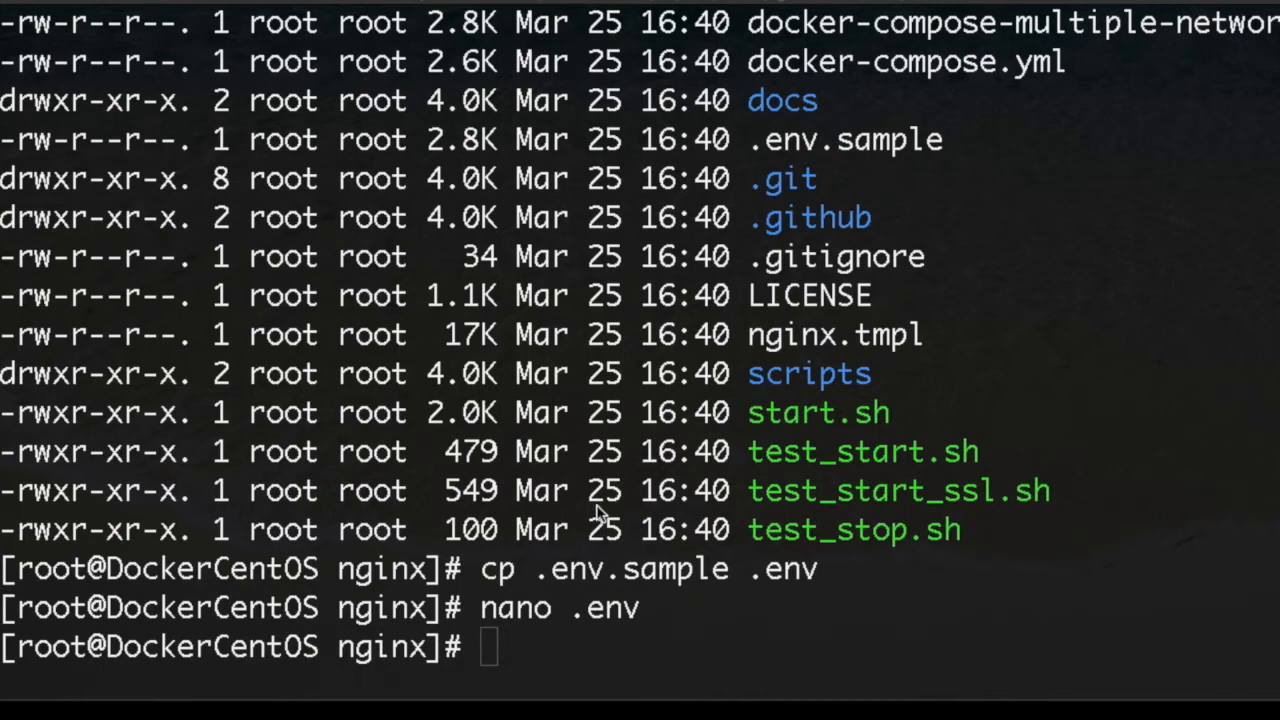
Step: Move into the sibling wordpress folder and list aprende-docker and aprende-wordpress
{"action": "type", "text": "c"}
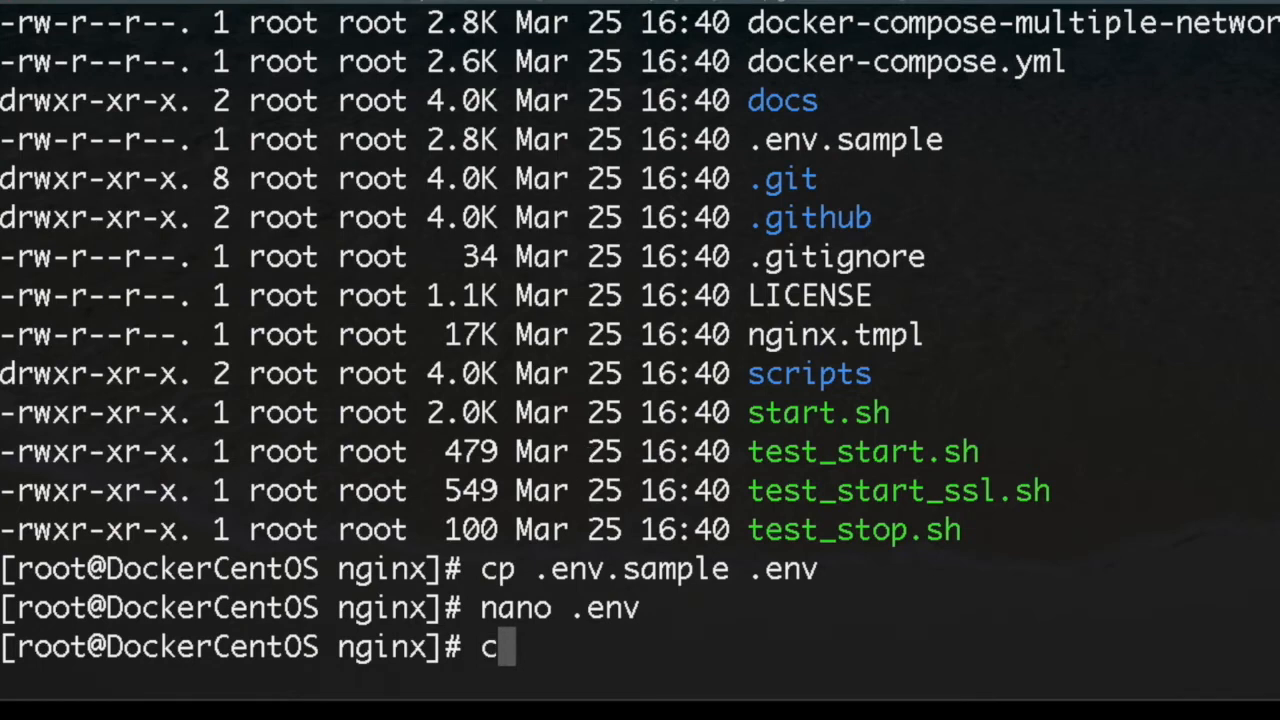
{"action": "type", "text": "d"}
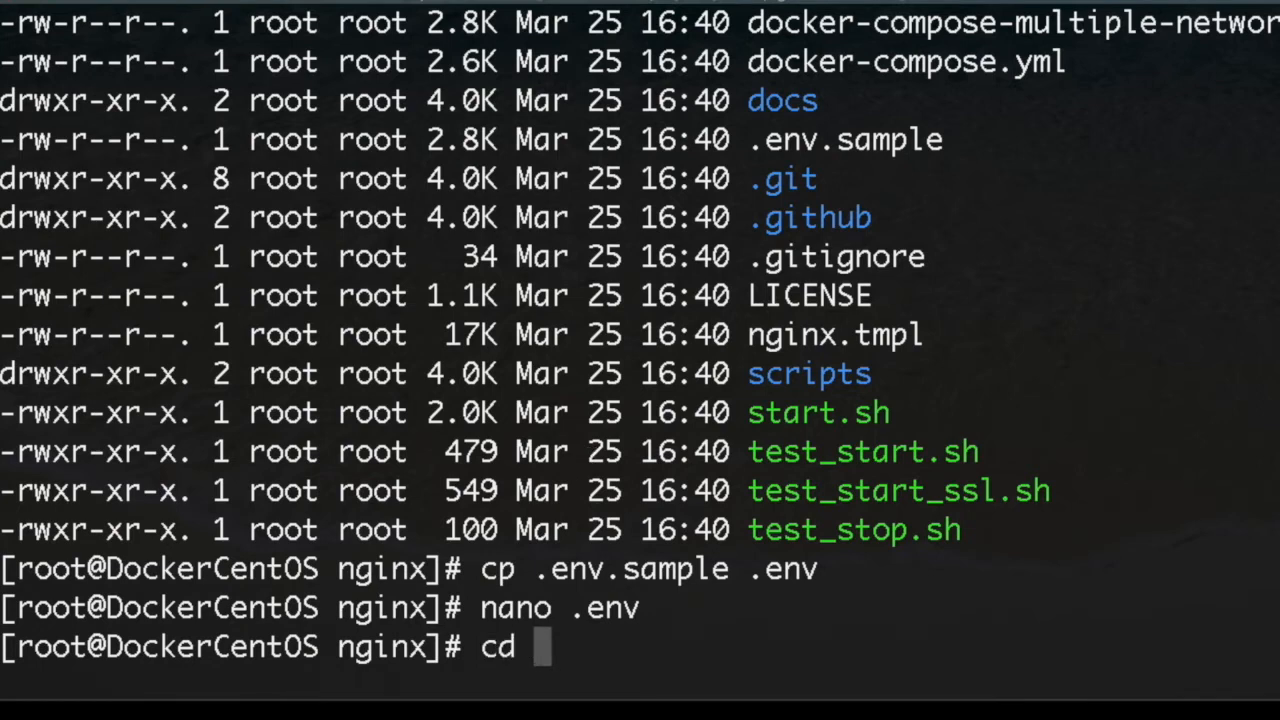
{"action": "type", "text": "../"}
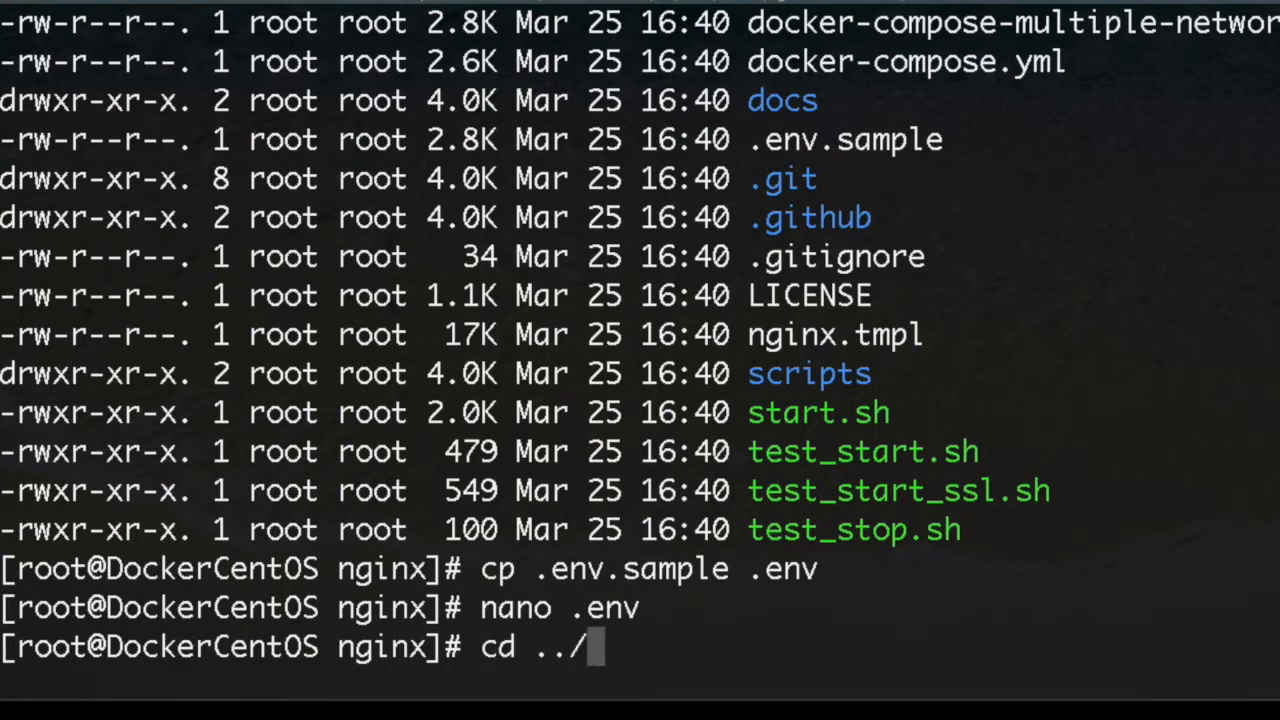
{"action": "key", "text": "Return"}
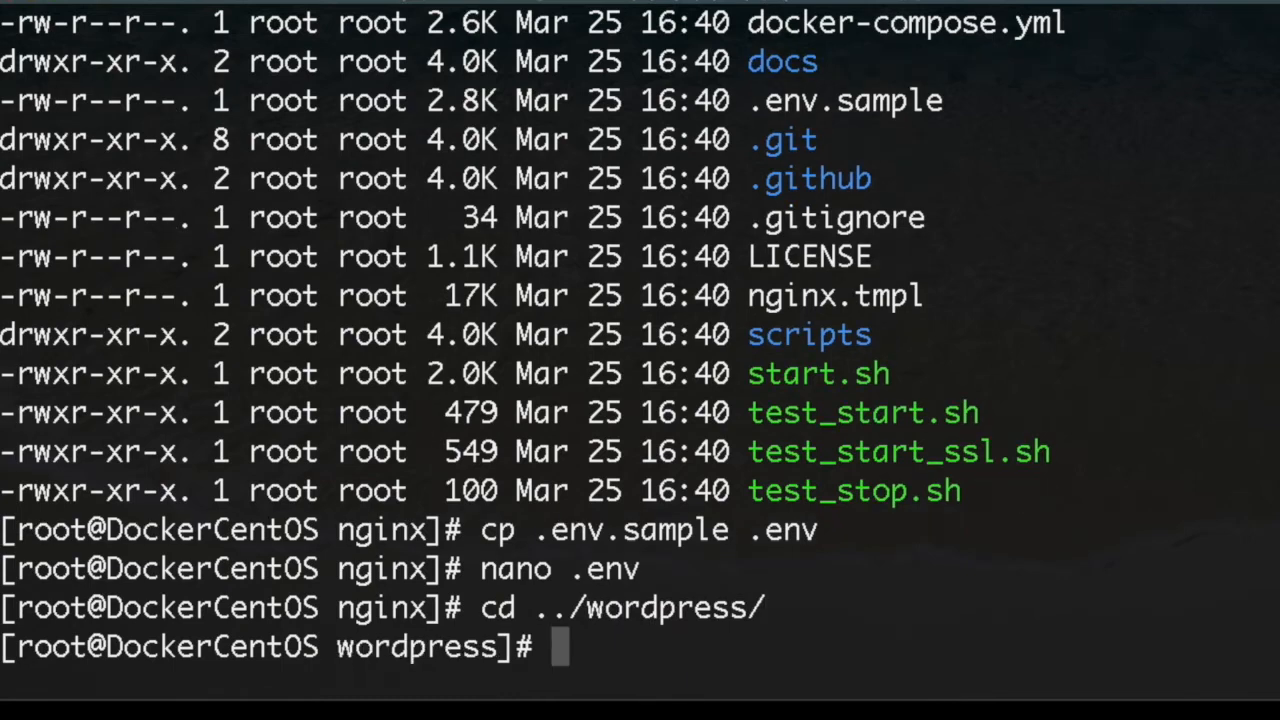
{"action": "type", "text": "ls -lah"}
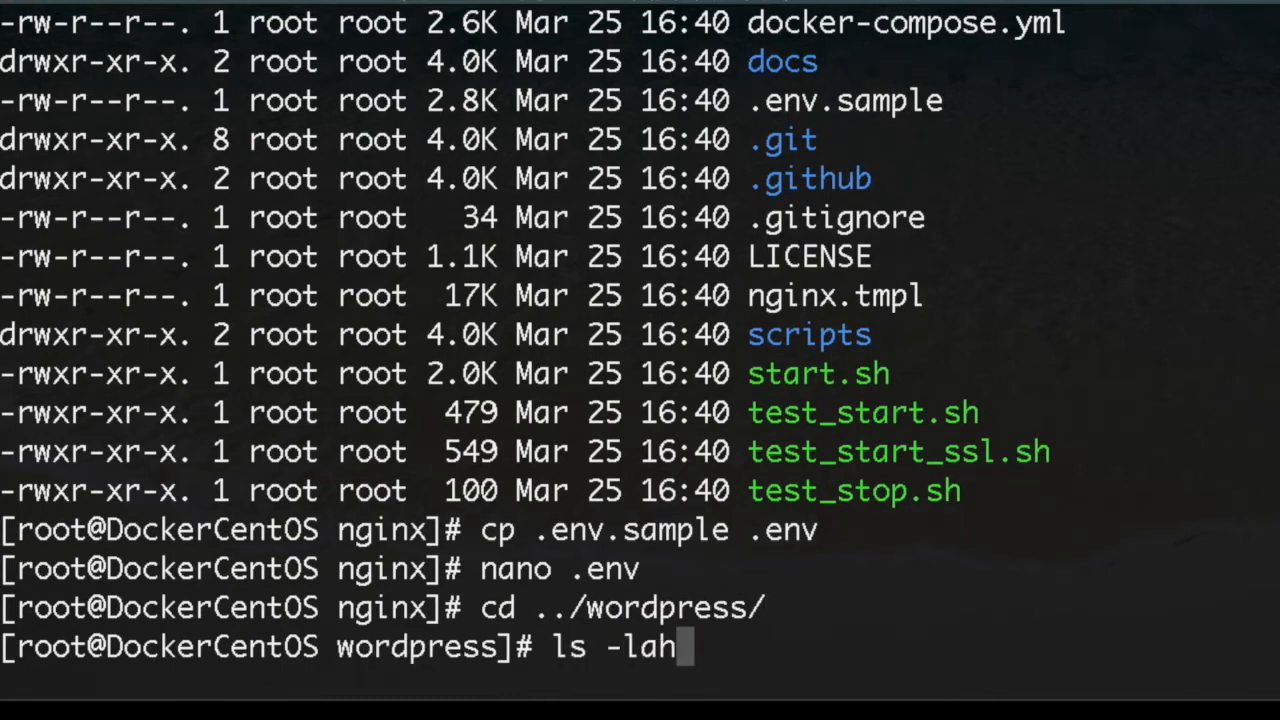
{"action": "key", "text": "Return"}
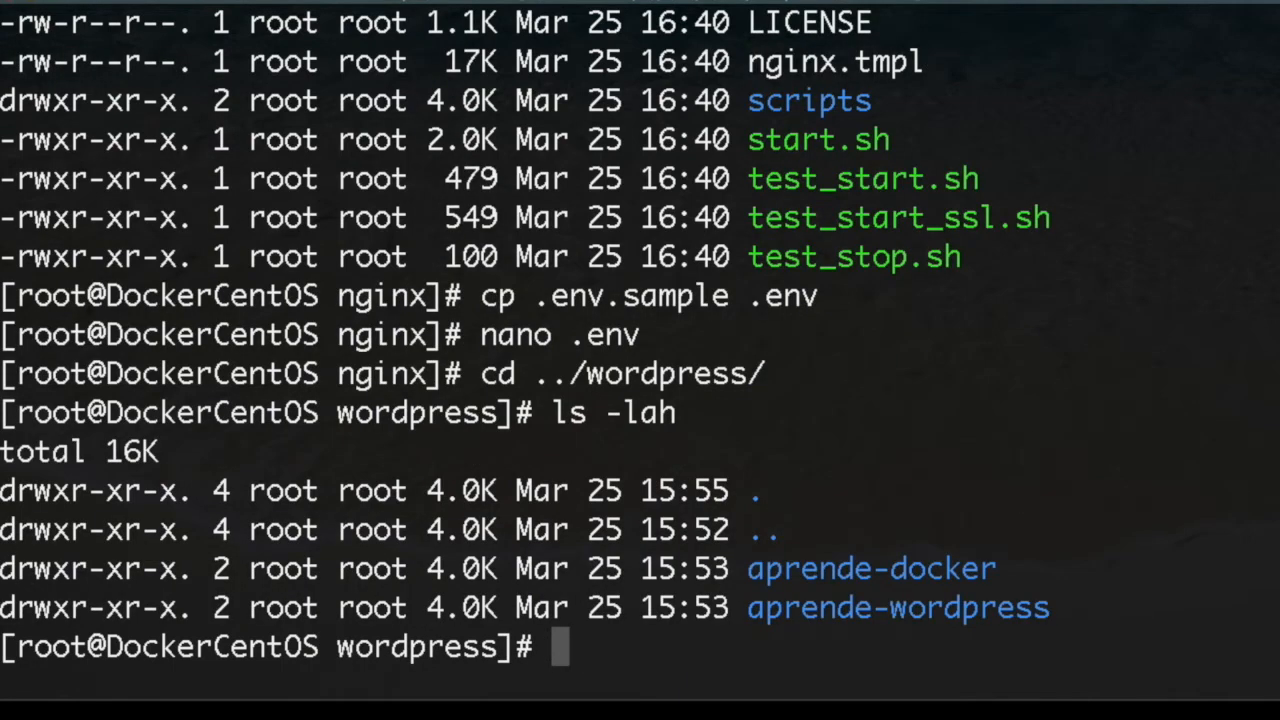
Step: Enter the aprende-docker folder
{"action": "type", "text": "cd aprende-docker/"}
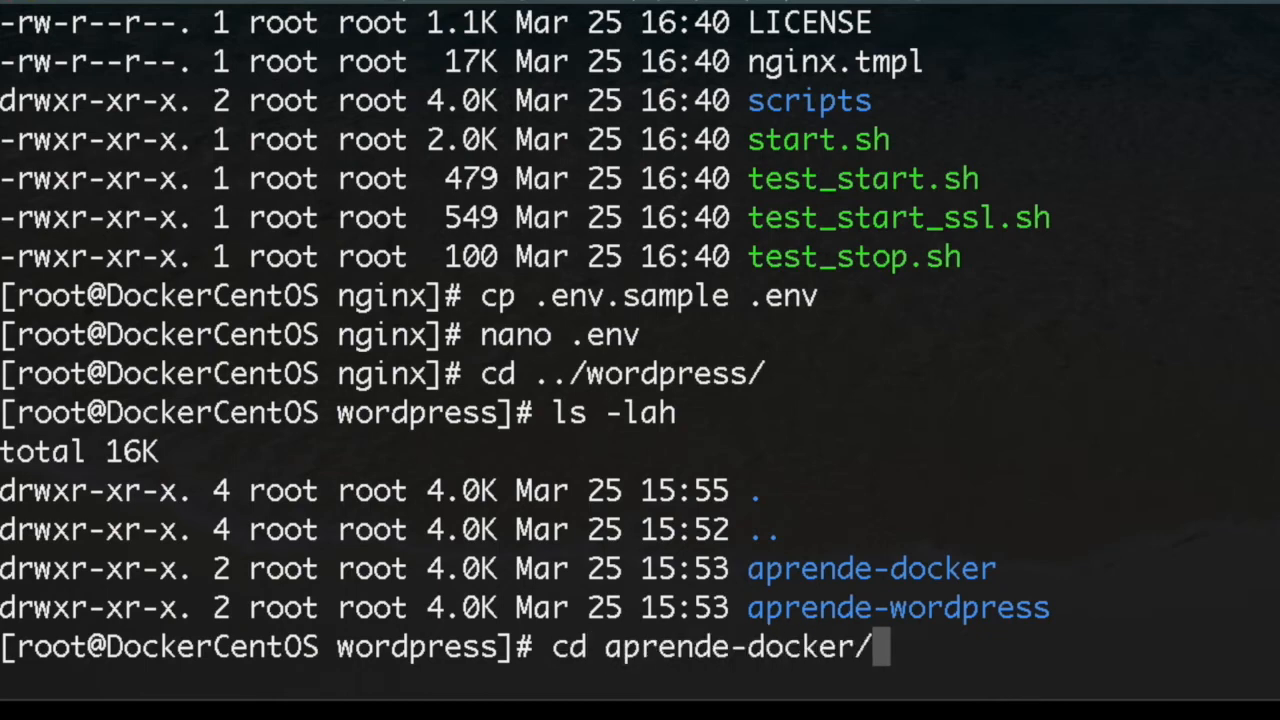
{"action": "key", "text": "Return"}
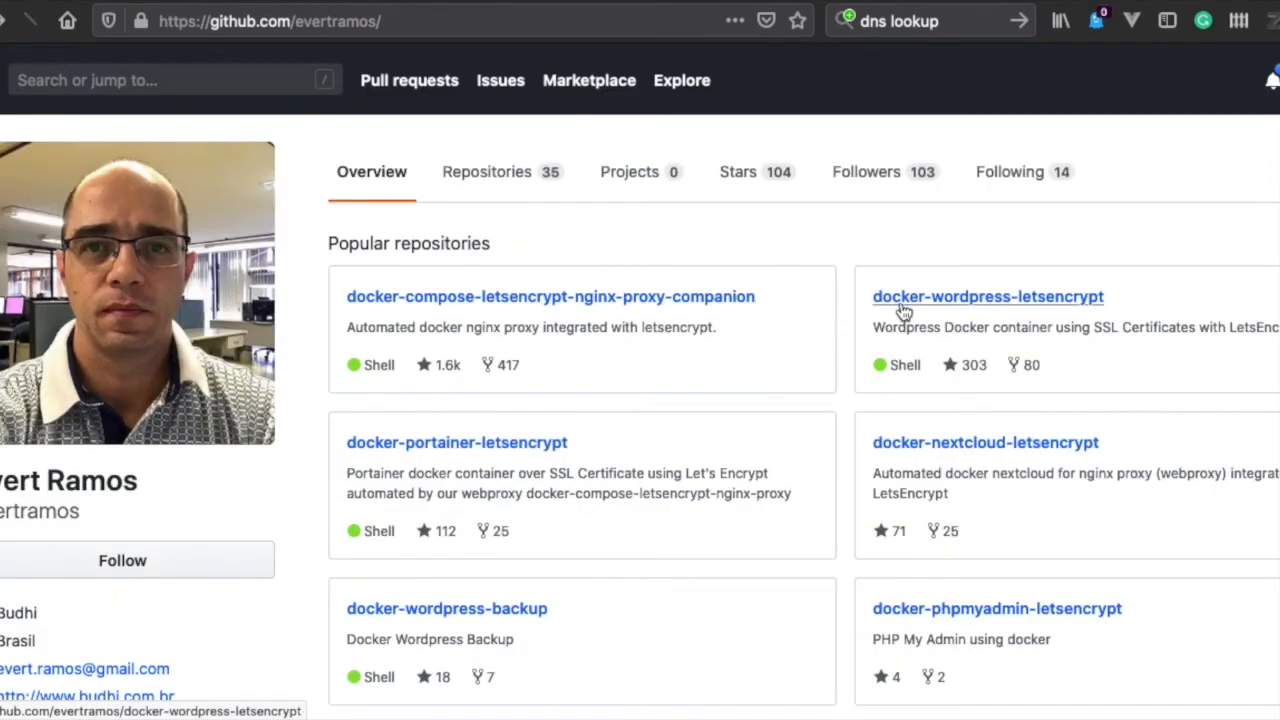
Step: Bring up the docker-wordpress-letsencrypt repository page from the profile's popular repositories
{"action": "left_click", "coordinate": [988, 296]}
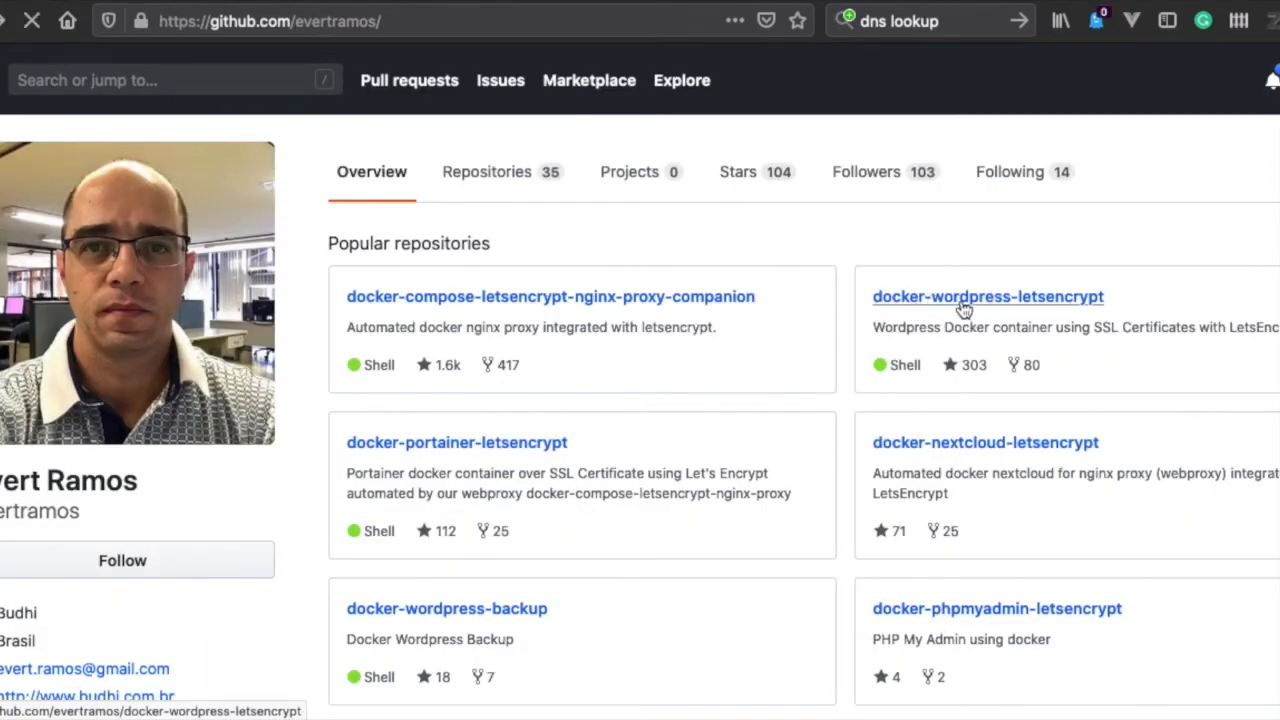
{"action": "left_click", "coordinate": [988, 296]}
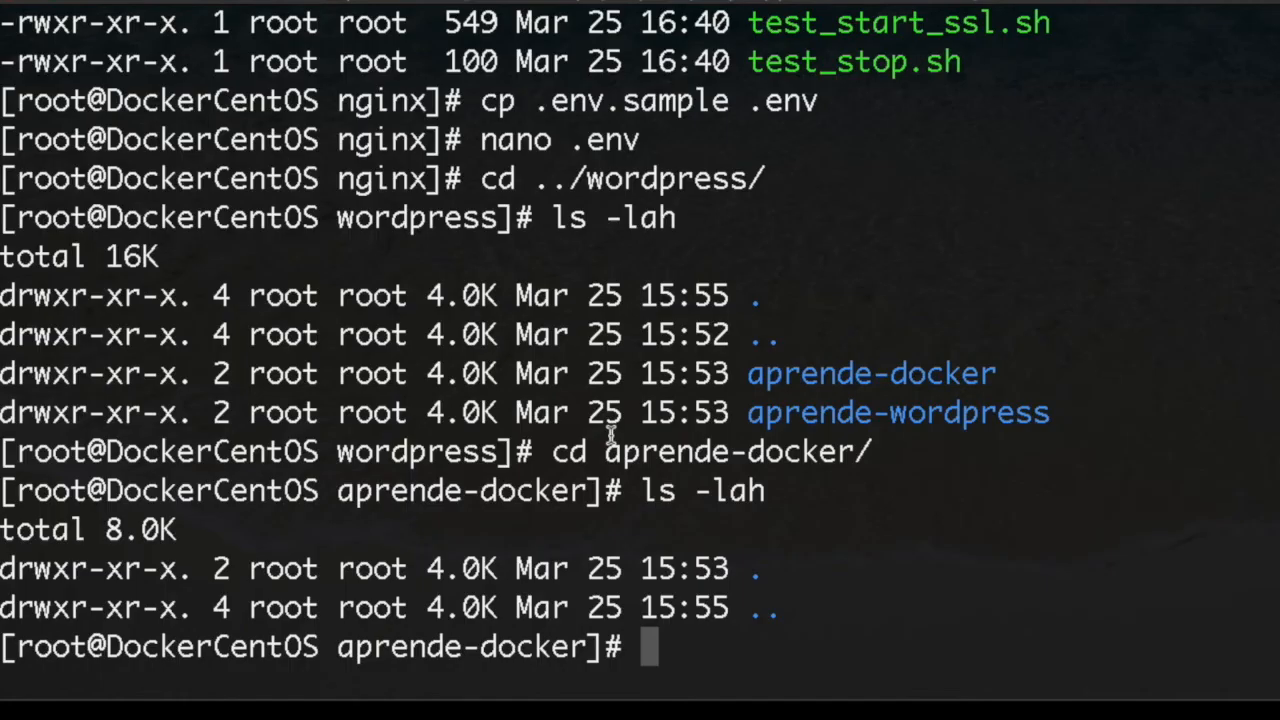
Step: Clone docker-wordpress-letsencrypt into aprende-docker and copy .env.sample to .env
{"action": "type", "text": "git clone https://github.com/evertra"}
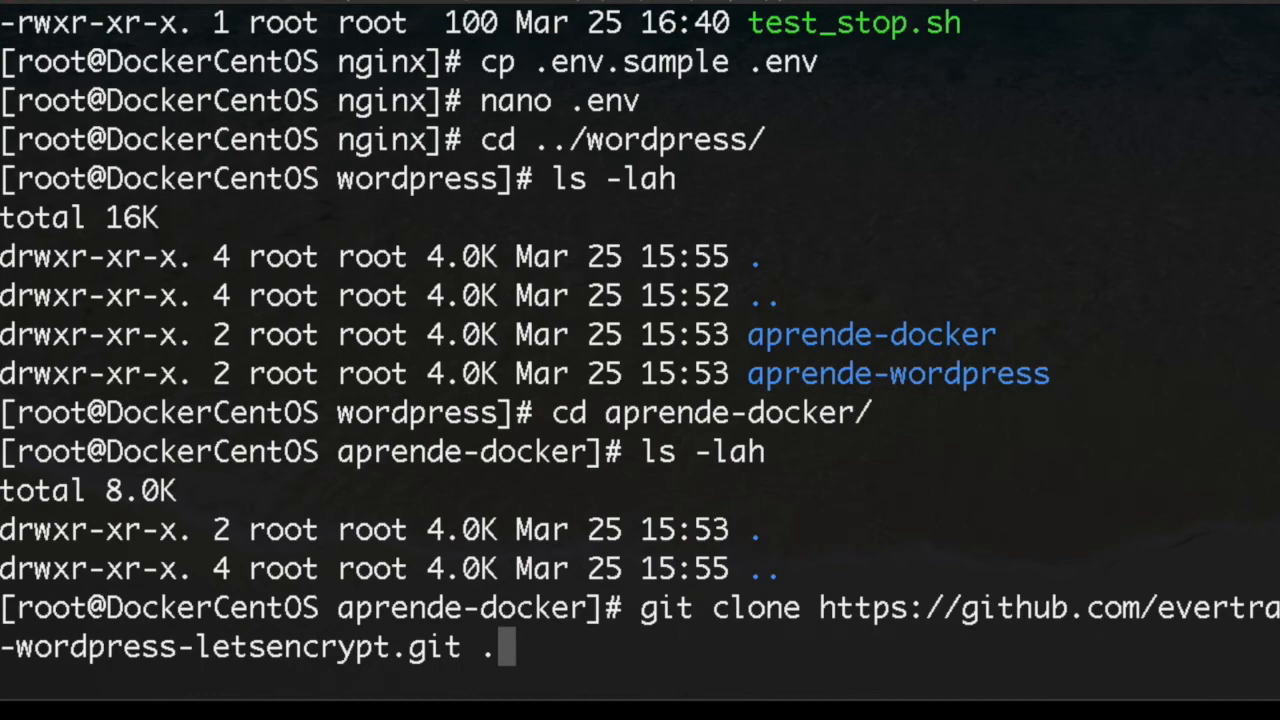
{"action": "key", "text": "Return"}
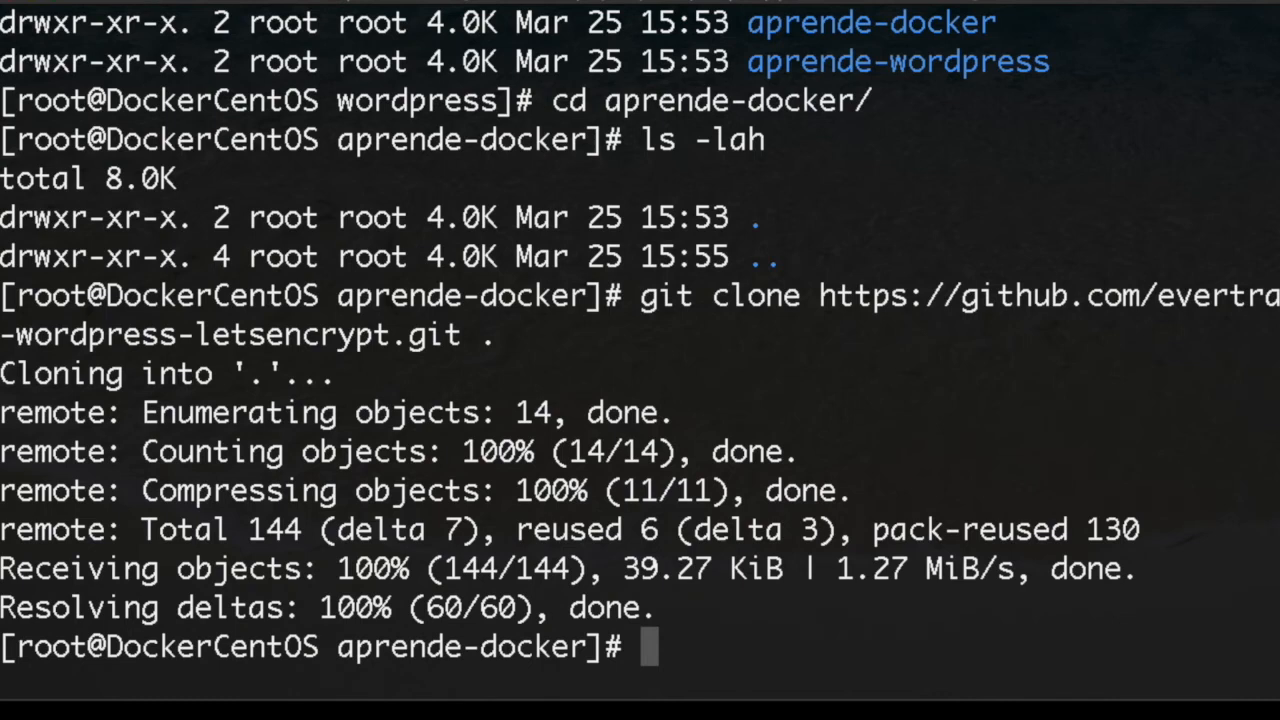
{"action": "type", "text": "cp .e"}
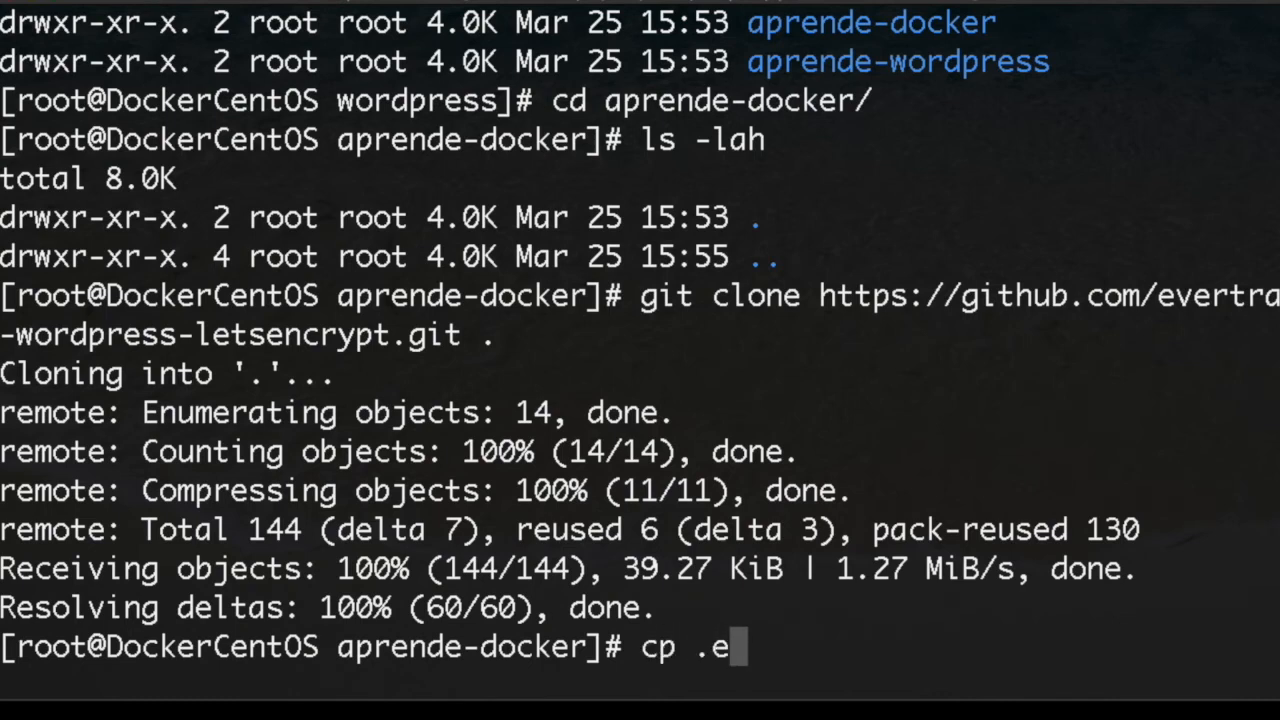
{"action": "type", "text": "nv.sample .env"}
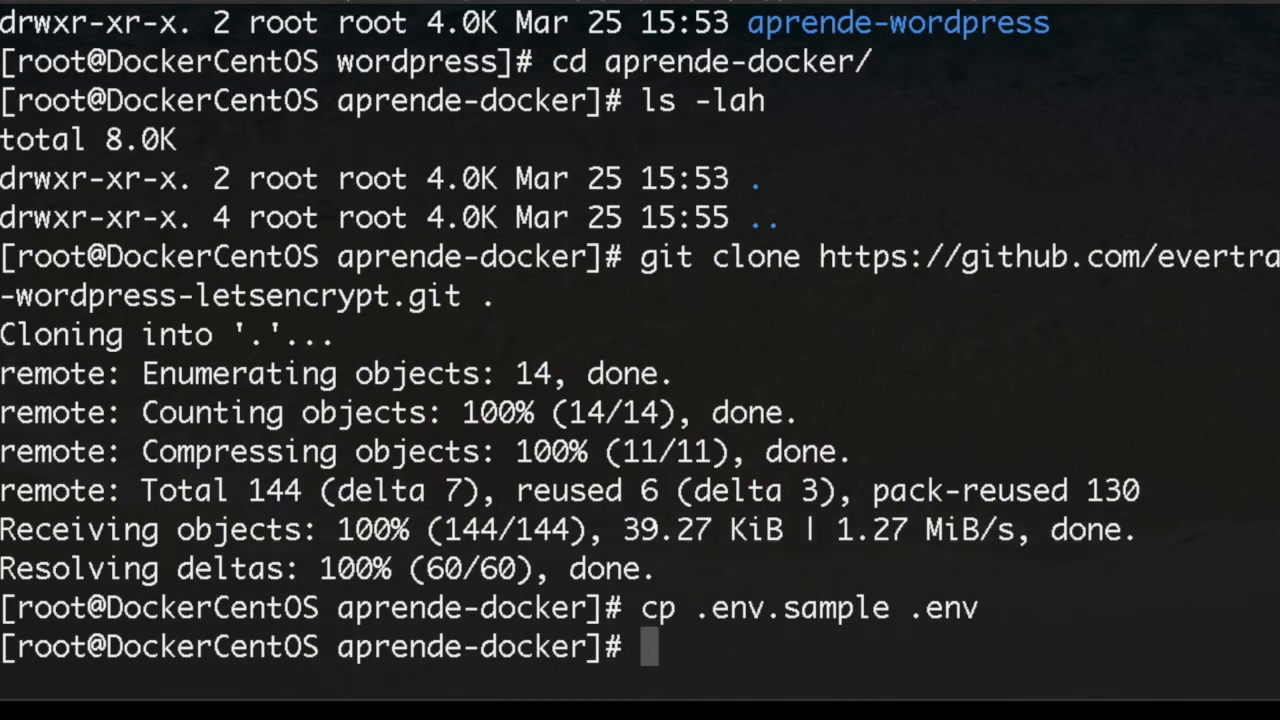
Step: Move to ../aprende-wordpress/ and list its contents
{"action": "type", "text": "cd .."}
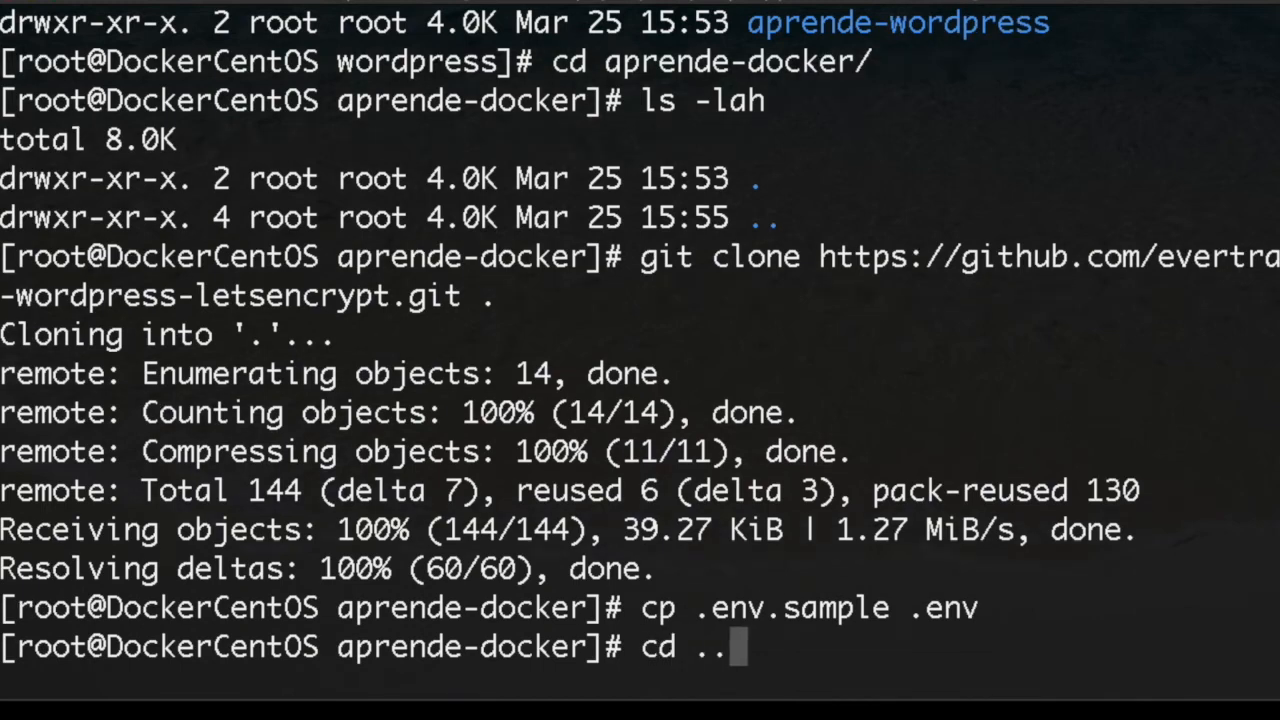
{"action": "type", "text": "/"}
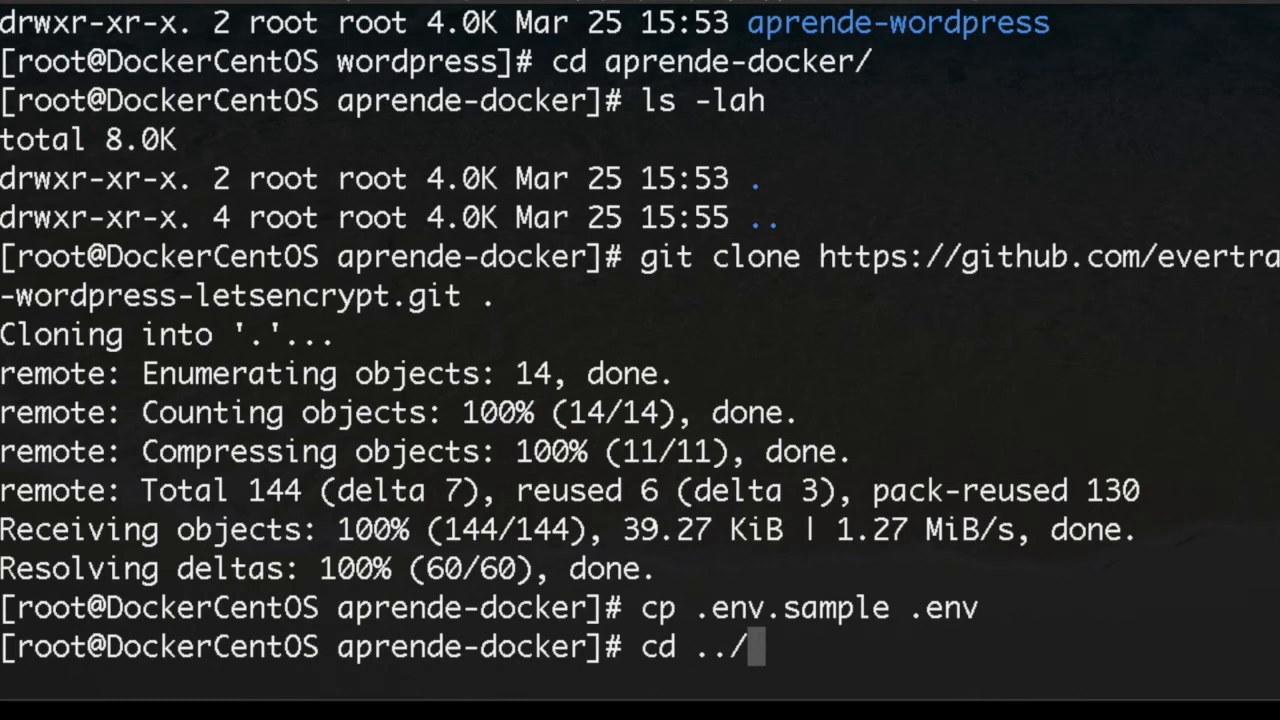
{"action": "type", "text": "aprende-wordpress/"}
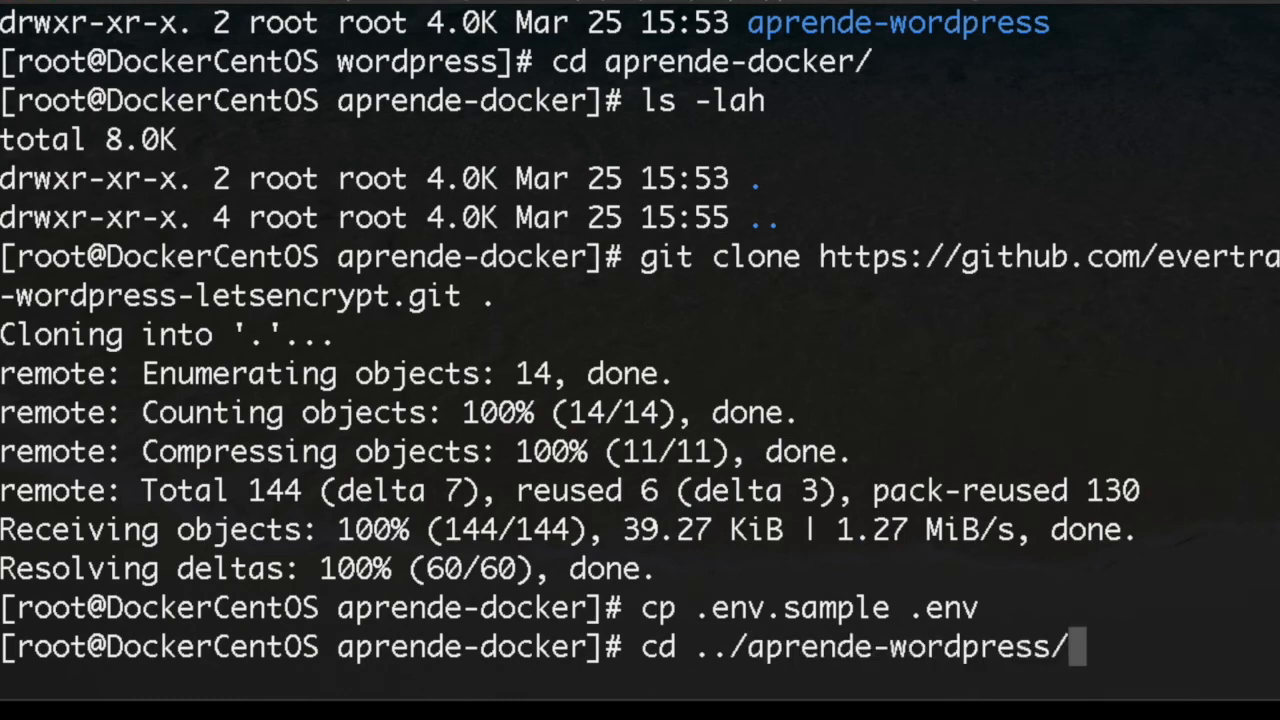
{"action": "type", "text": "ls"}
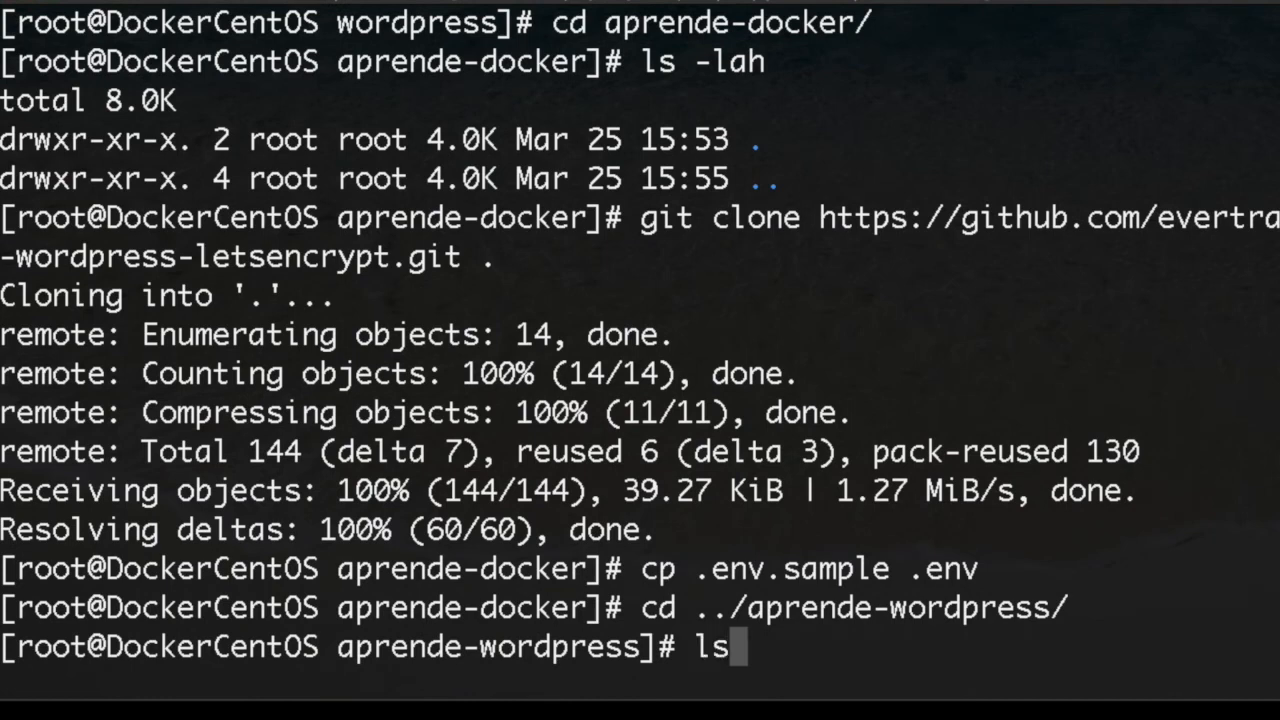
Step: Clone docker-wordpress-letsencrypt into aprende-wordpress and create its .env from .env.sample
{"action": "key", "text": "Return"}
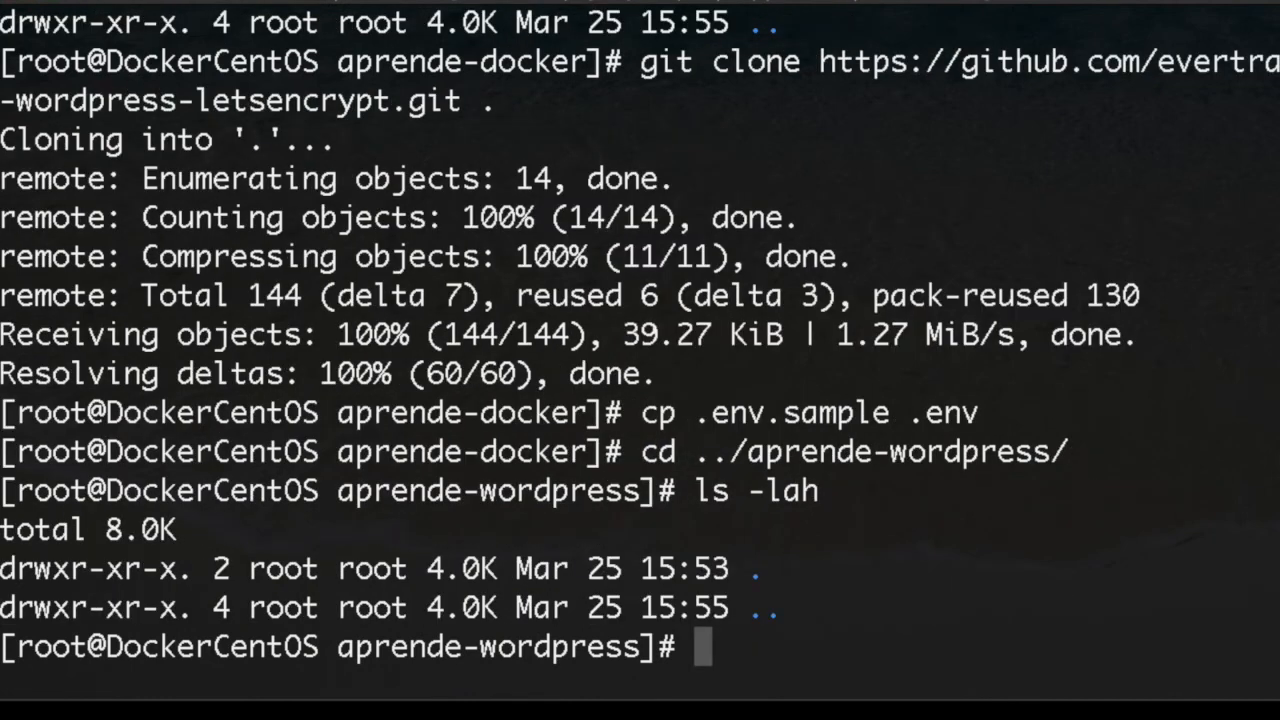
{"action": "type", "text": "cd ../aprende-wordpress/"}
{"action": "type", "text": "cp .env.sample .env"}
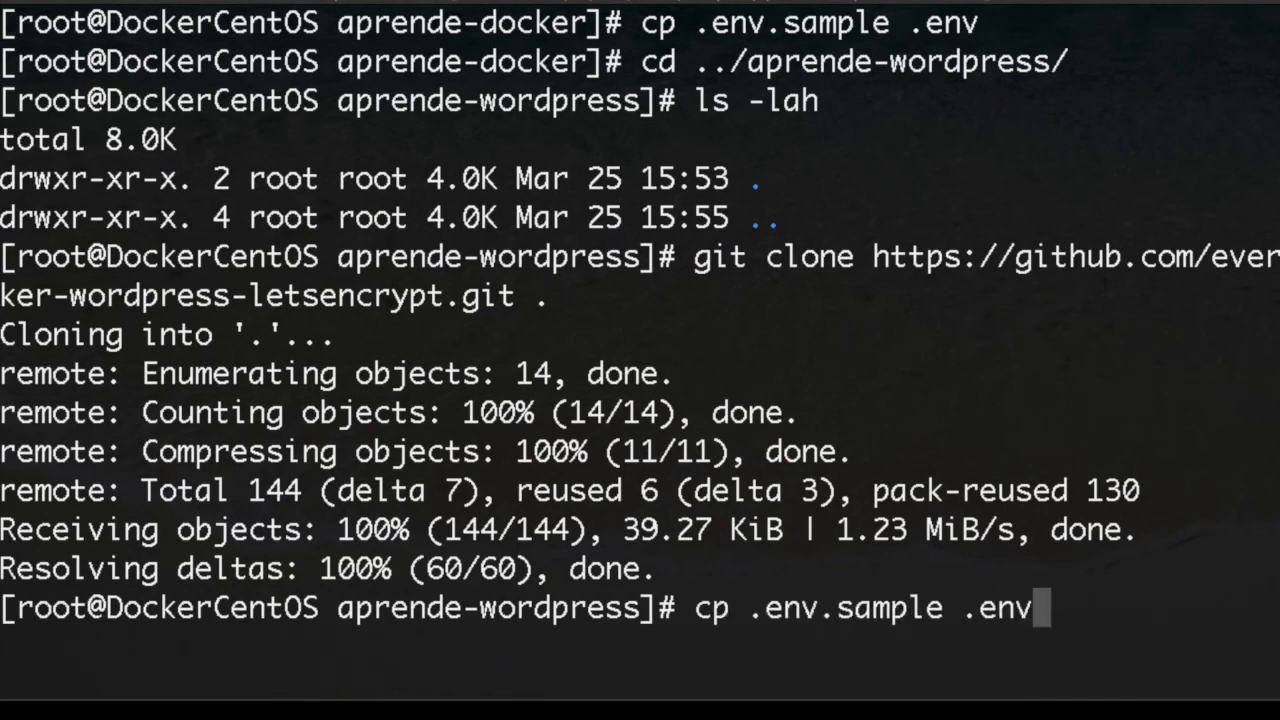
{"action": "key", "text": "Return"}
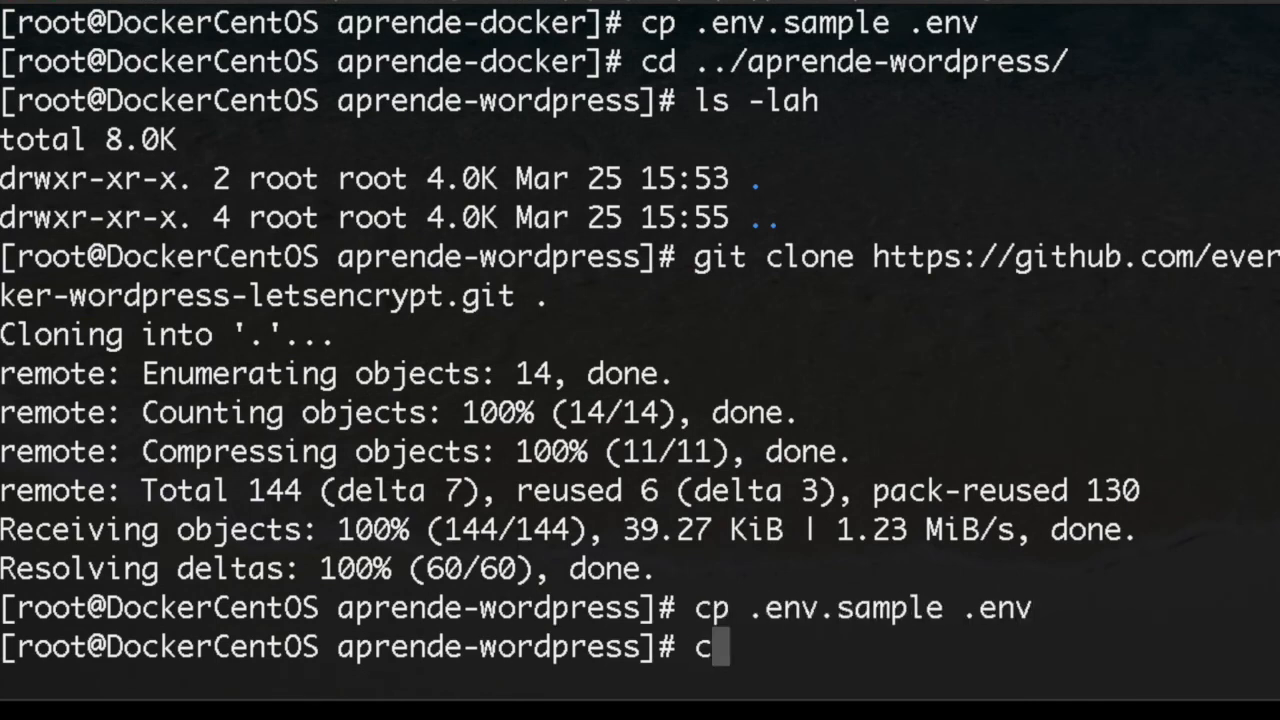
Step: Return to the aprende-docker folder with cd ../aprende-docker/
{"action": "type", "text": "d ../"}
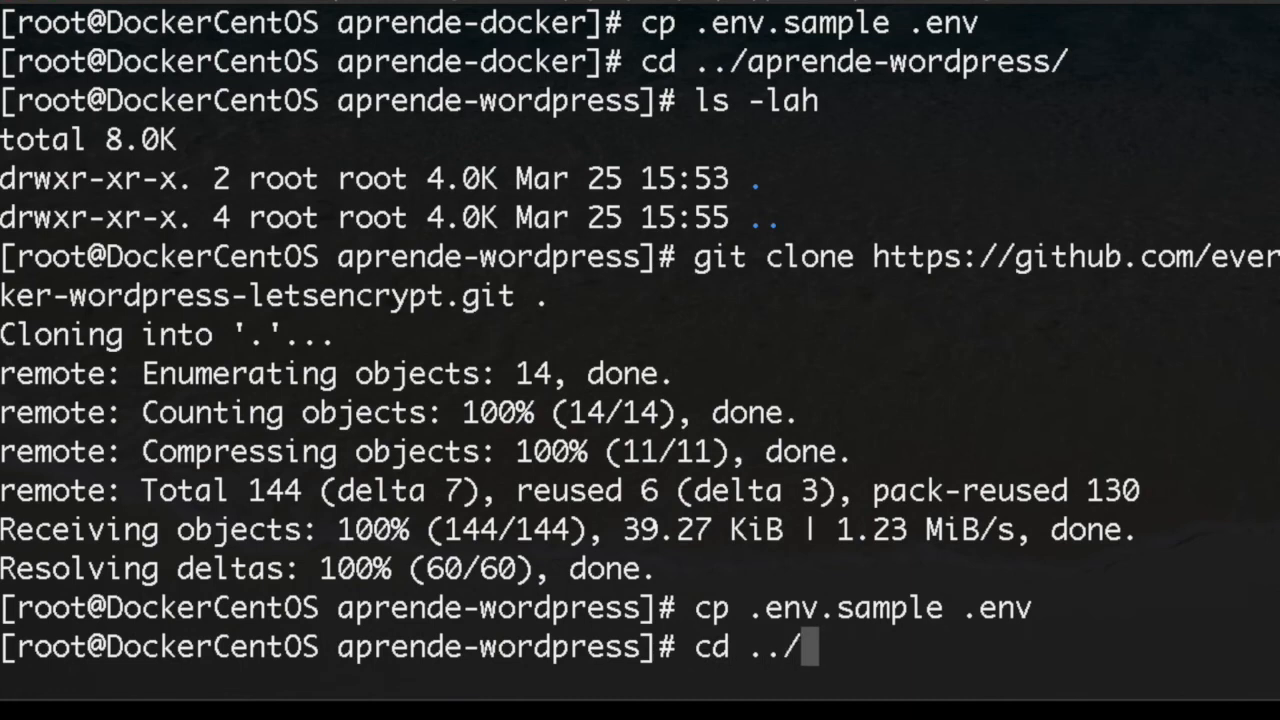
{"action": "type", "text": "aprende-"}
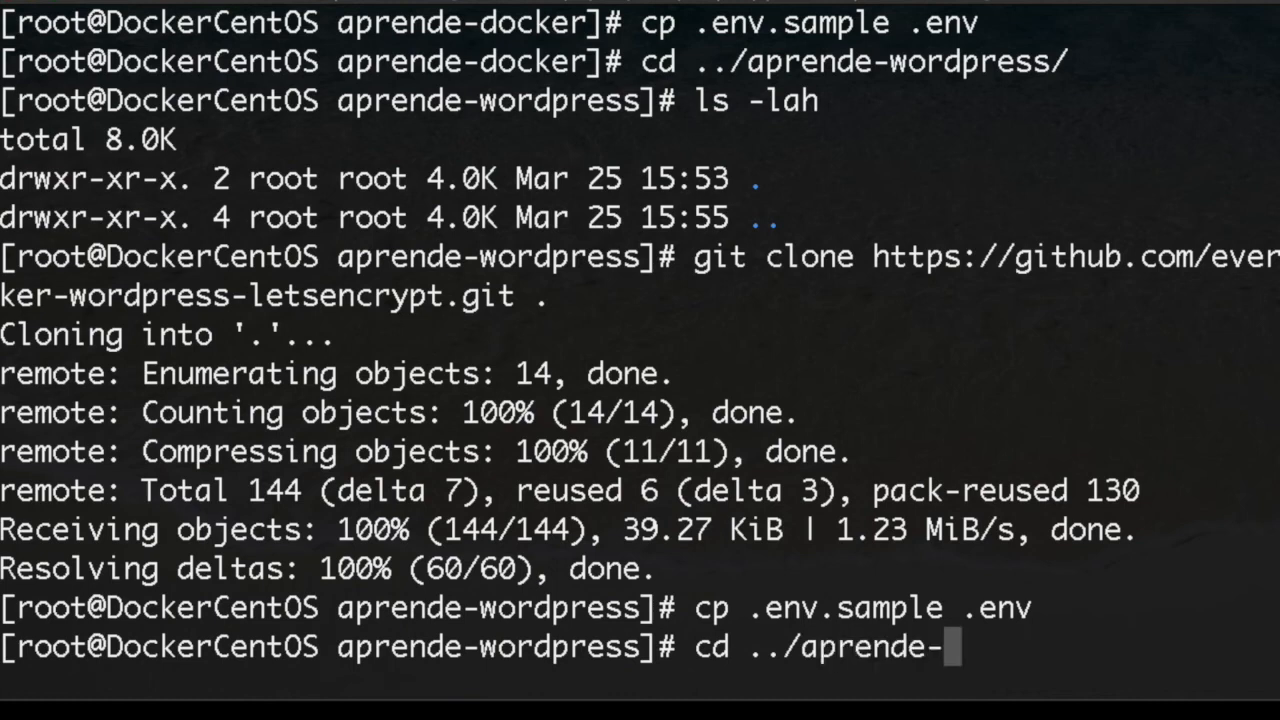
{"action": "key", "text": "Return"}
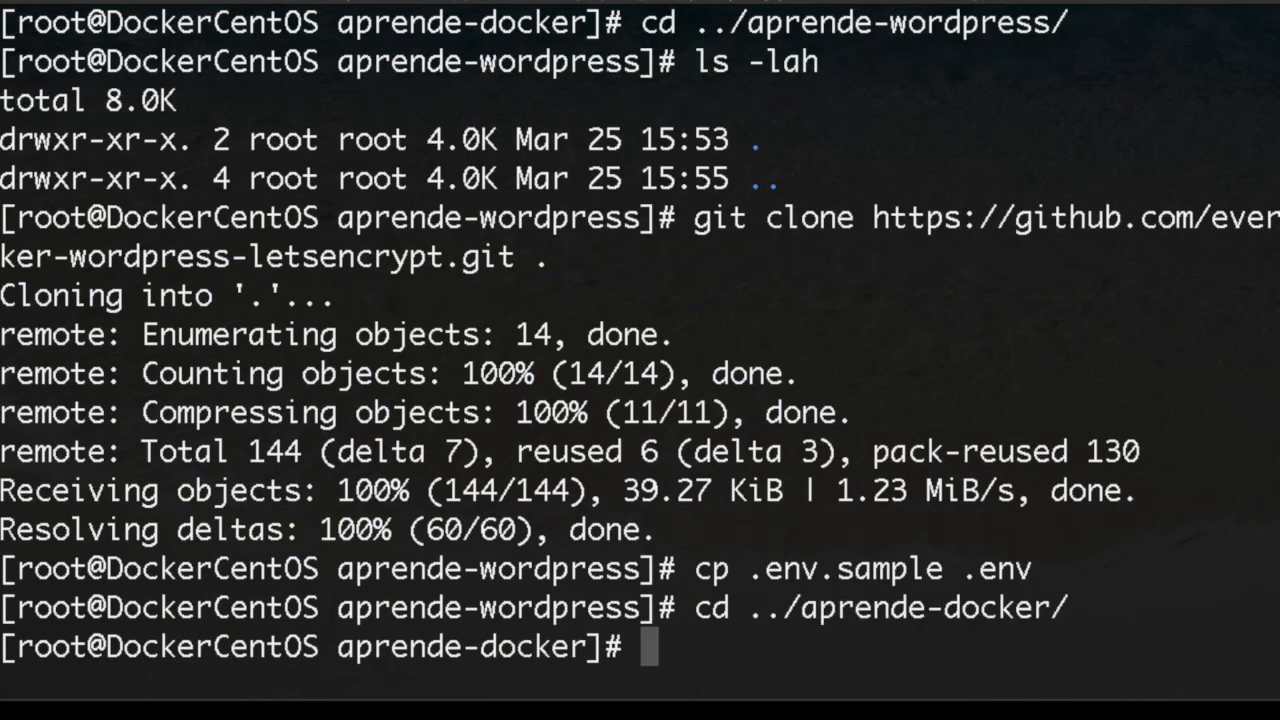
Step: Change to ../../nginx, list its files with ls -la and confirm the path /var/www/docker/nginx
{"action": "type", "text": "cd"}
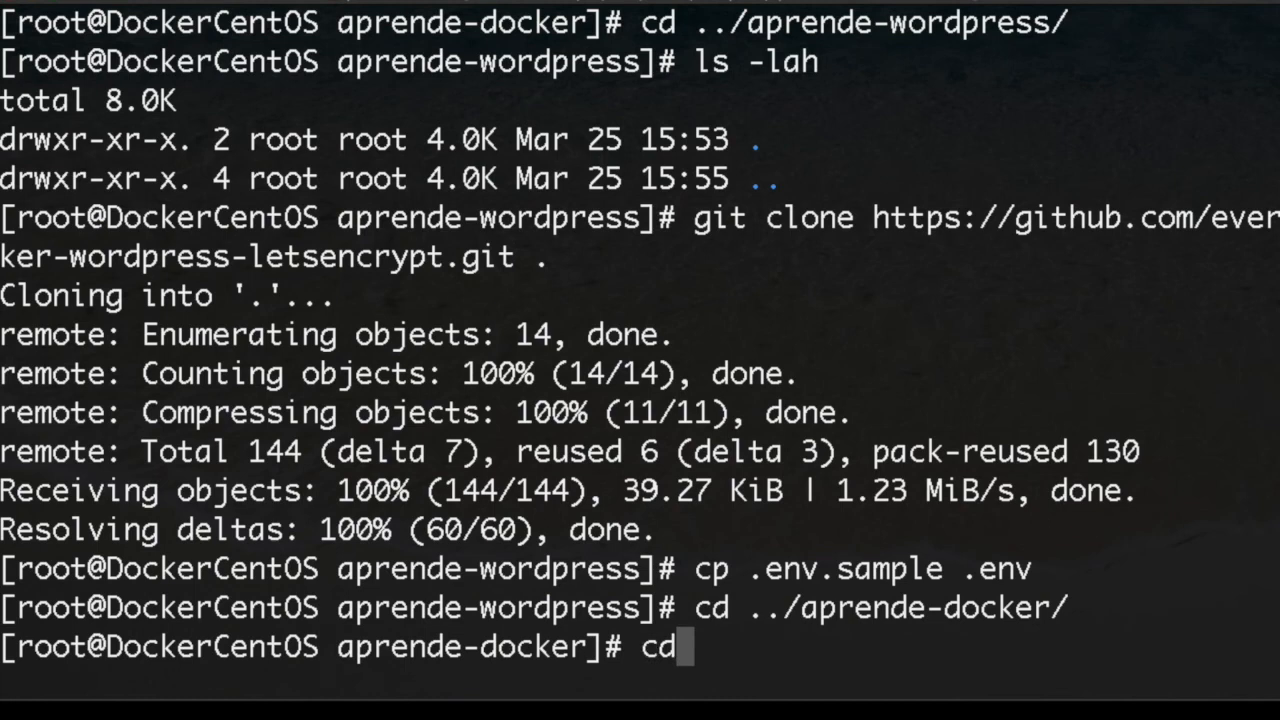
{"action": "type", "text": "../n"}
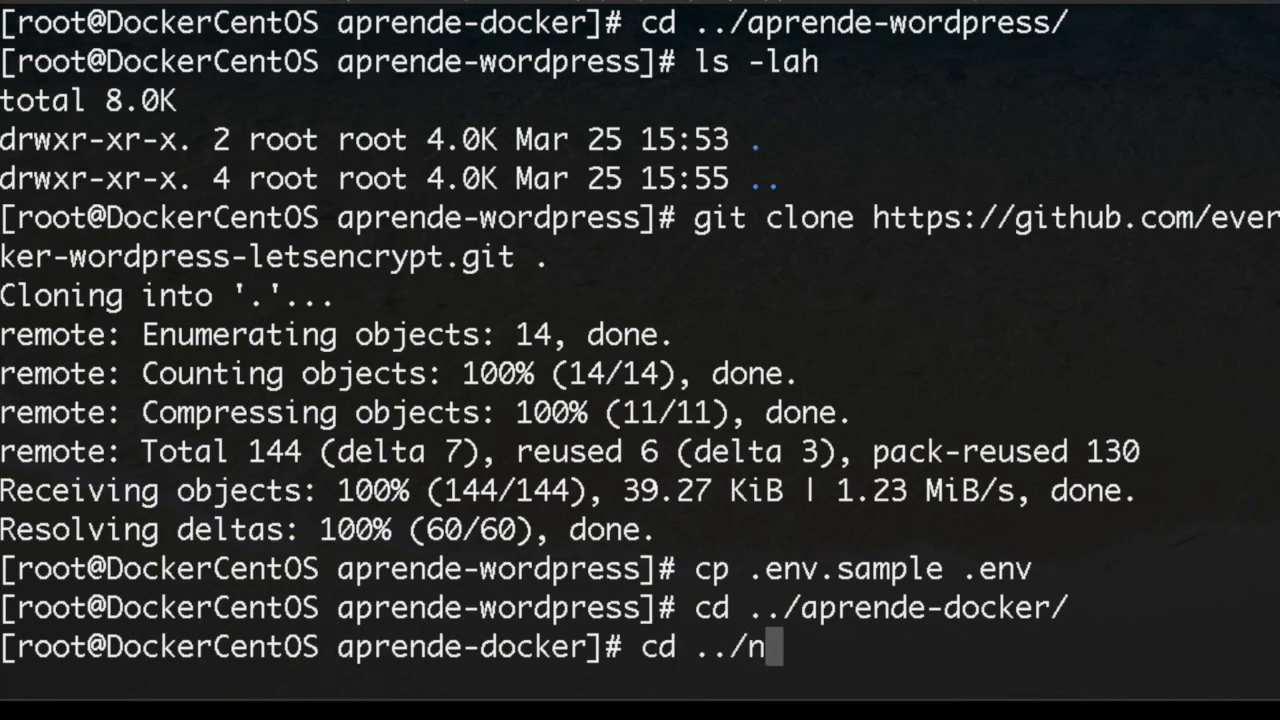
{"action": "type", "text": "g"}
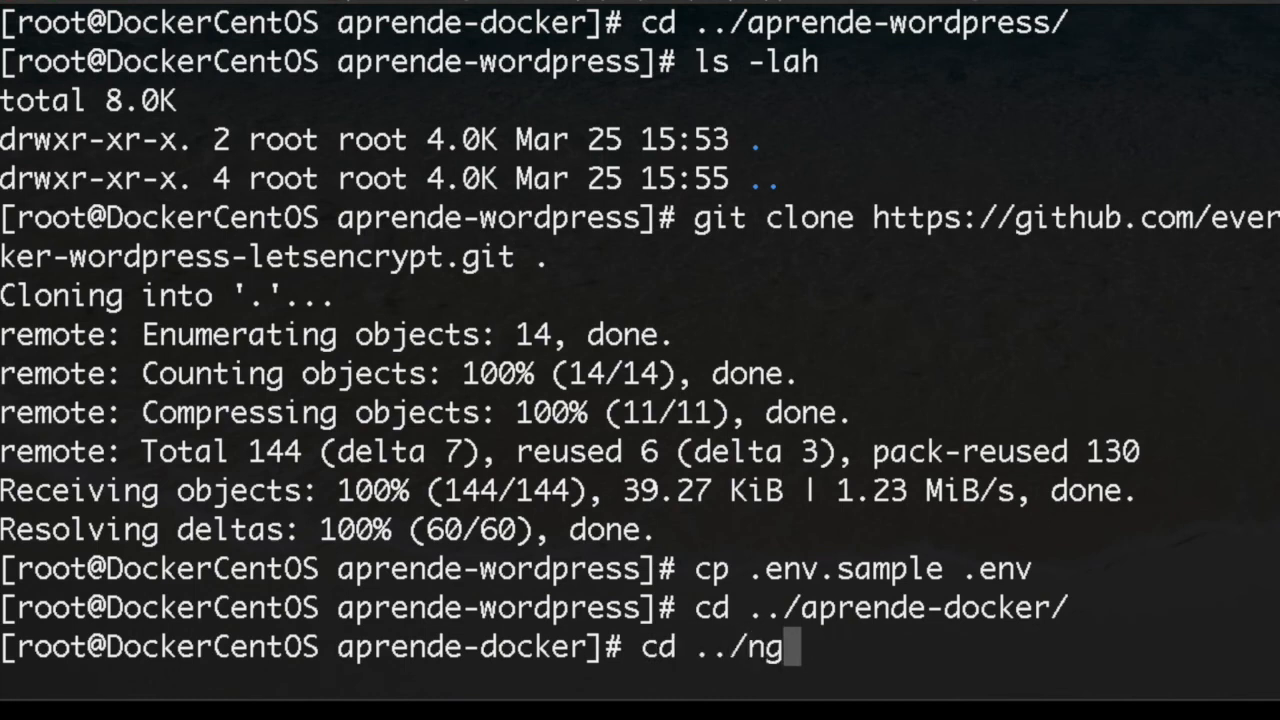
{"action": "type", "text": "../nginx/"}
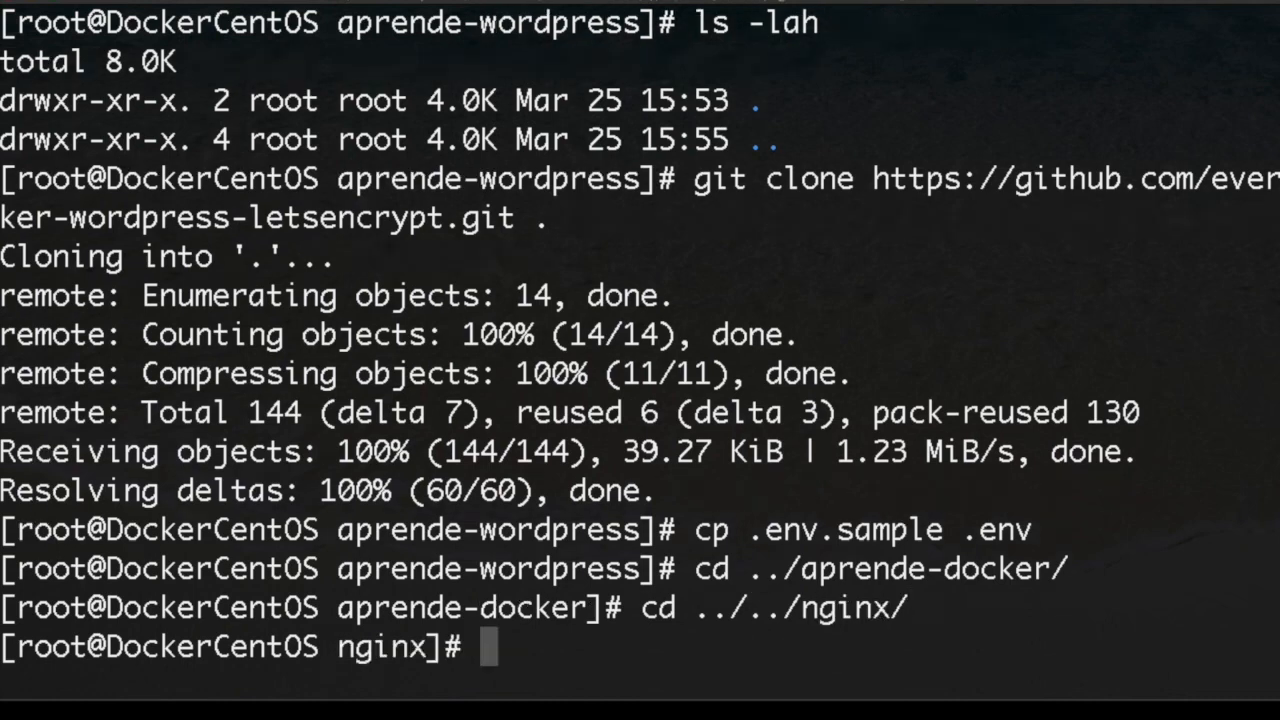
{"action": "type", "text": "ls -la"}
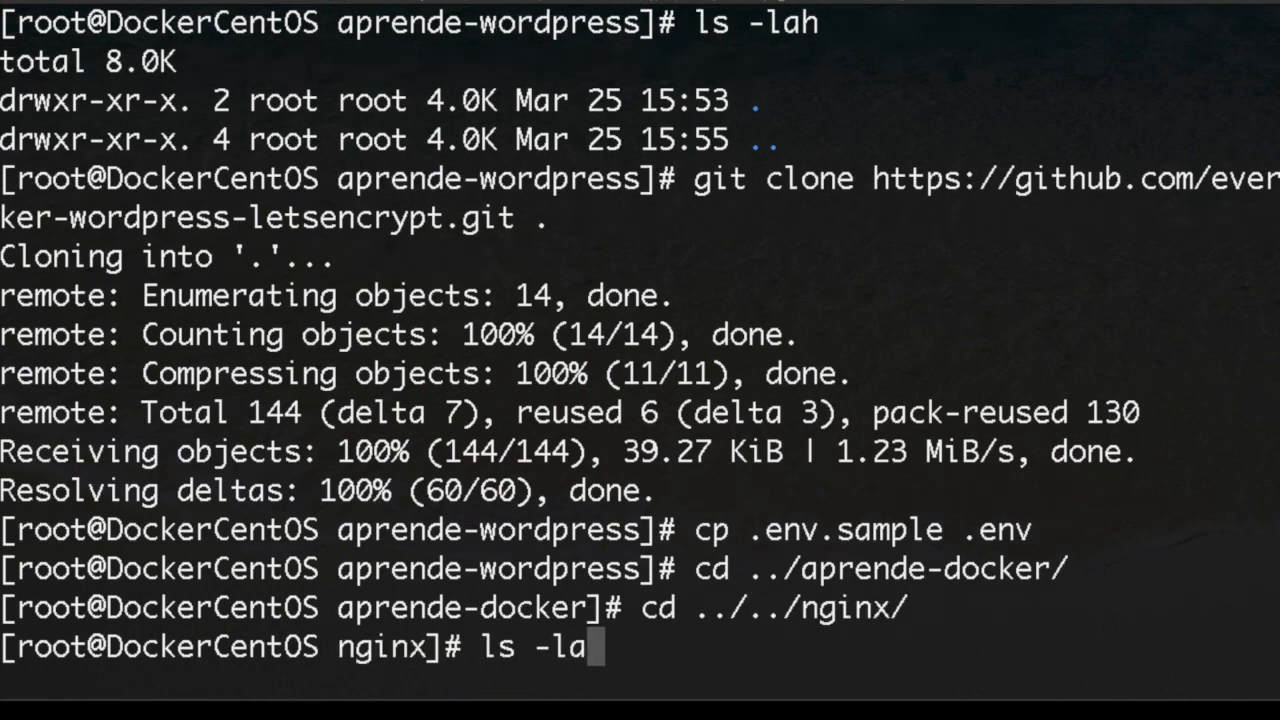
{"action": "key", "text": "Return"}
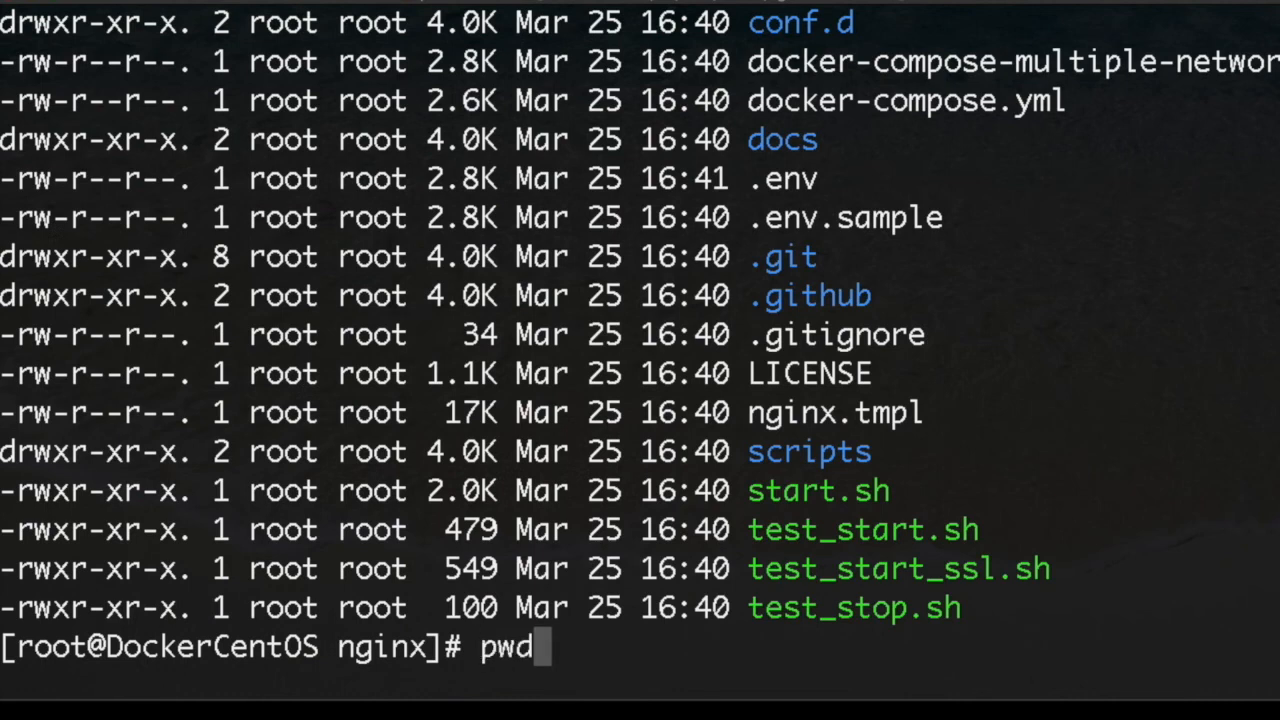
{"action": "key", "text": "Return"}
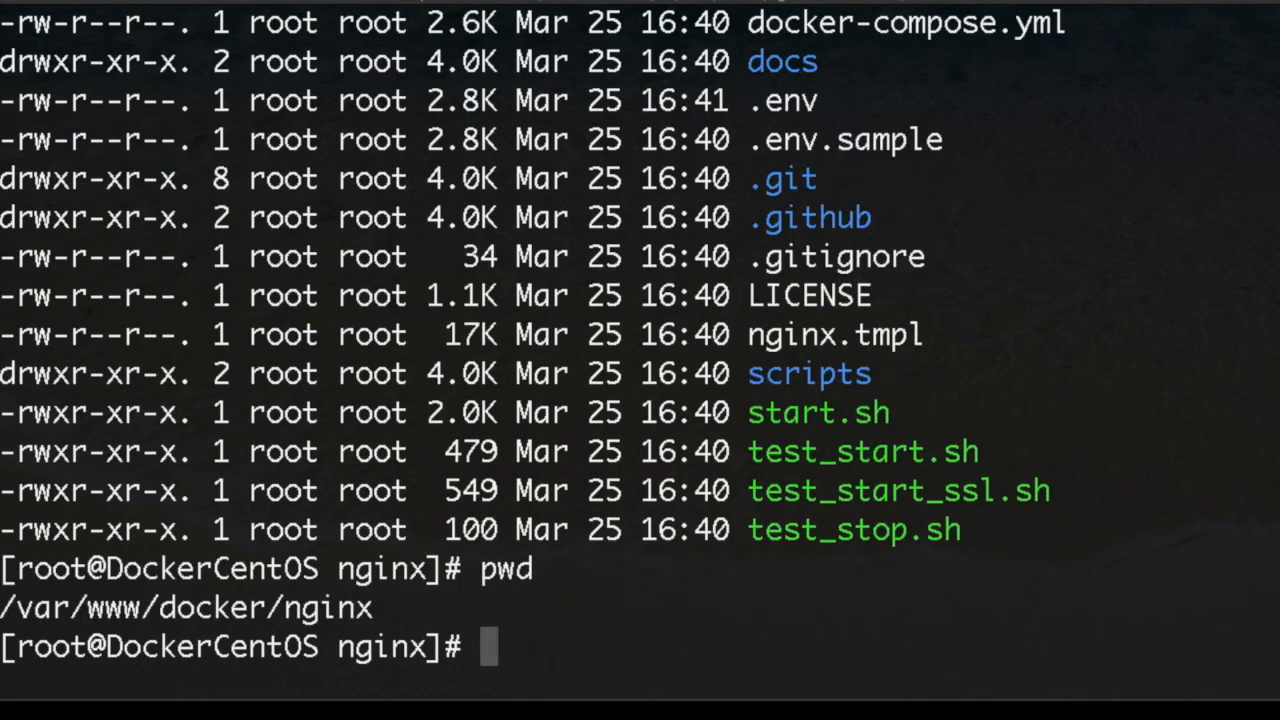